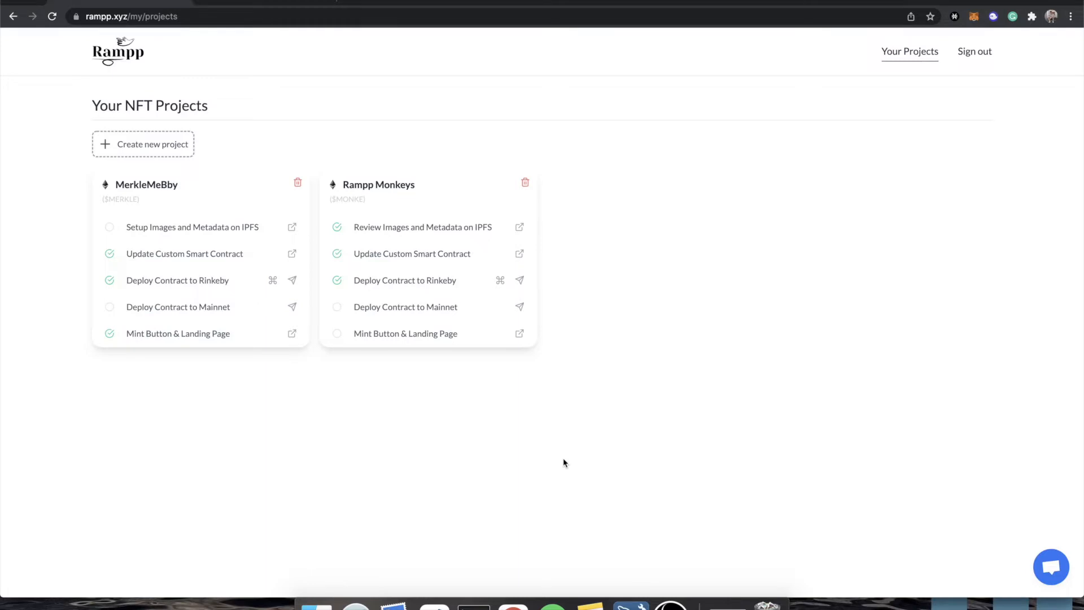
mouse_move(504, 358)
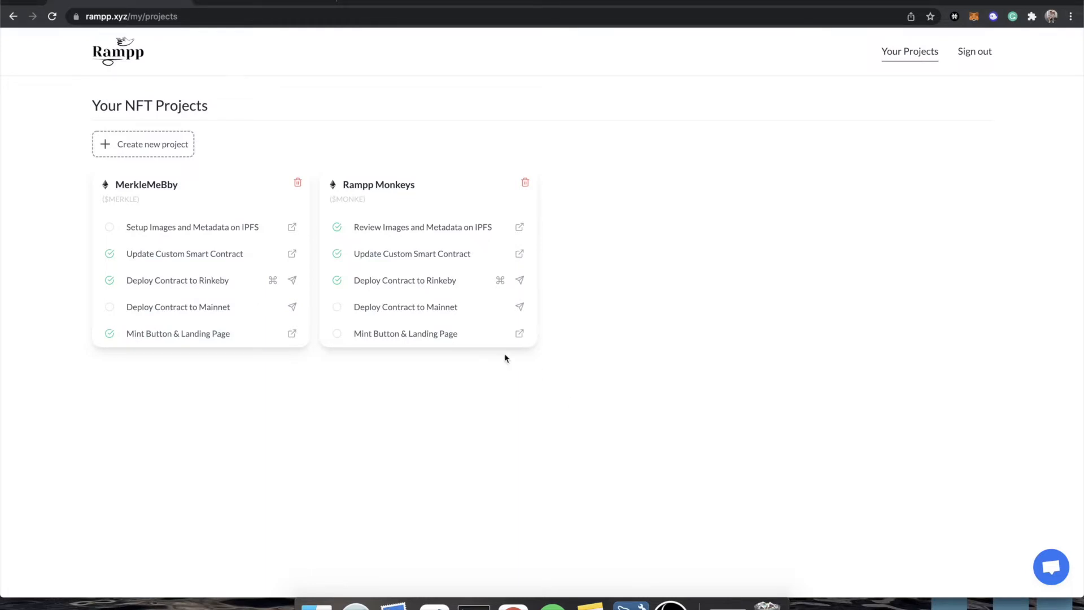
mouse_move(406, 333)
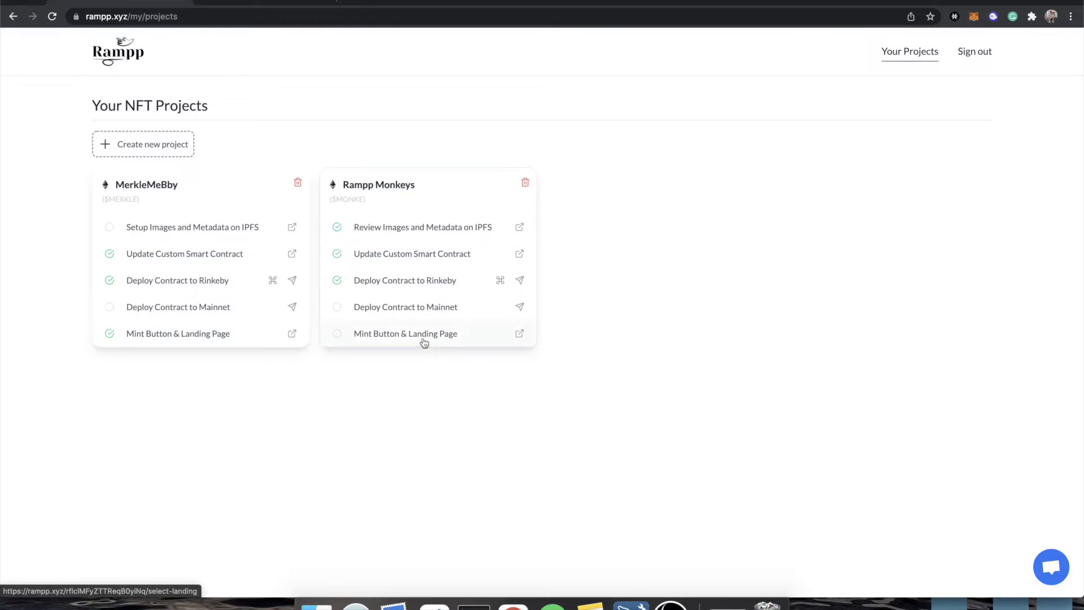
- Start the Mint Button & Landing Page setup from the Rampp Monkeys project card
click(406, 333)
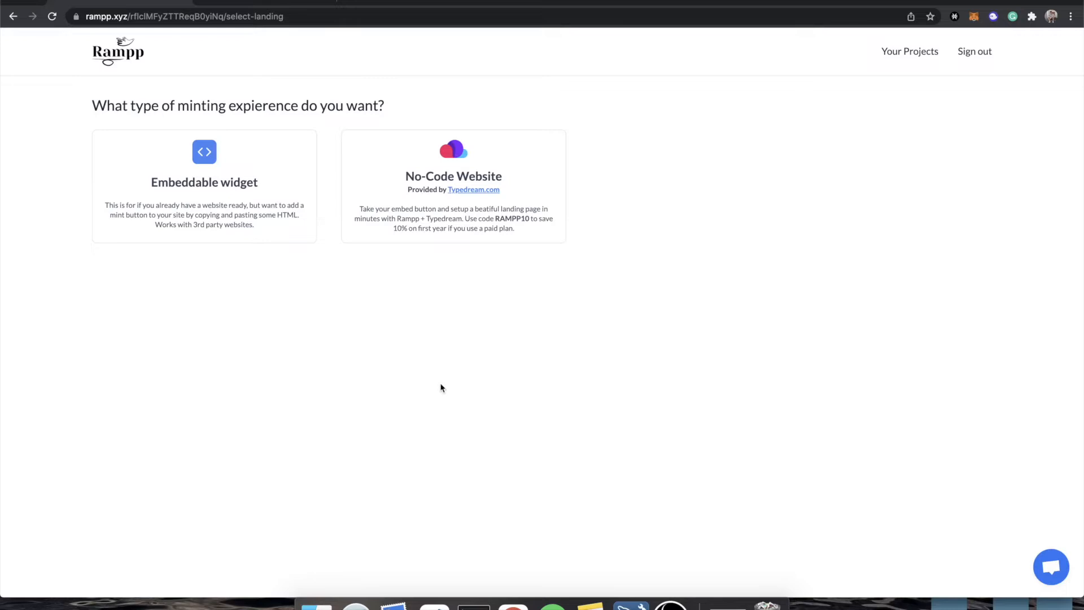
mouse_move(236, 211)
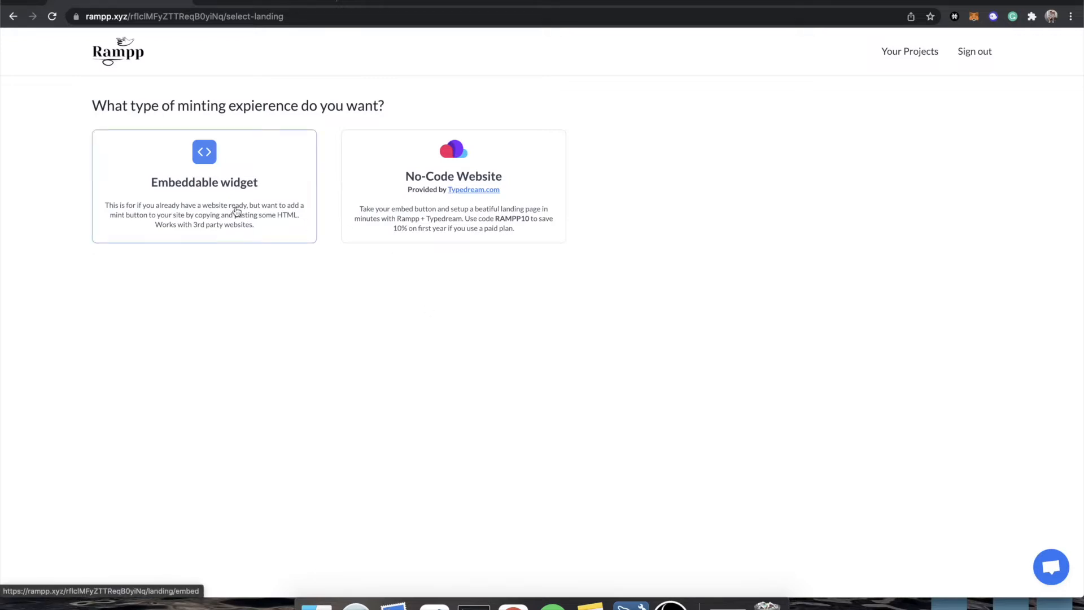
mouse_move(504, 216)
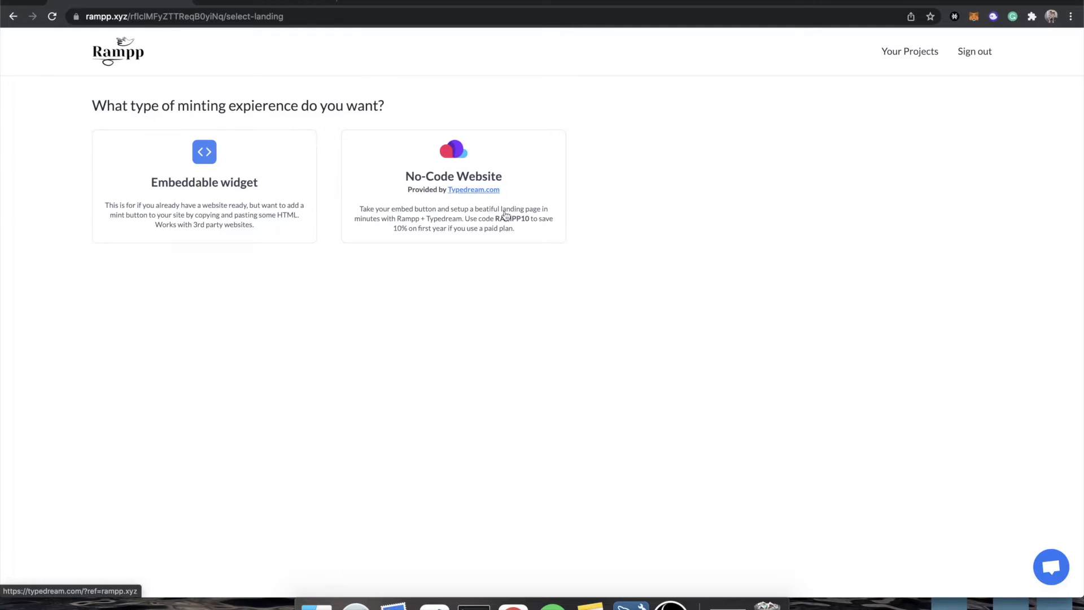
mouse_move(218, 215)
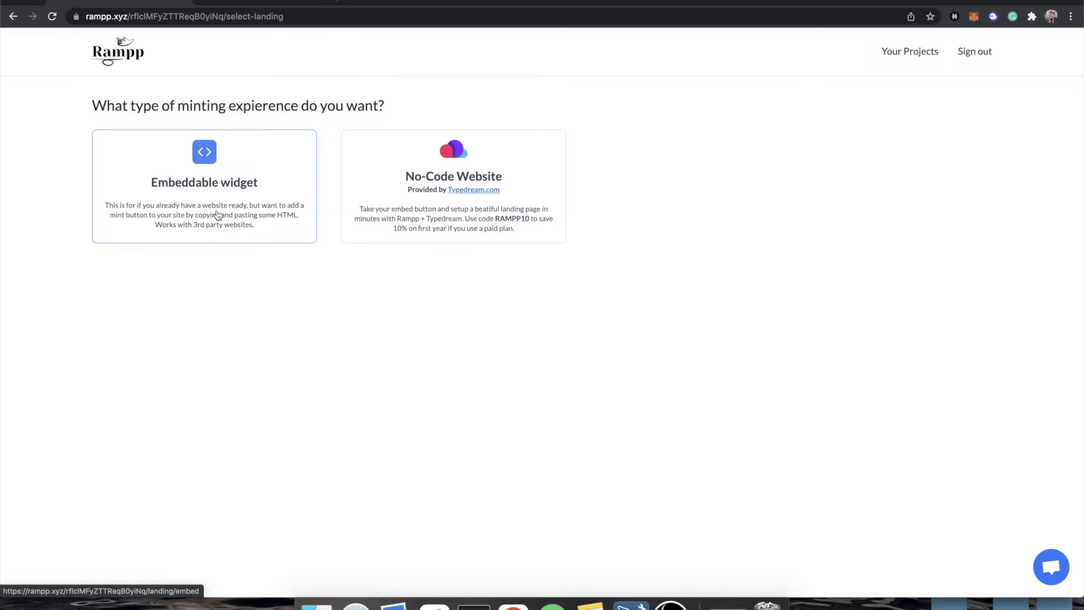
mouse_move(244, 205)
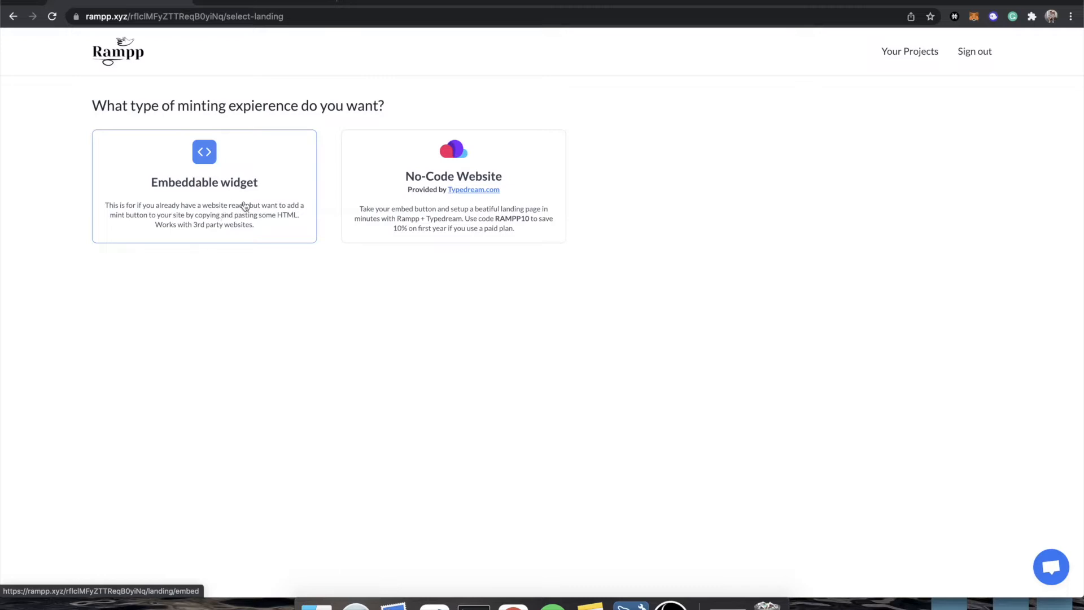
- Choose the embeddable widget, set Mint Button Type to Multi Mint and label it 'Get Monkey'
click(204, 182)
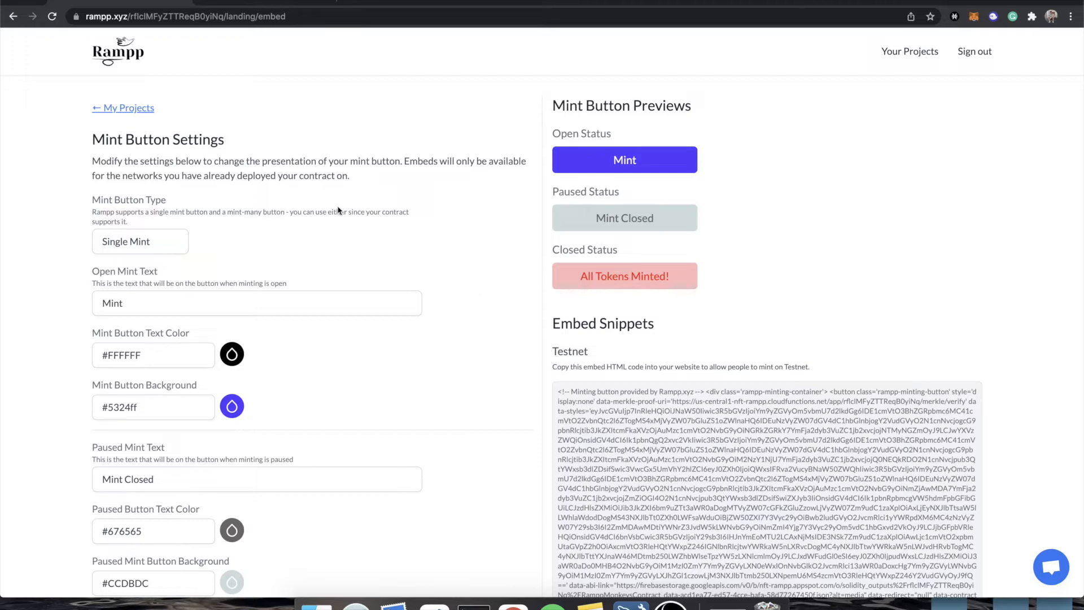
mouse_move(308, 230)
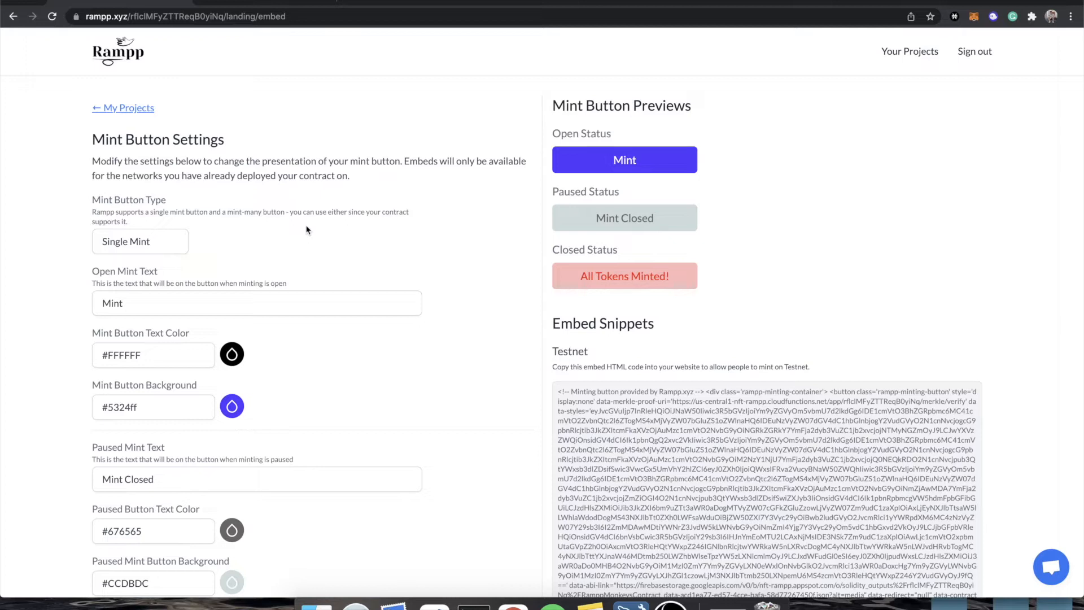
click(140, 241)
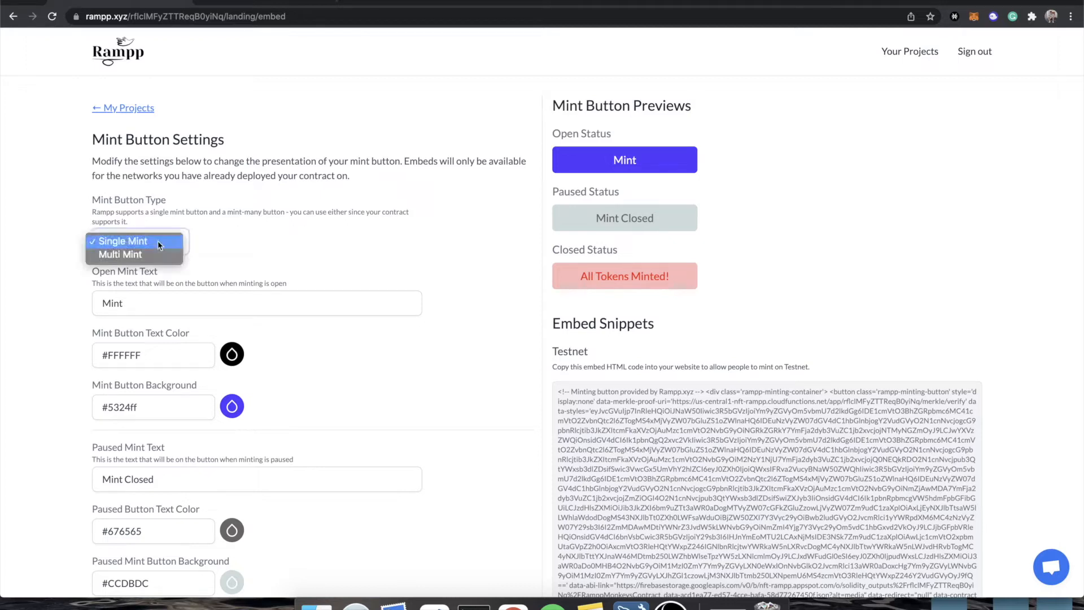
click(120, 254)
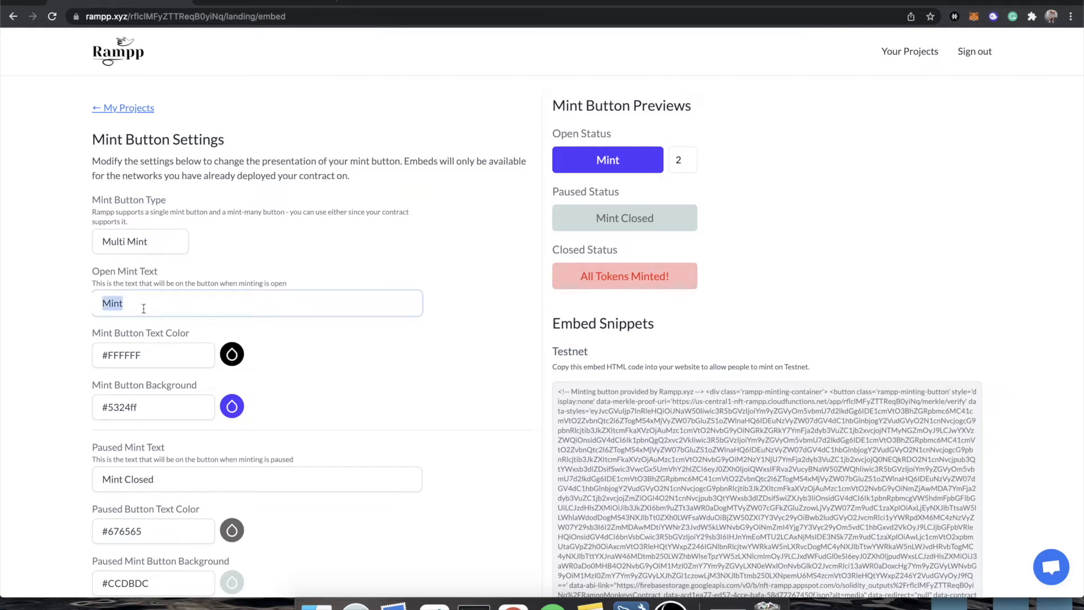
text(Get Monkey)
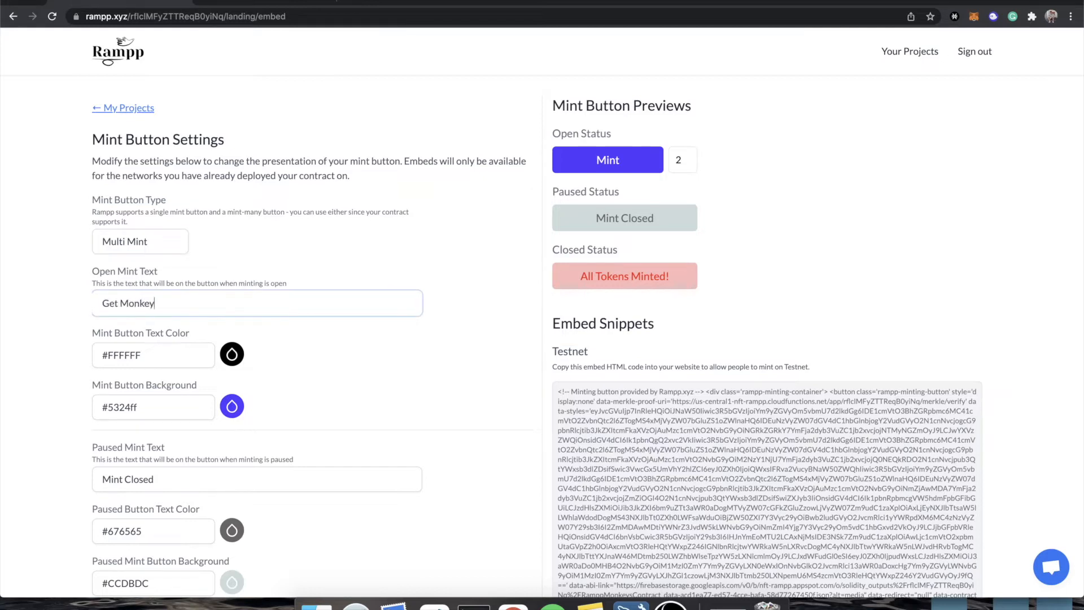
- Review button radius, set Show Minting Count to Show Claimed, and reach the Redirect Link field
scroll(down, 3)
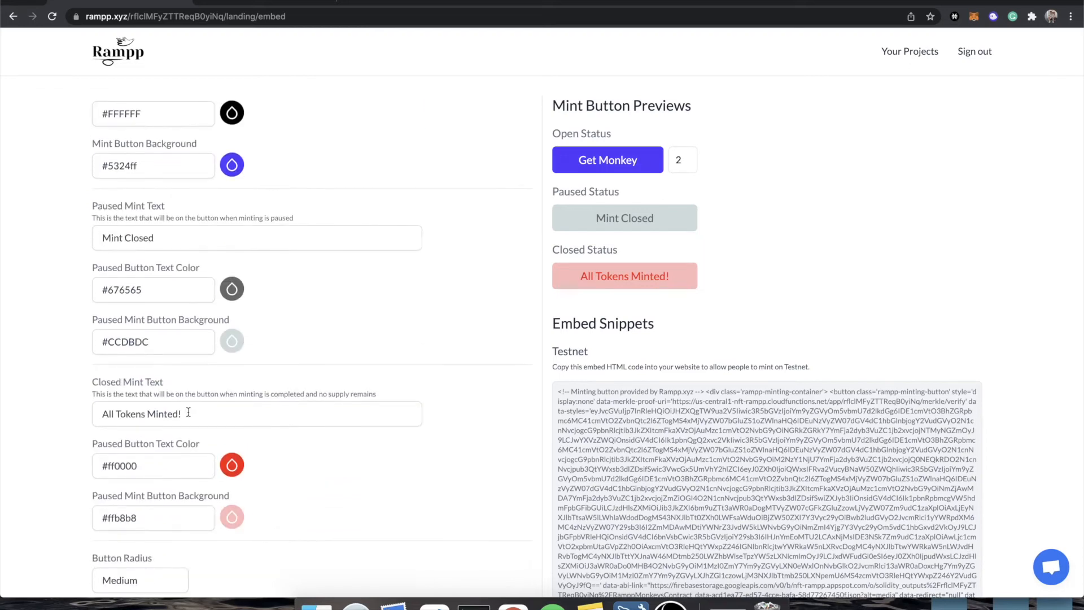
scroll(down, 3)
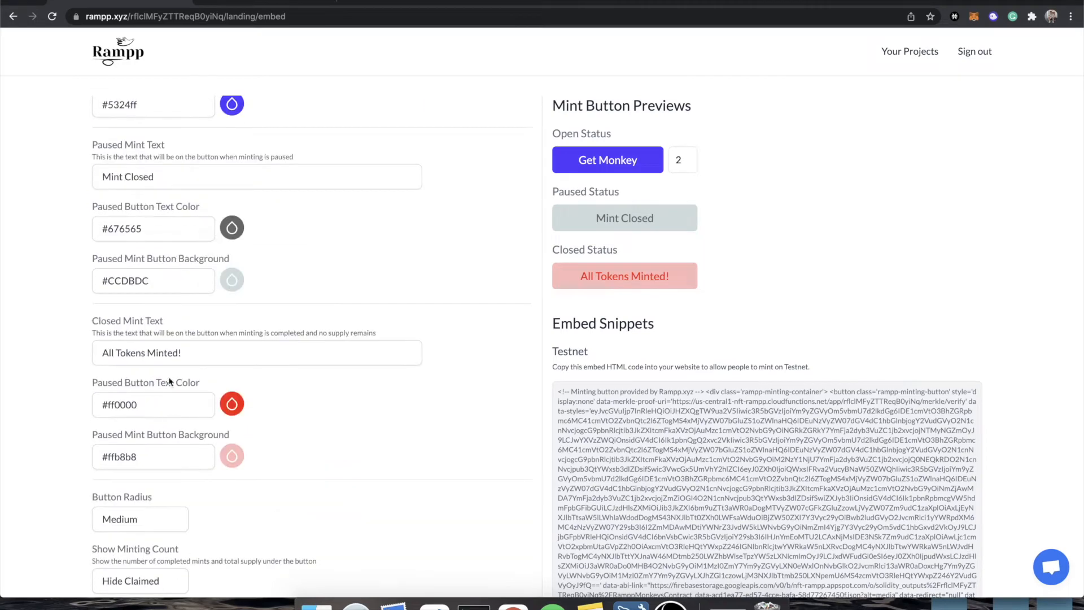
click(140, 518)
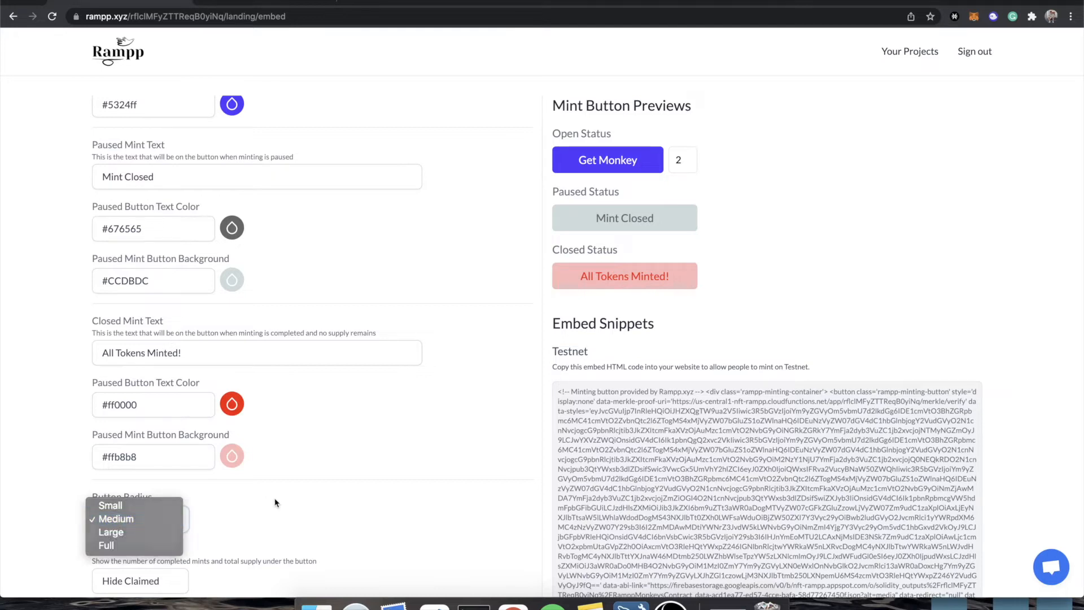
scroll(down, 3)
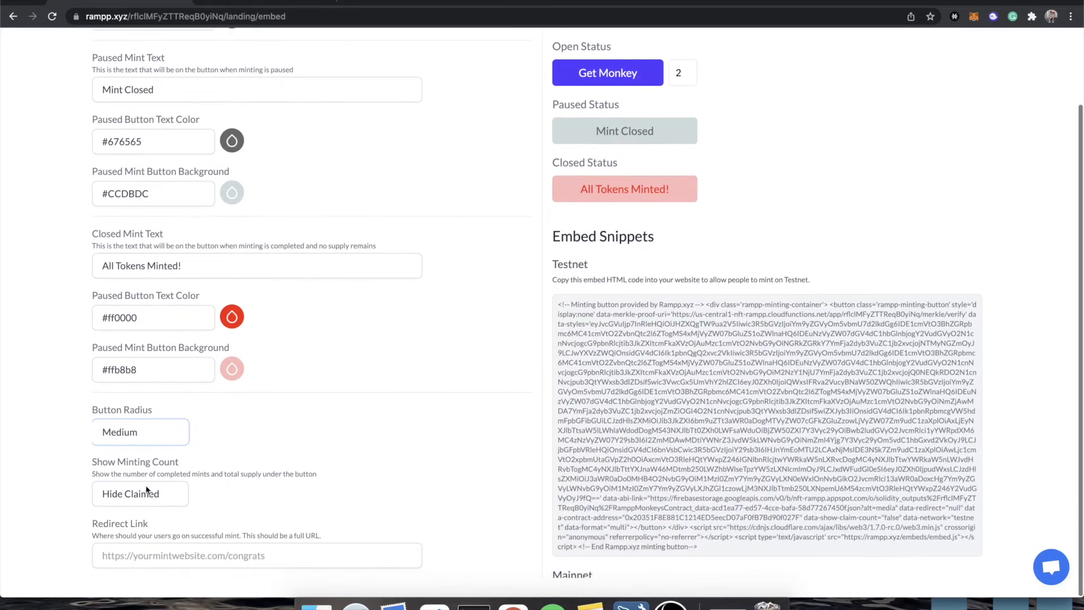
click(140, 493)
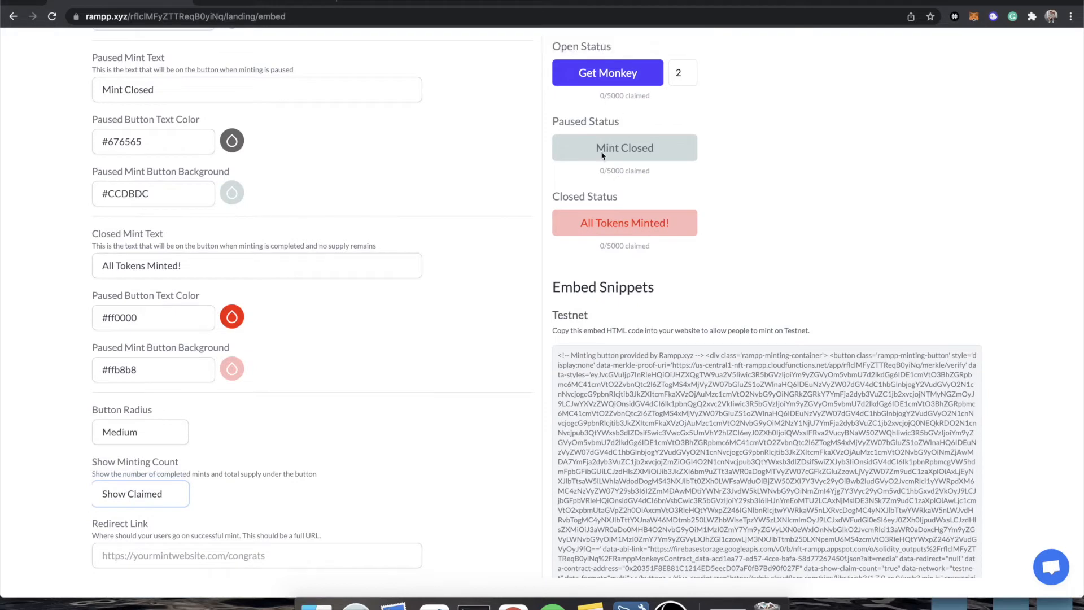
click(256, 555)
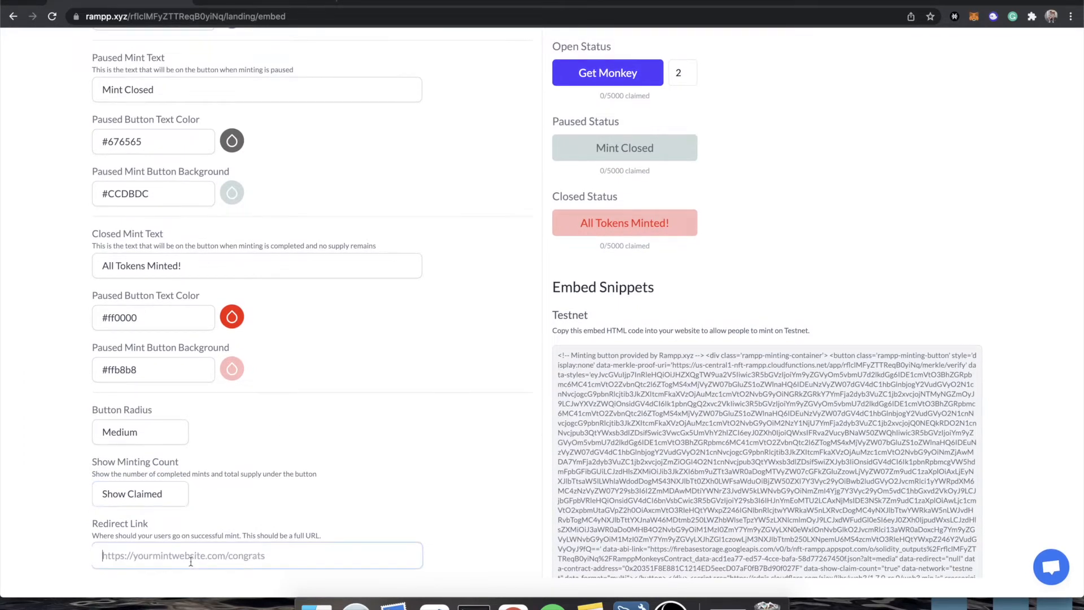
mouse_move(289, 521)
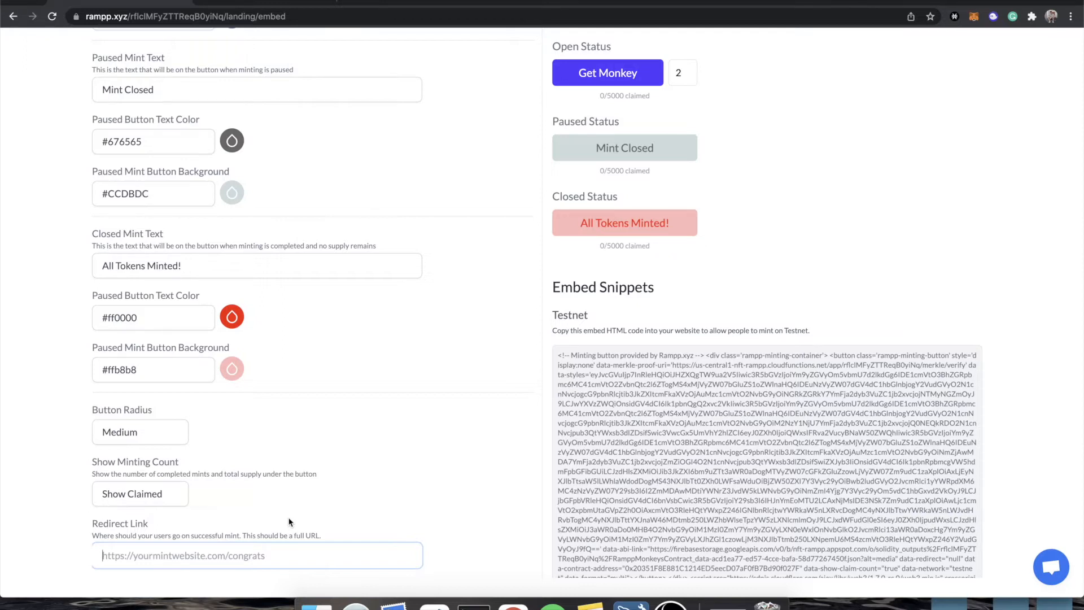
mouse_move(211, 366)
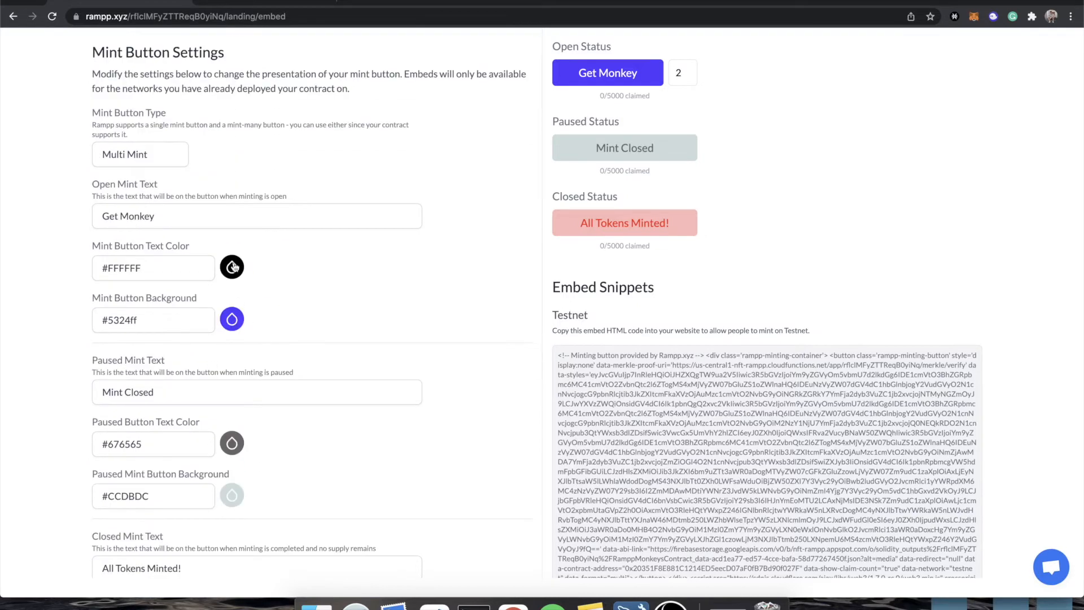
- Make the mint button background black (#000000) and trim the label to 'Get Monke'
click(231, 266)
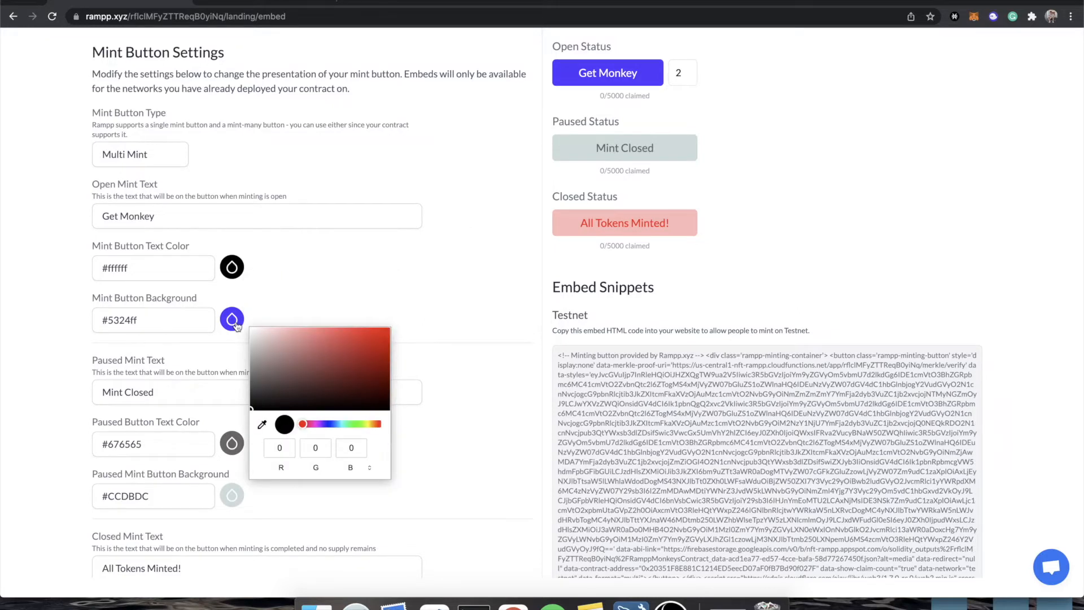
click(285, 424)
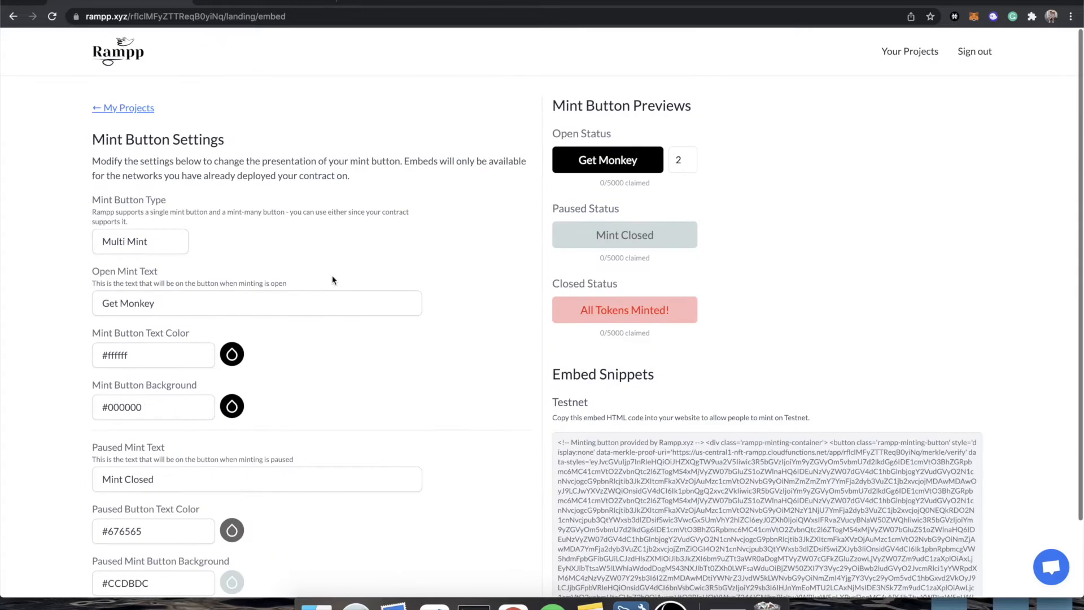
scroll(down, 3)
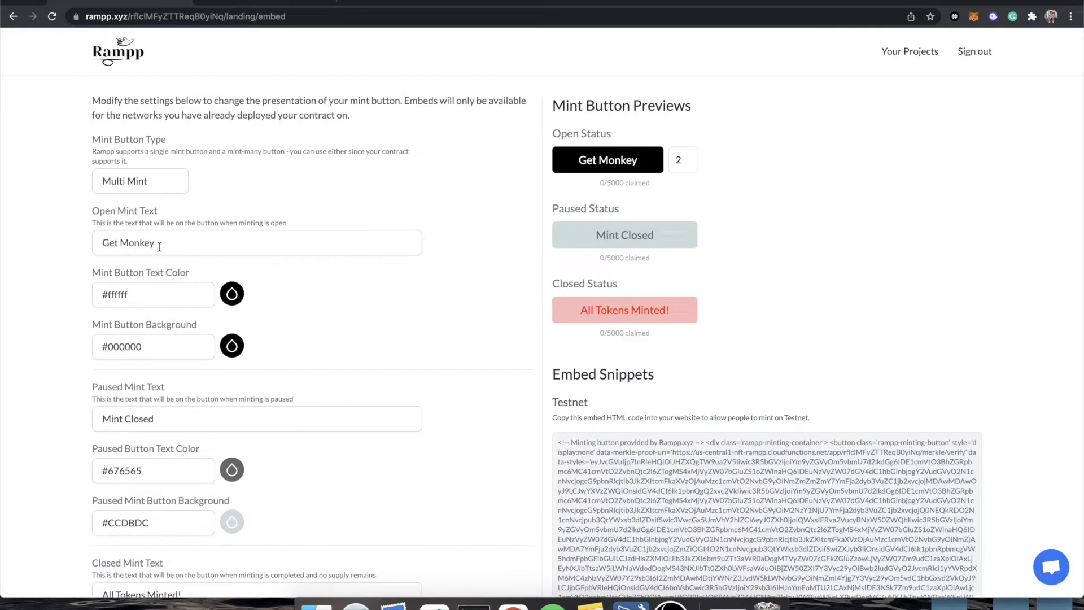
key(Backspace)
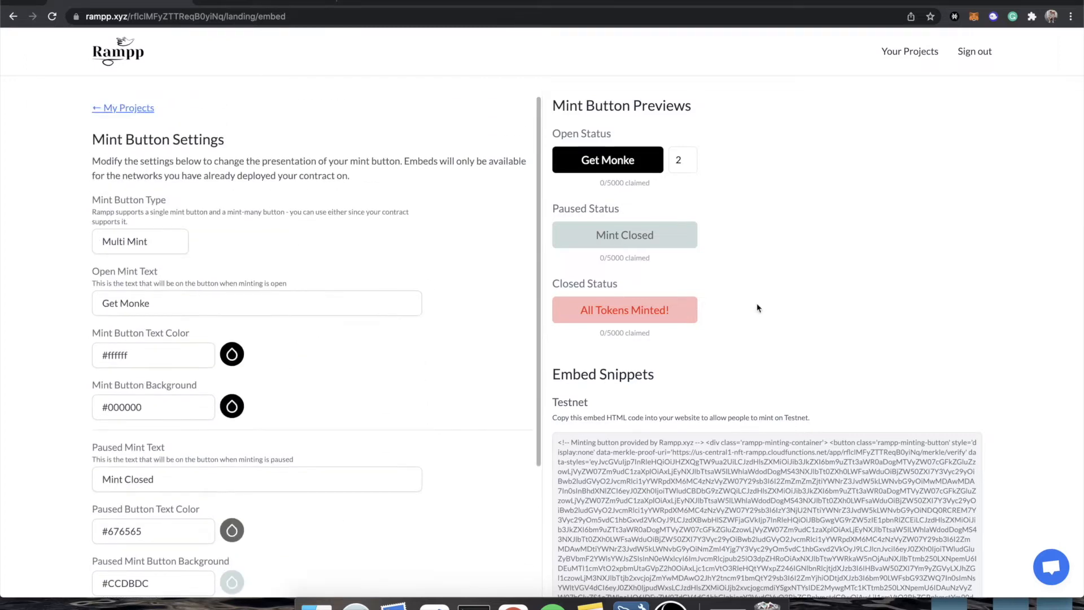
mouse_move(689, 476)
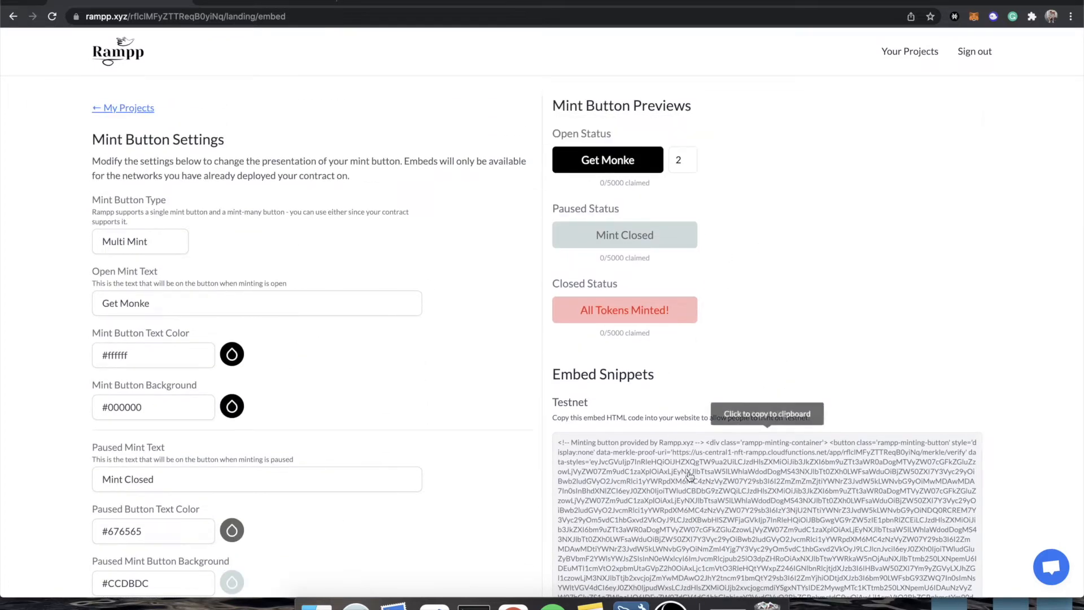
scroll(down, 3)
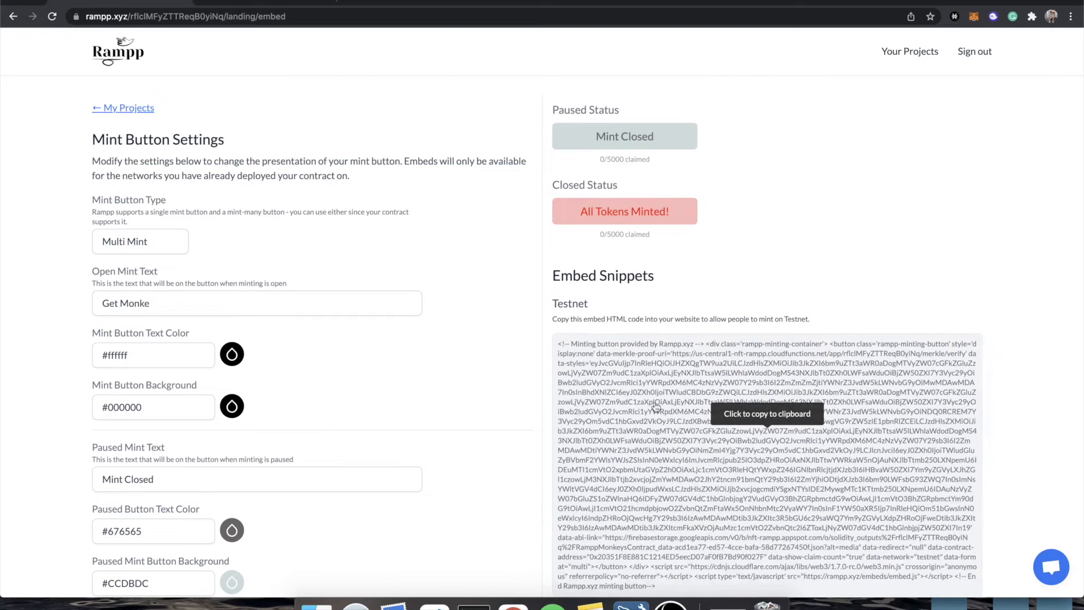
scroll(down, 3)
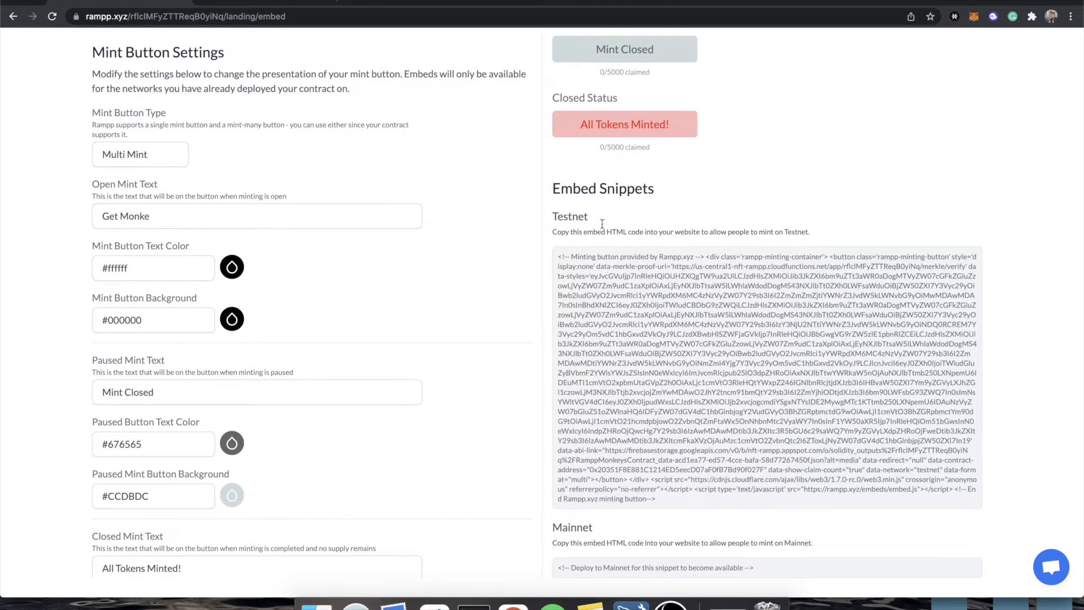
double_click(569, 216)
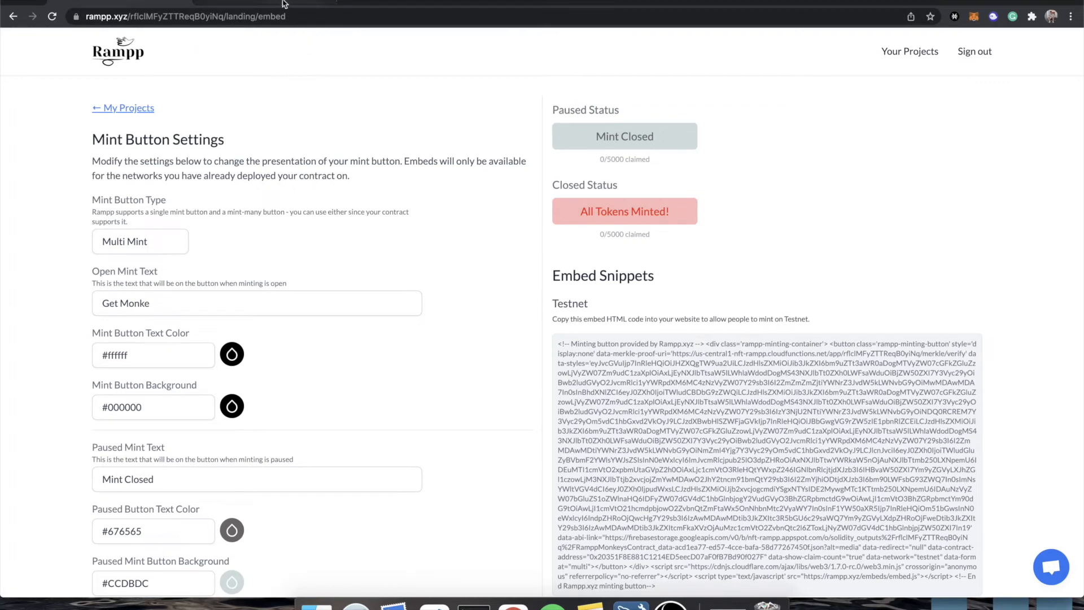
- Go back to the minting experience choice and follow the Typedream.com no-code website link
click(123, 109)
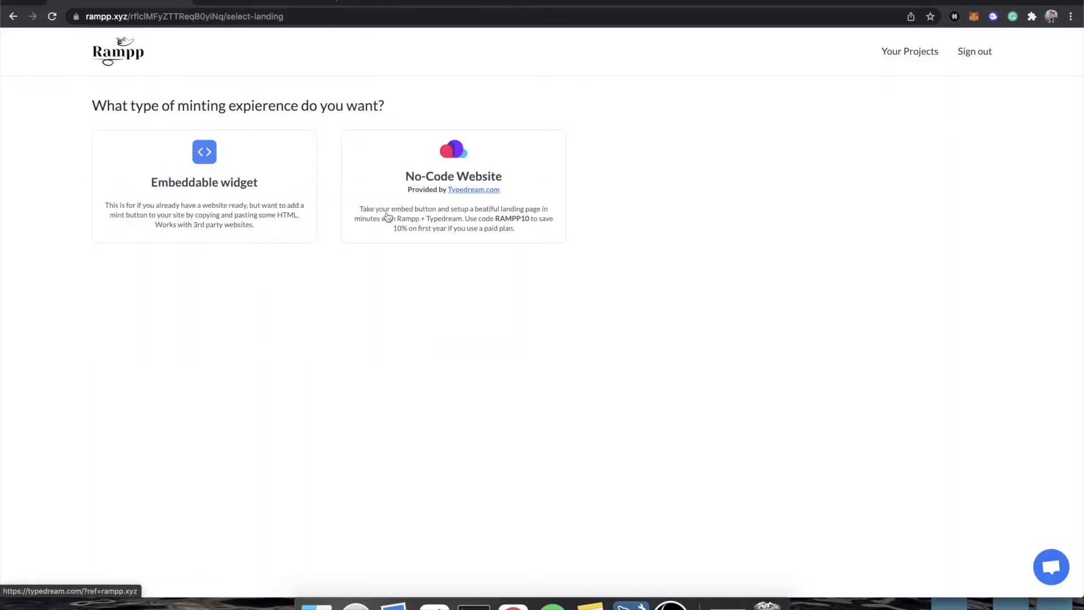
mouse_move(381, 220)
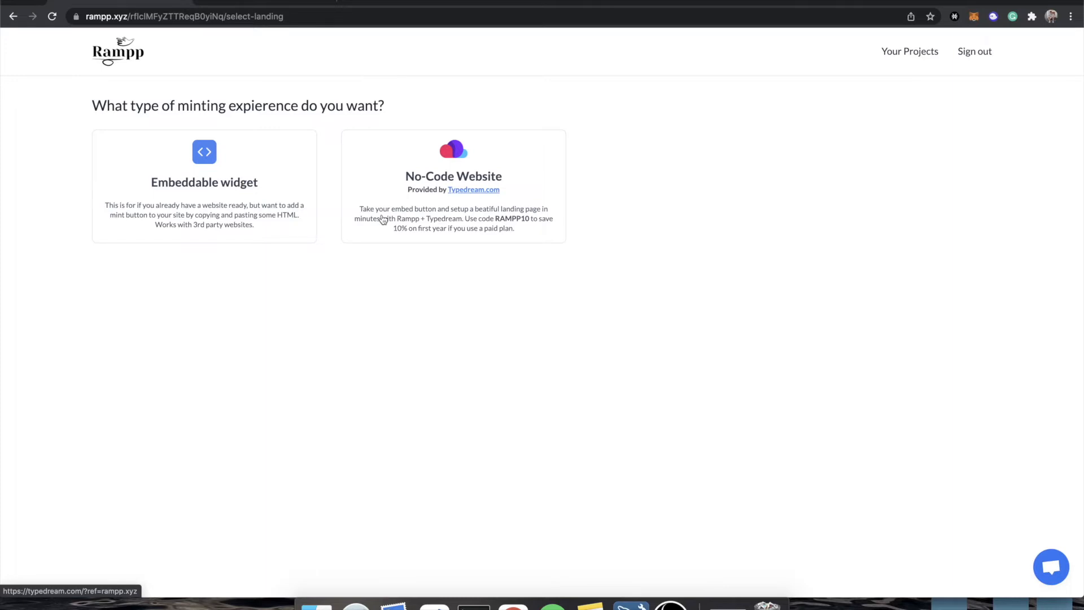
click(453, 176)
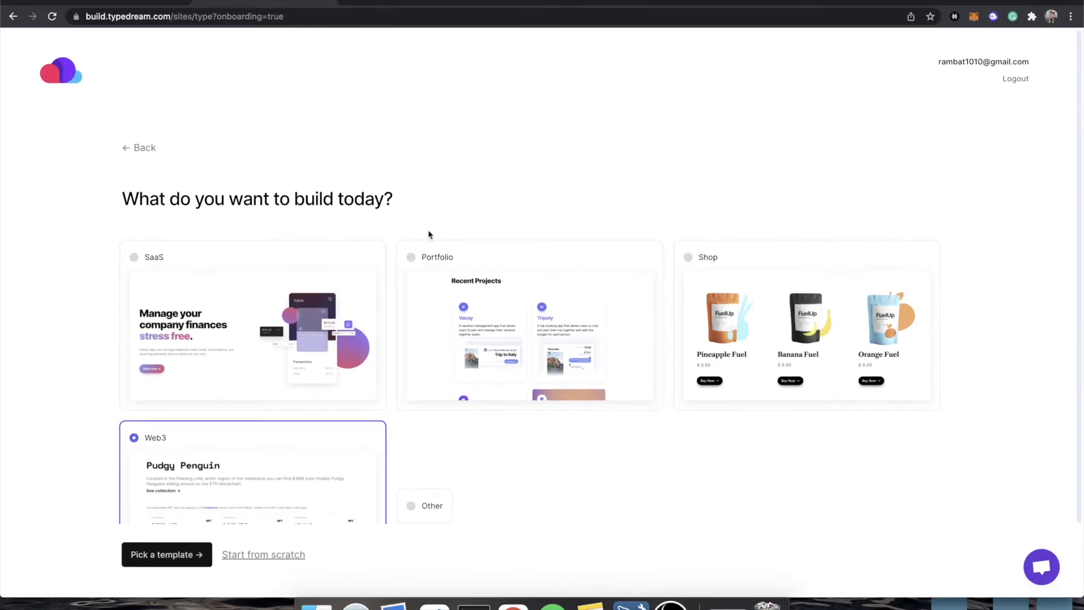
- Continue with the Web3 site type and accept the NFT home page design to reach Add pages
scroll(down, 3)
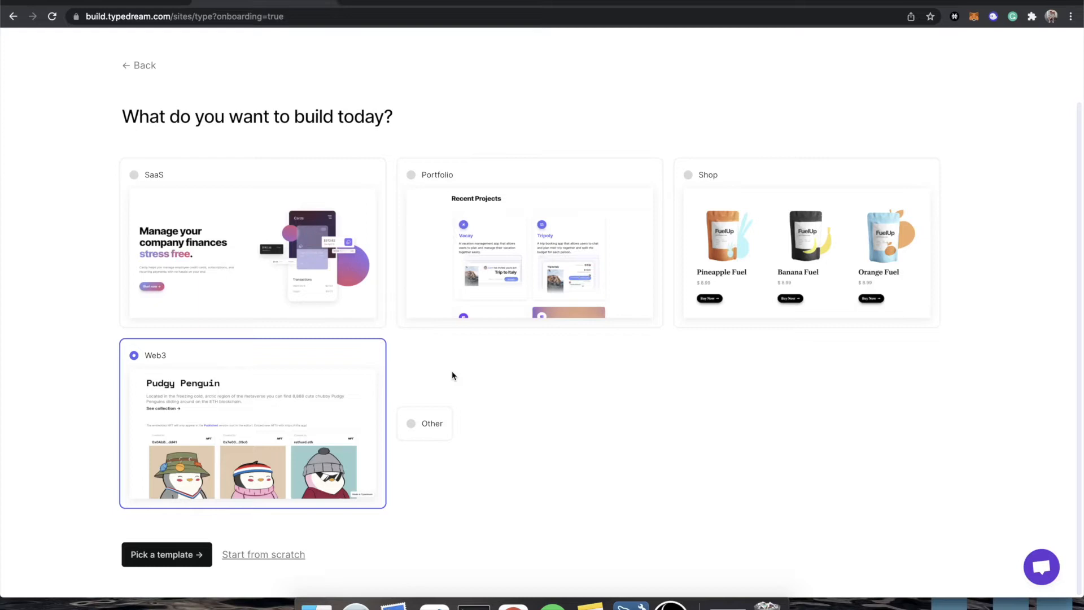
mouse_move(473, 346)
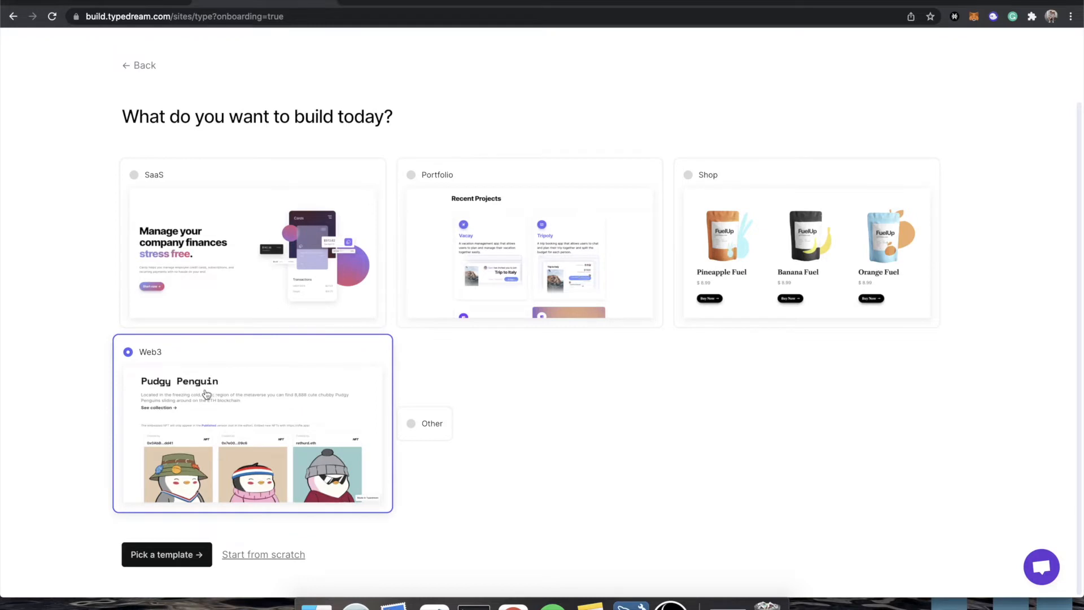
mouse_move(182, 412)
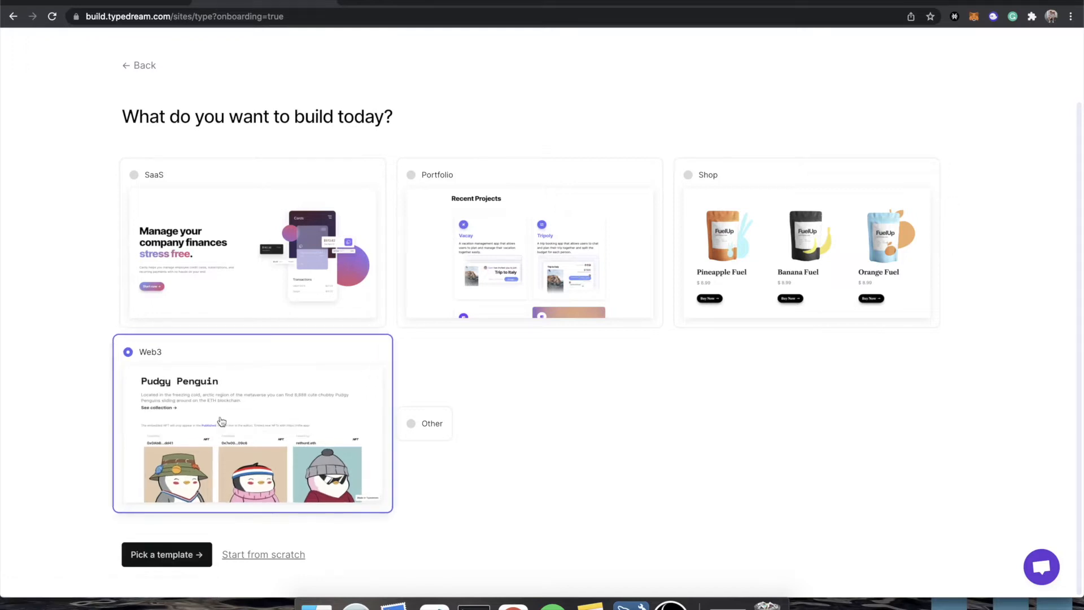
click(166, 554)
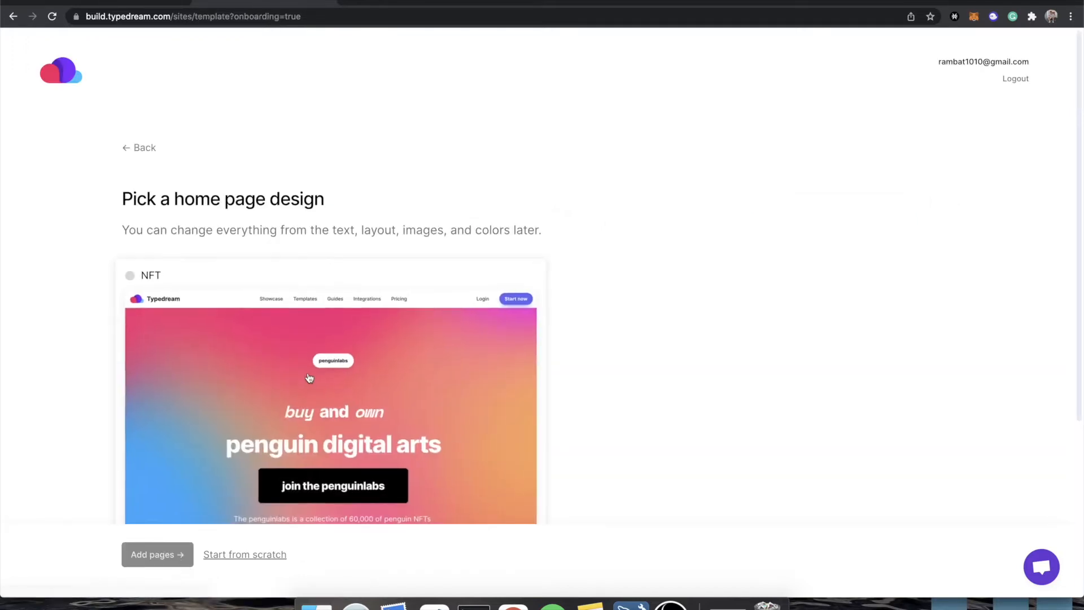
scroll(down, 3)
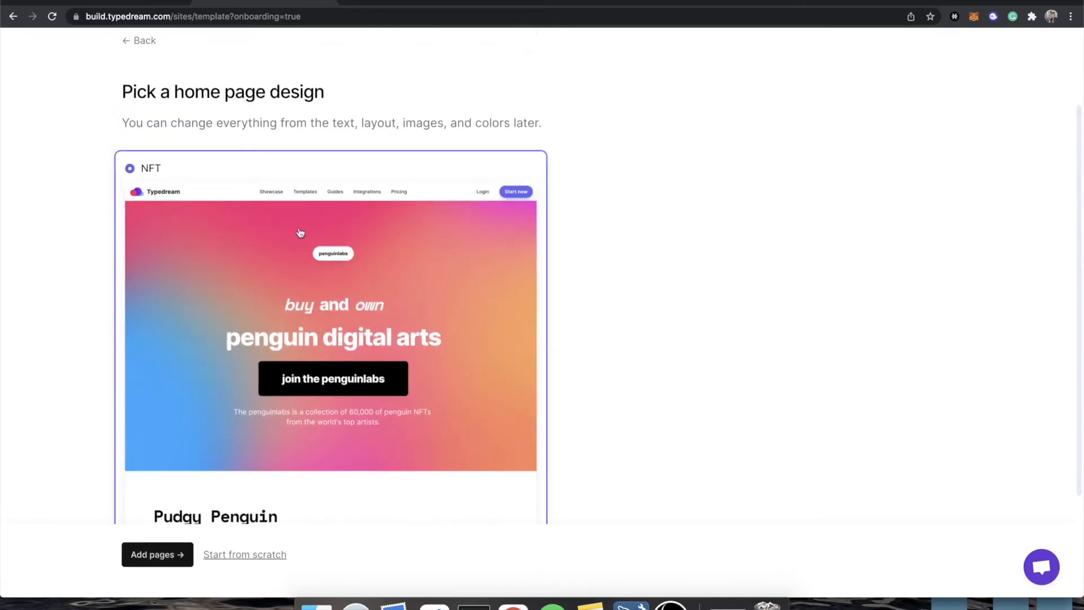
scroll(down, 3)
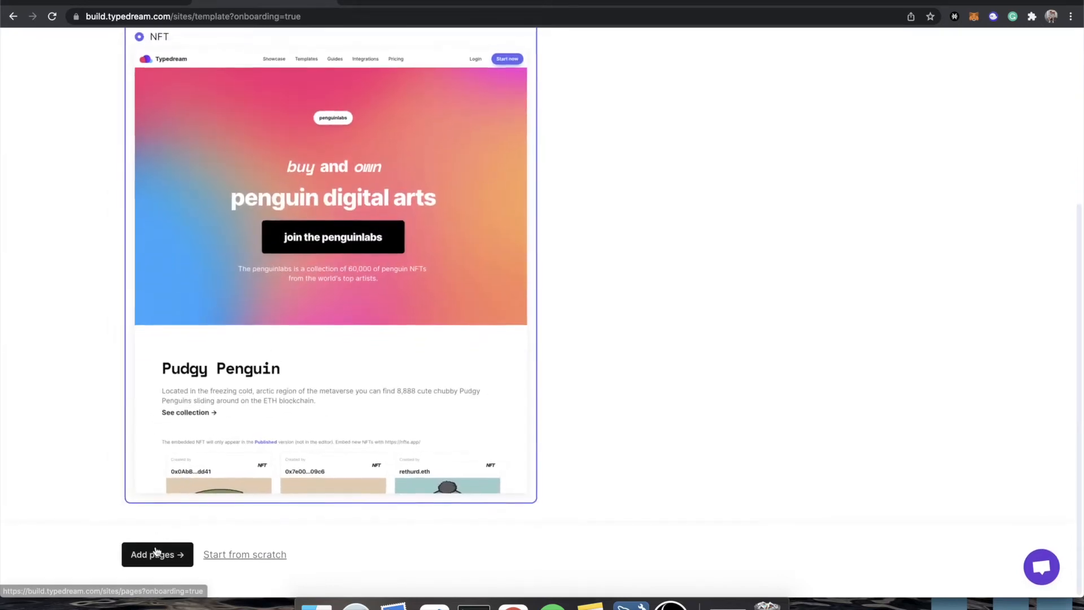
click(151, 553)
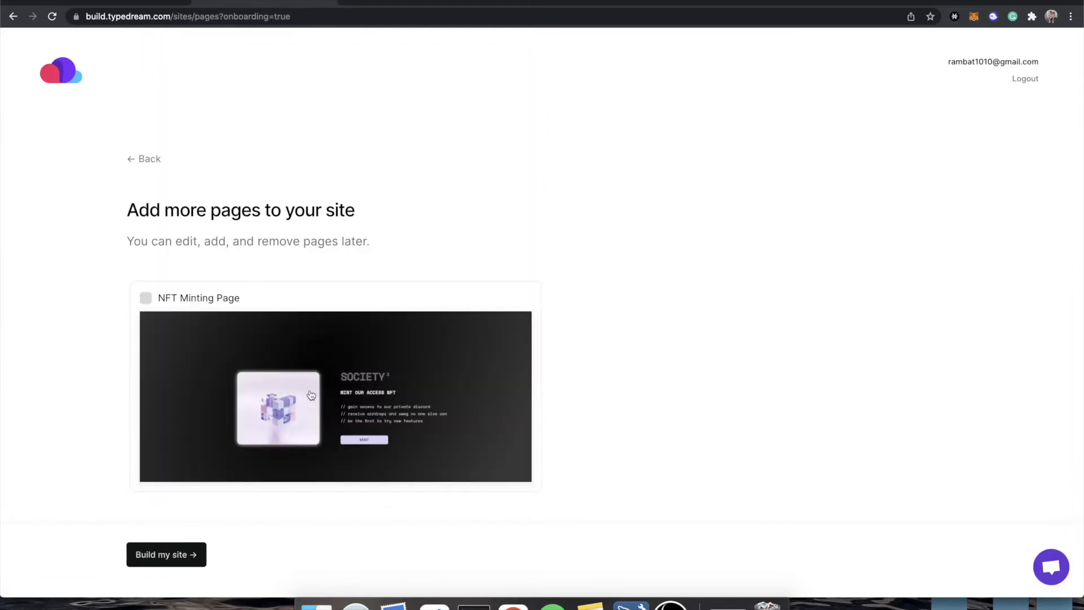
mouse_move(365, 458)
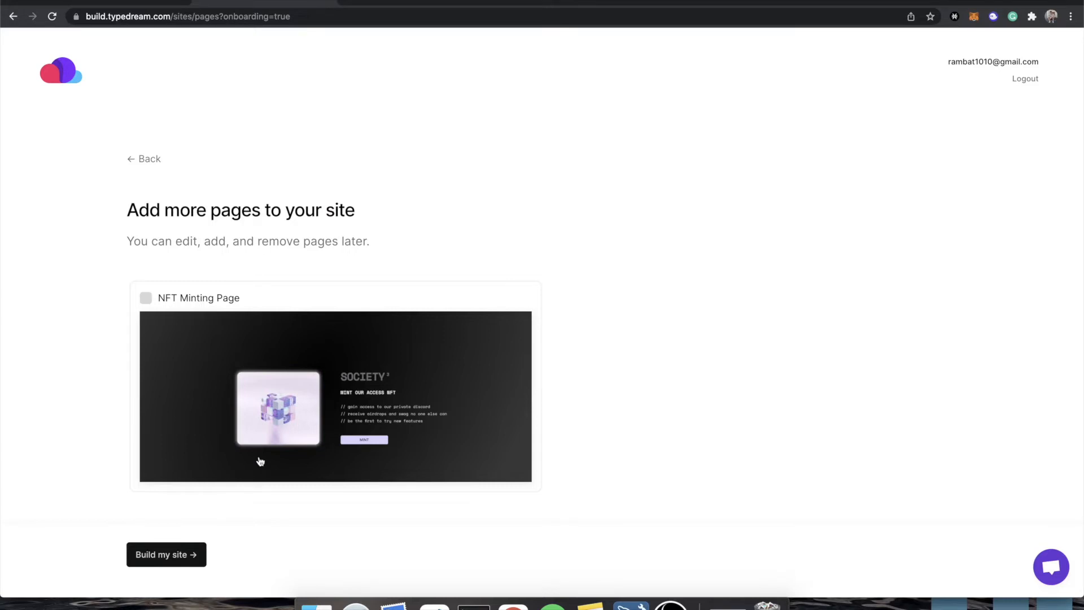
- Build the site from the Add more pages screen so its editor loads
click(166, 553)
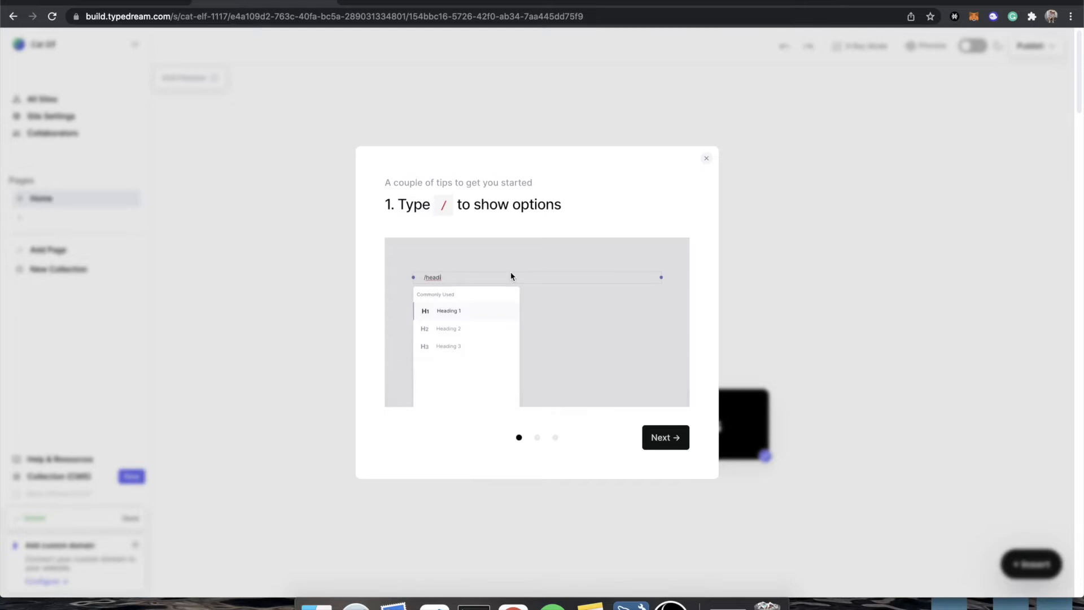
- Dismiss the tips and replace the 'penguin digital arts' headline with 'Monke Digital'
click(705, 158)
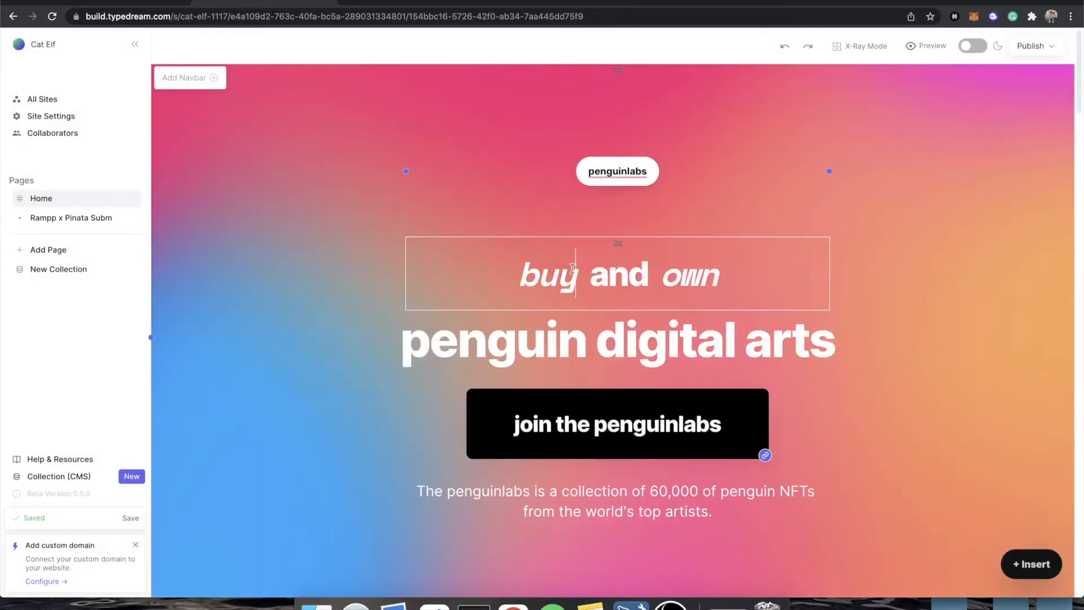
triple_click(618, 340)
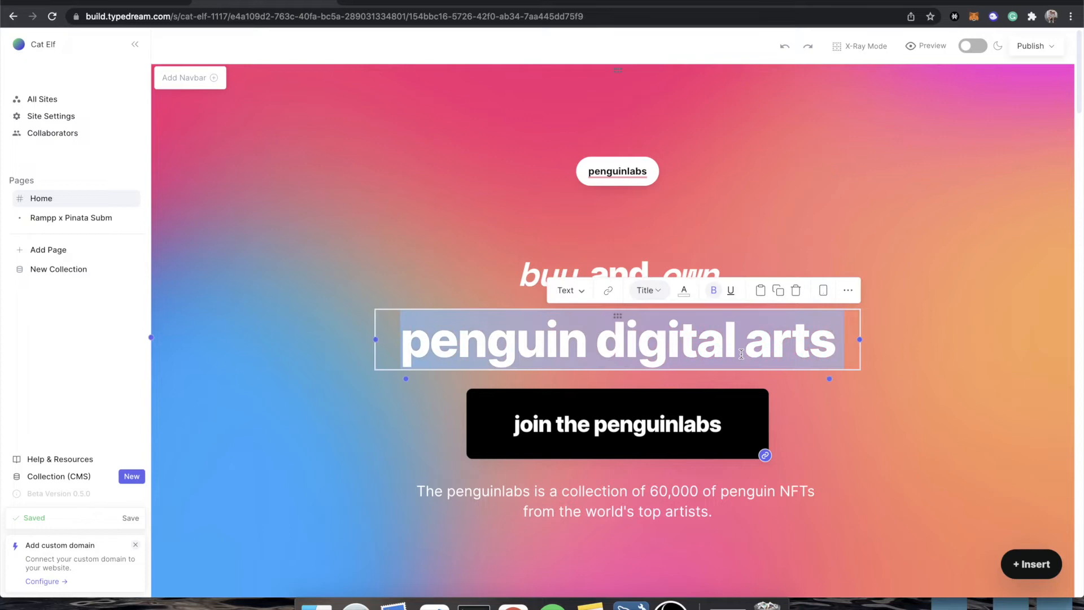
text(Monke D)
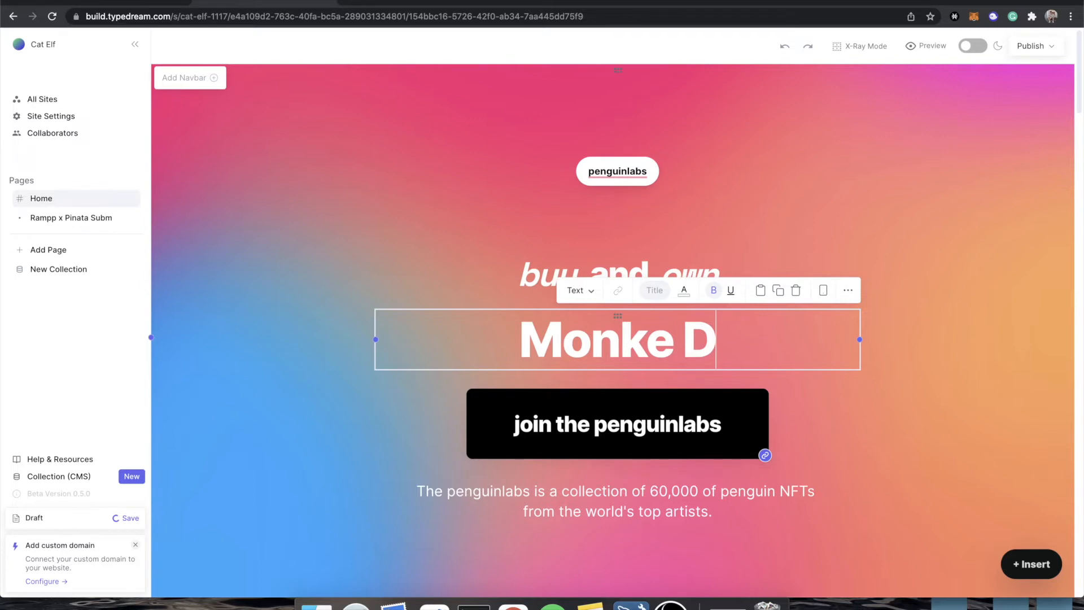
text(igital)
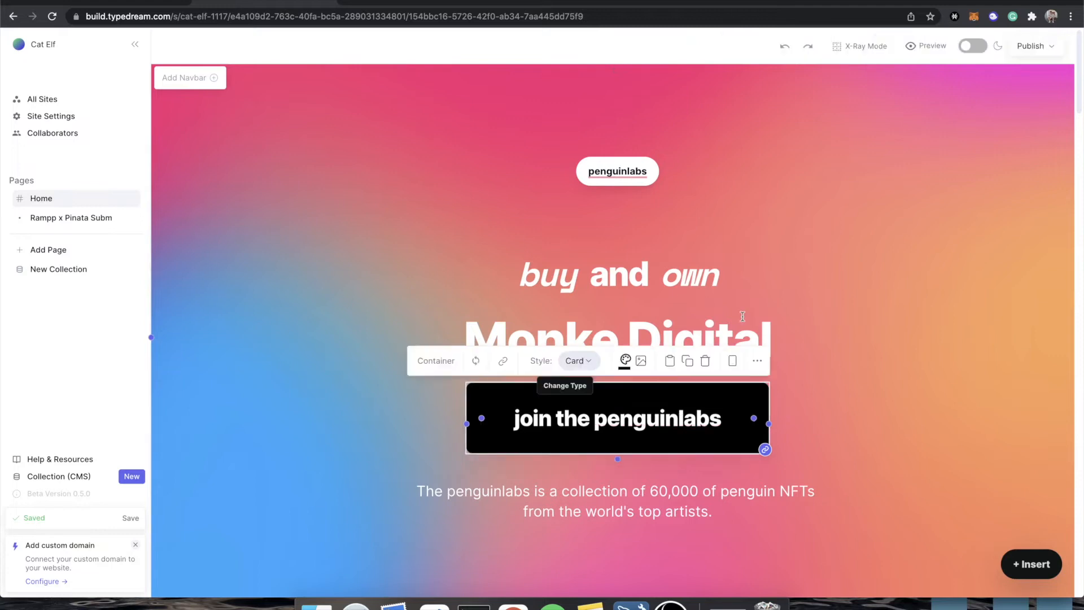
- Delete the 'join the penguinlabs' button and insert an Embed block via /emb
click(704, 361)
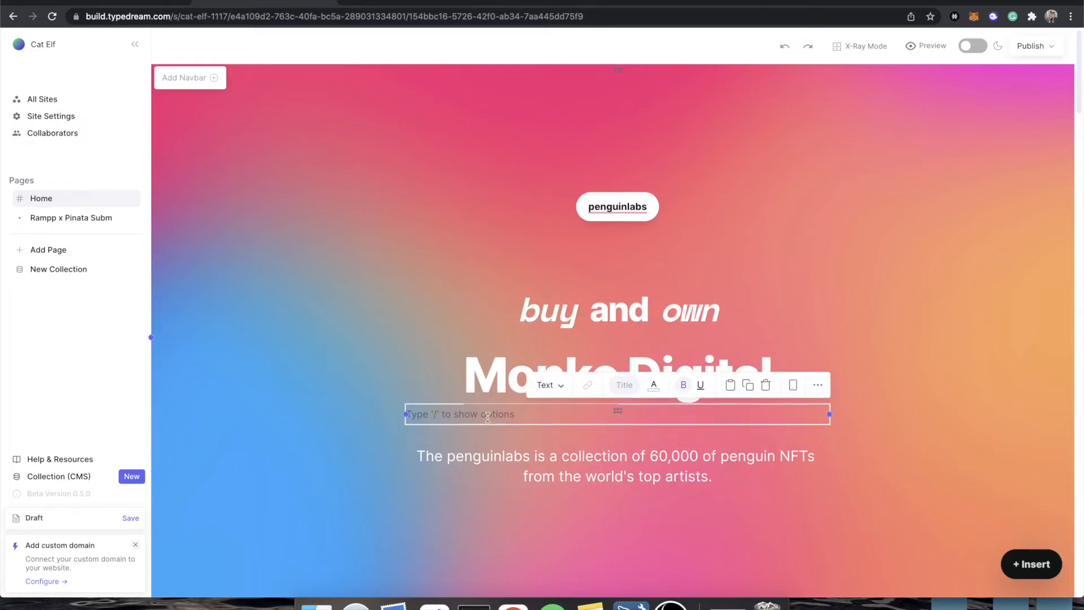
text(/)
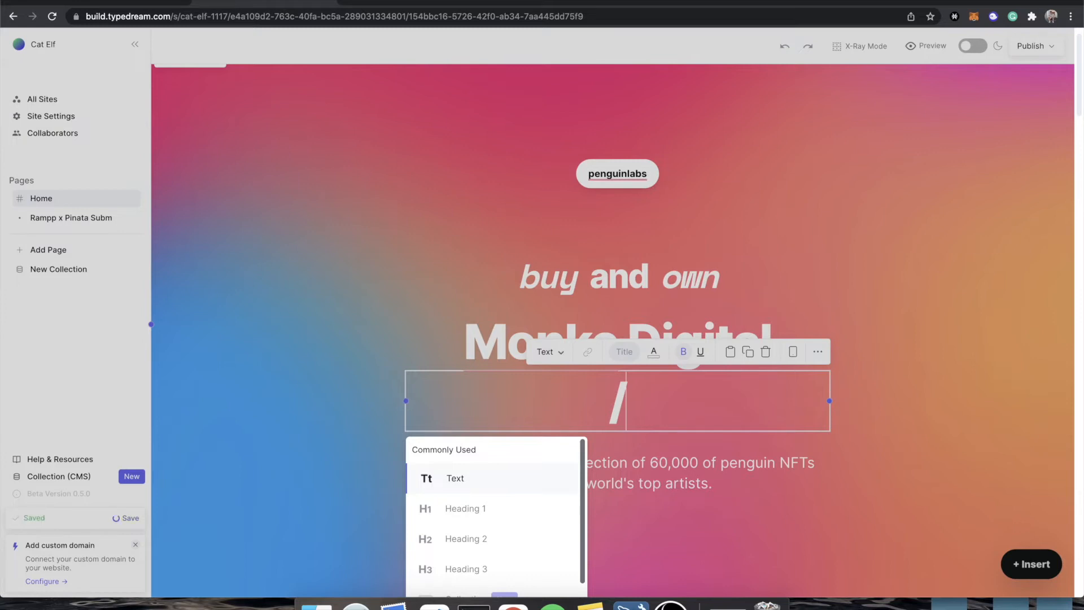
text(e)
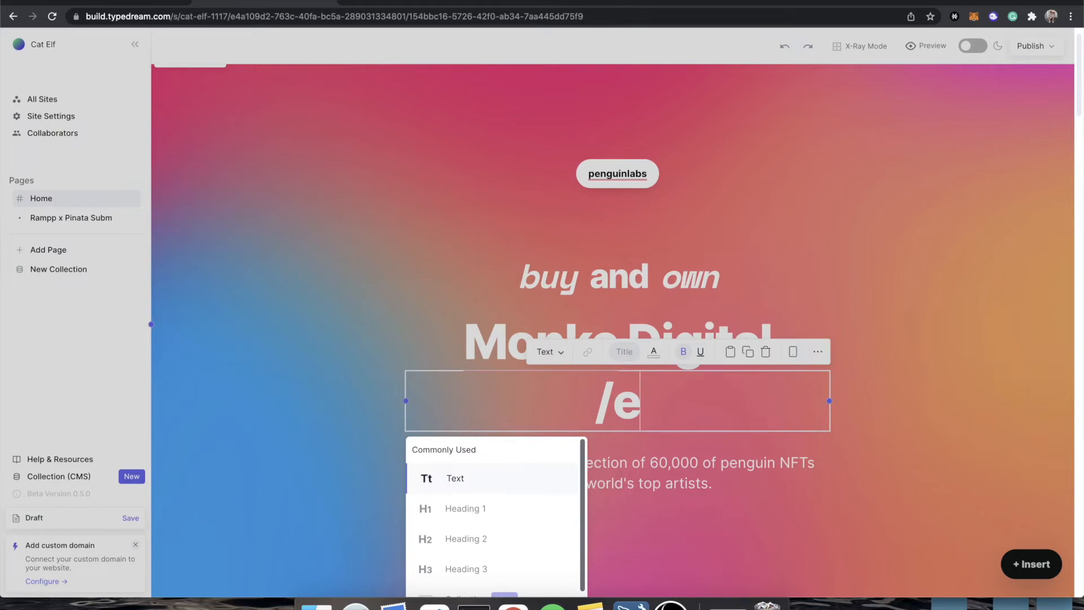
text(mb)
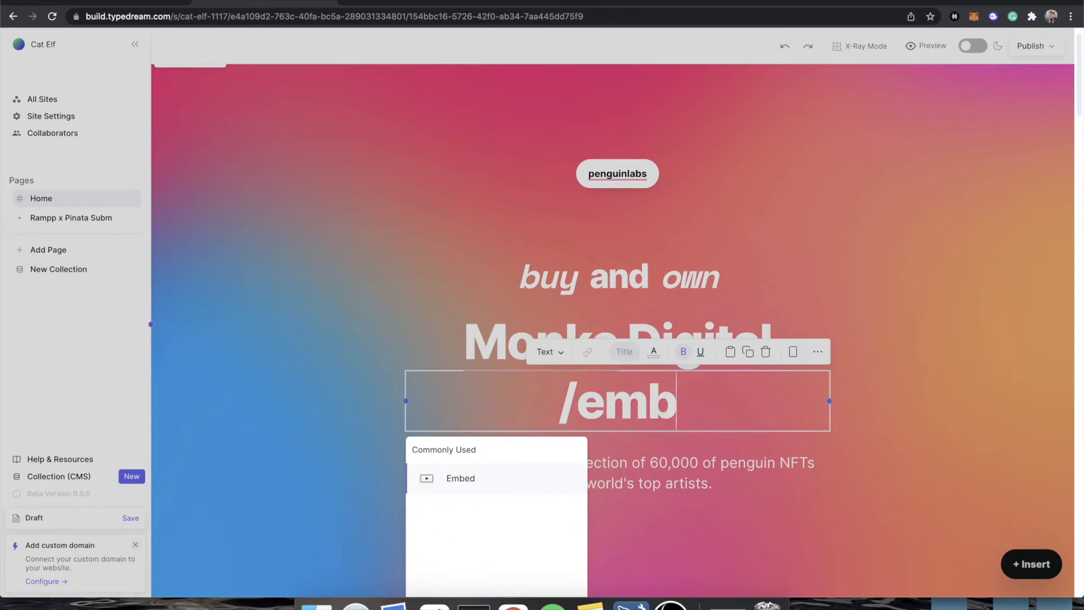
click(460, 477)
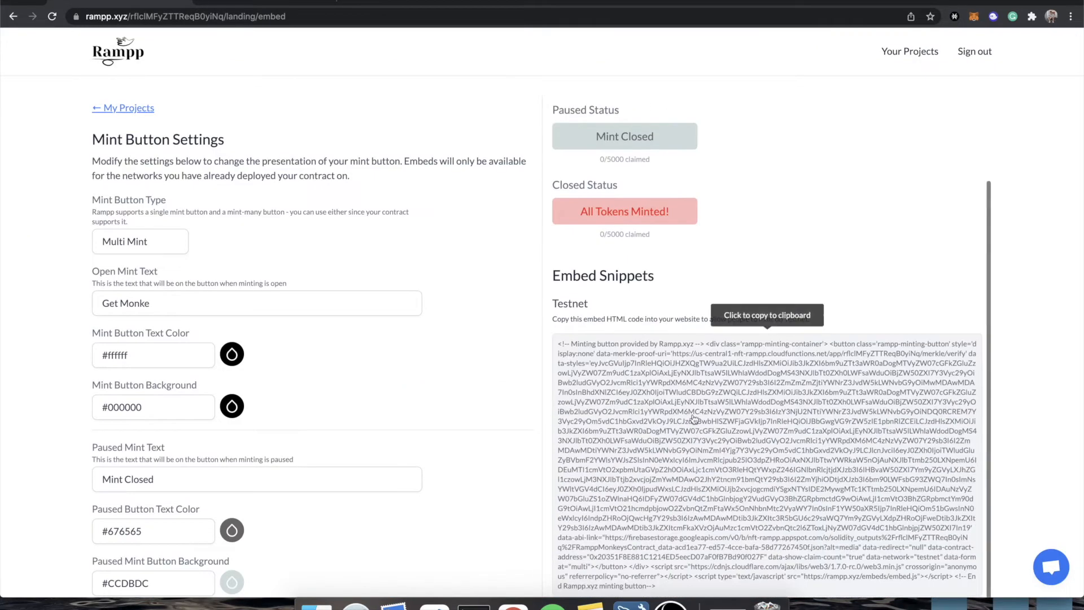
- Scroll to the Rampp mint button settings to reach the Testnet embed snippet
scroll(down, 3)
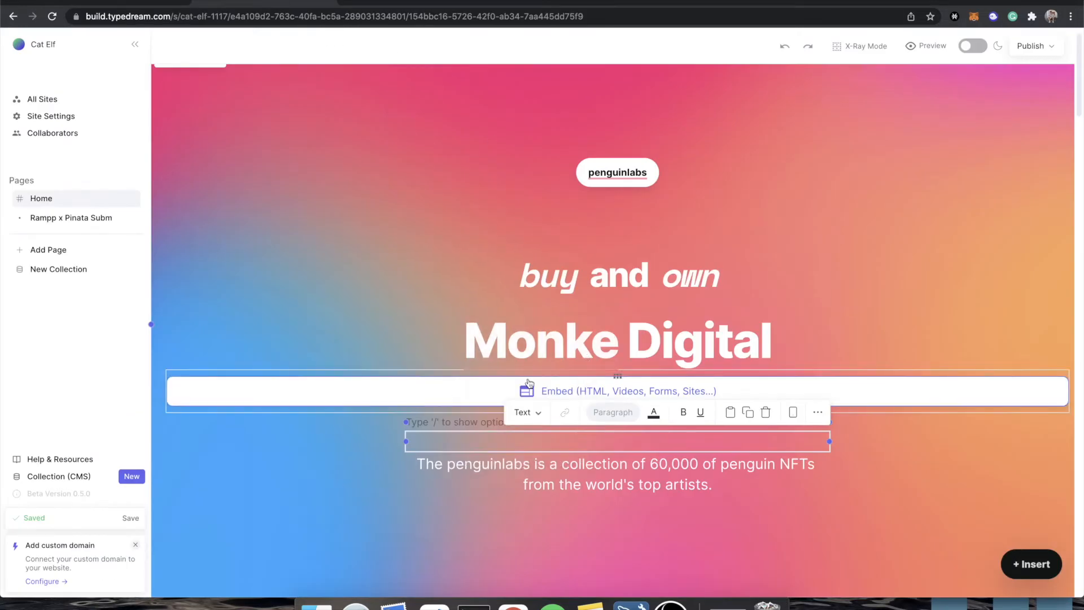
- Switch the empty embed block to its Code option, ready for the Rampp mint snippet
click(618, 391)
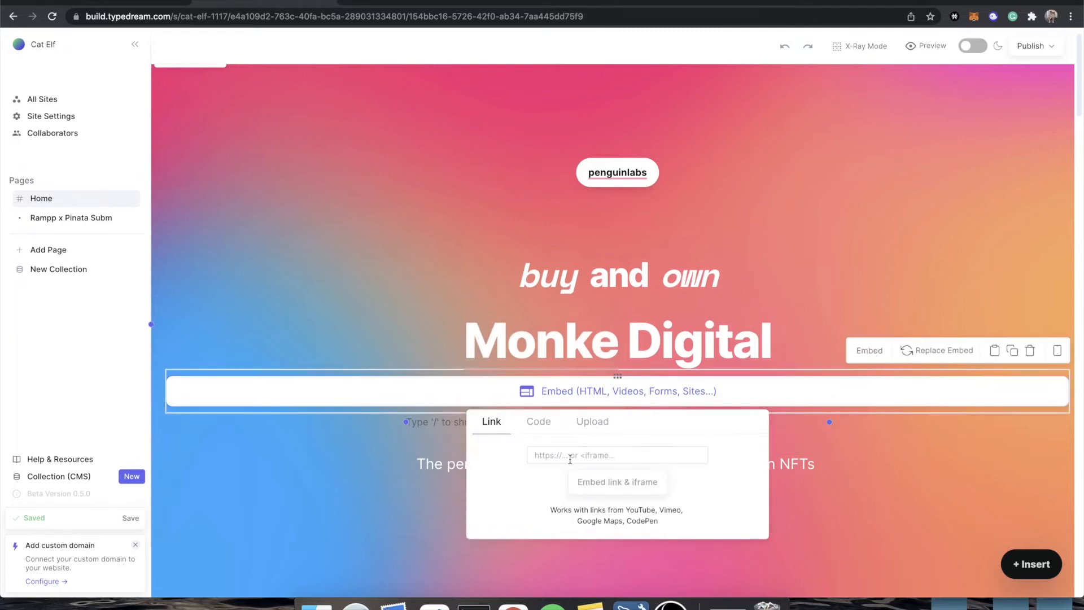
click(538, 422)
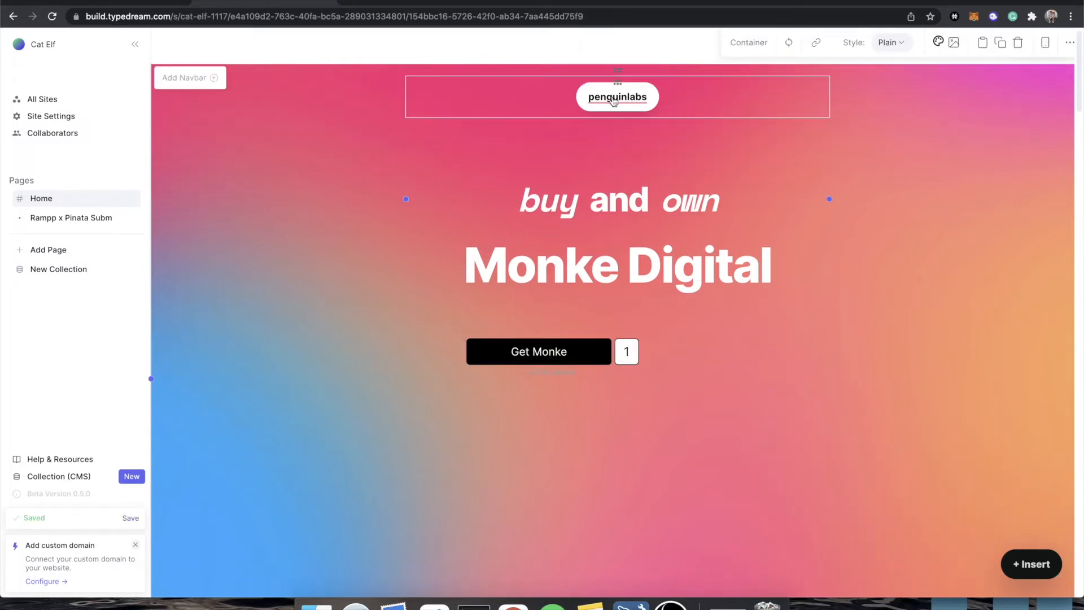
- Retype the top pill label as monkelabs and select the mint button embed below the headline
click(617, 97)
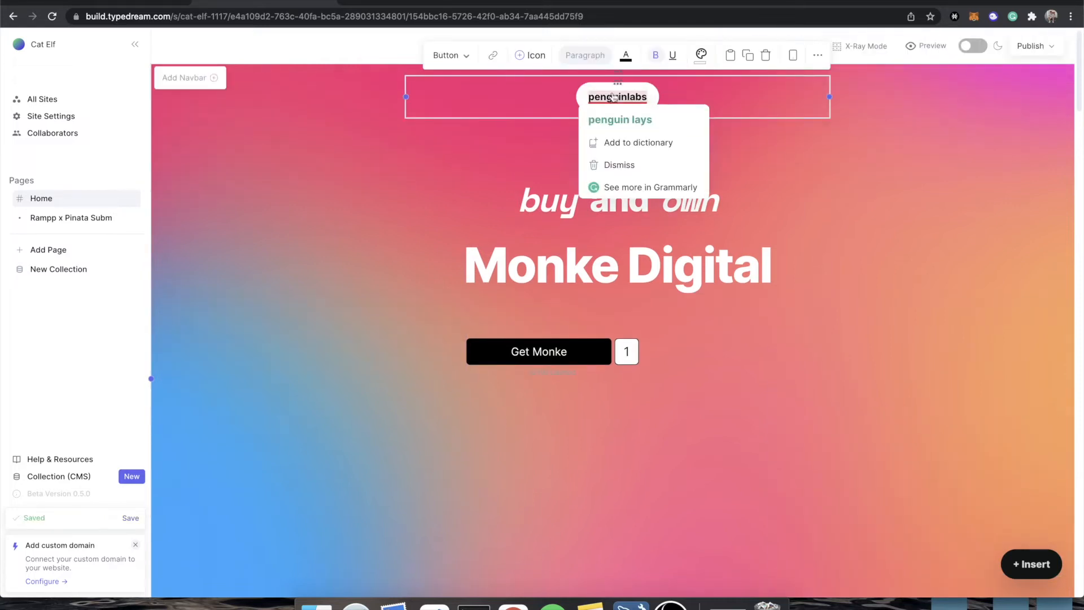
text(monkelabs)
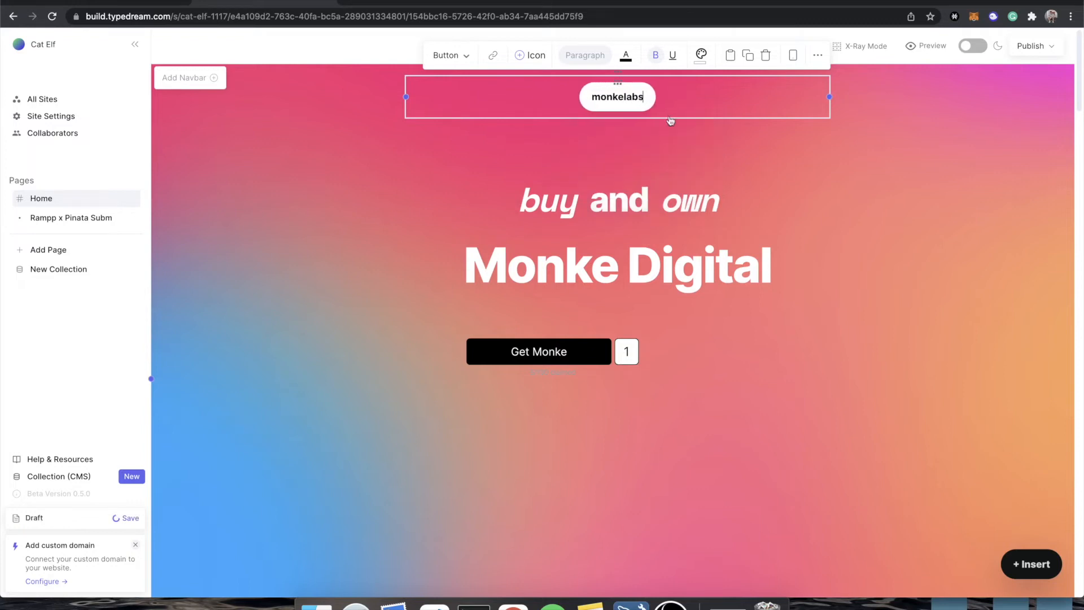
mouse_move(950, 96)
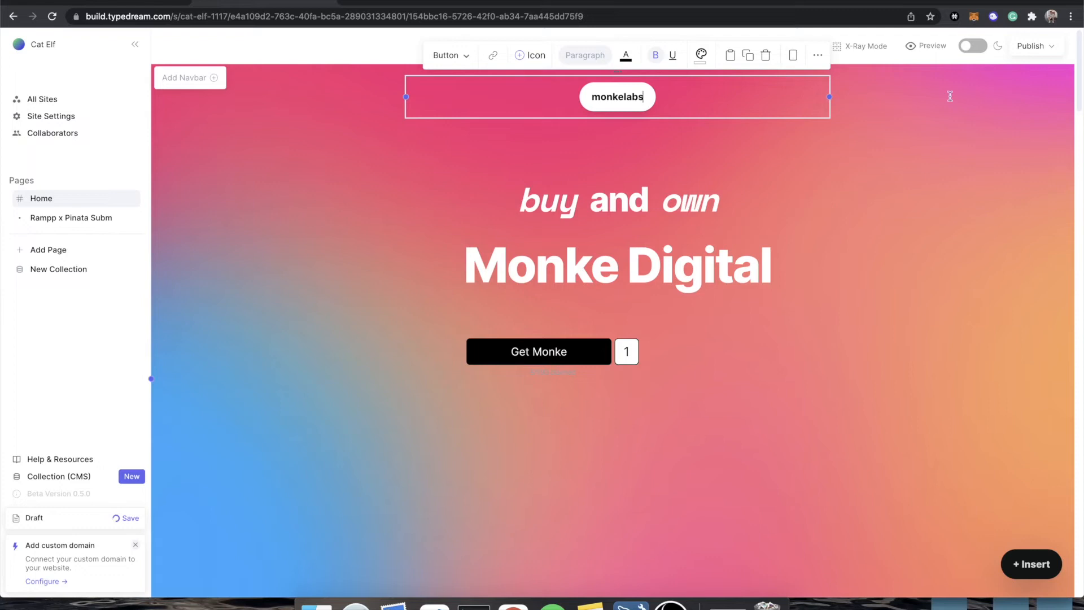
scroll(down, 3)
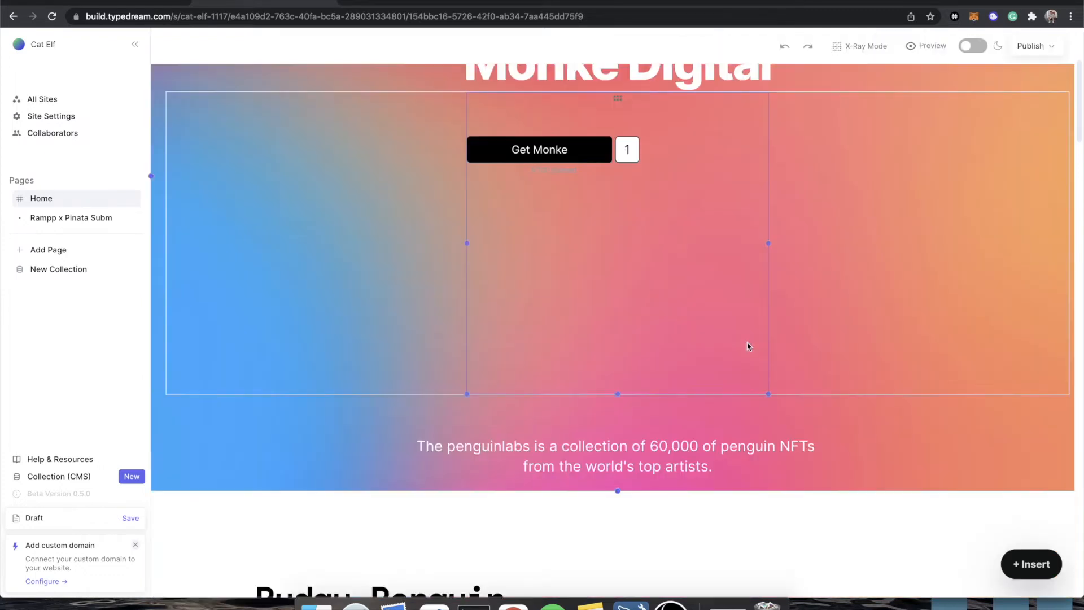
click(618, 242)
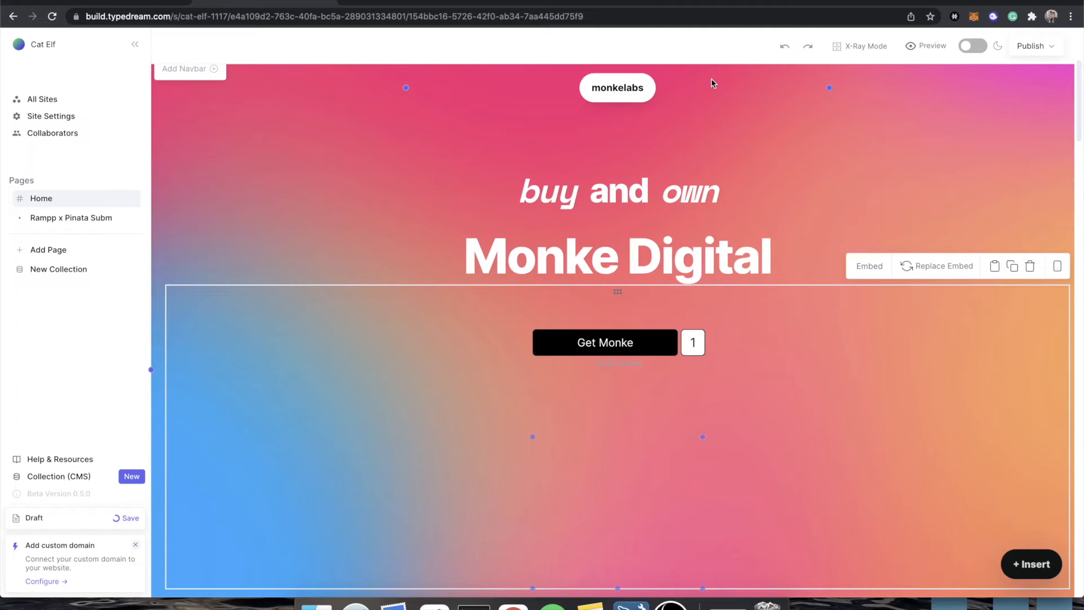
- Go to the Home page and select the Get Monke embed to check the layout
scroll(down, 3)
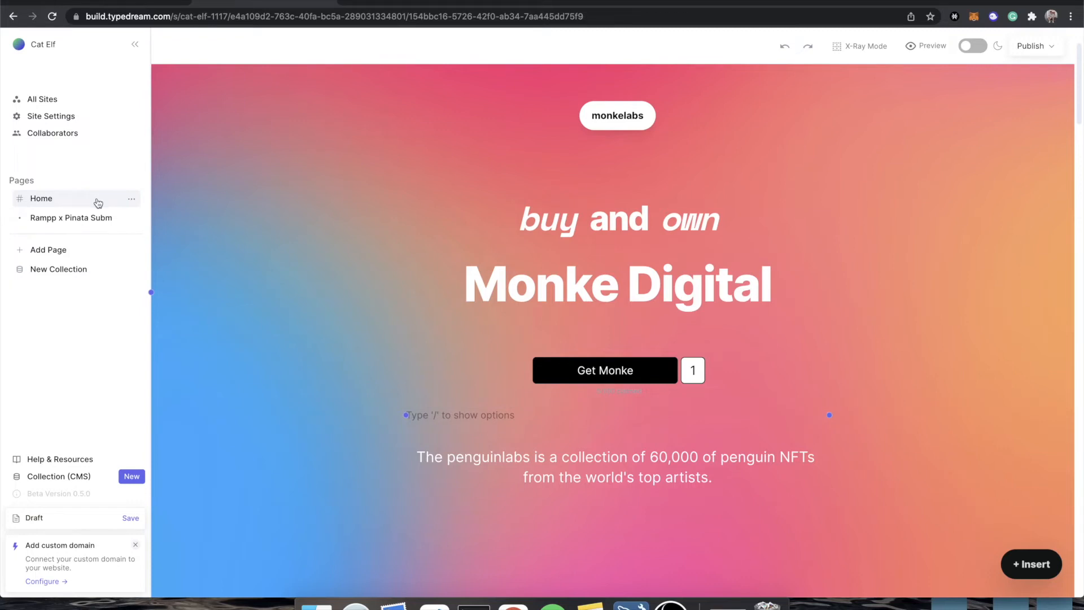
click(605, 371)
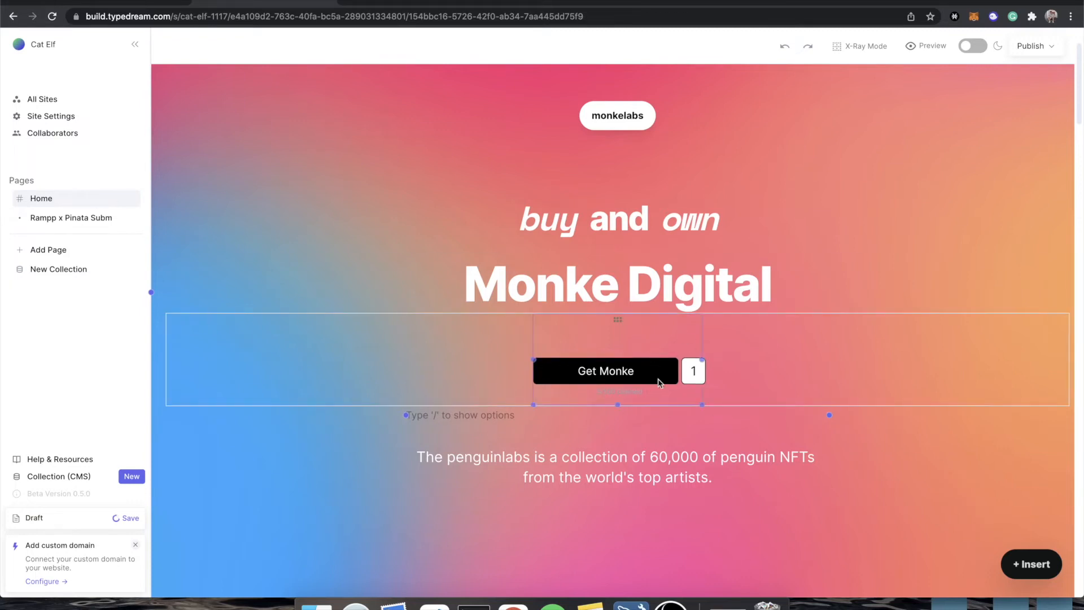
click(128, 519)
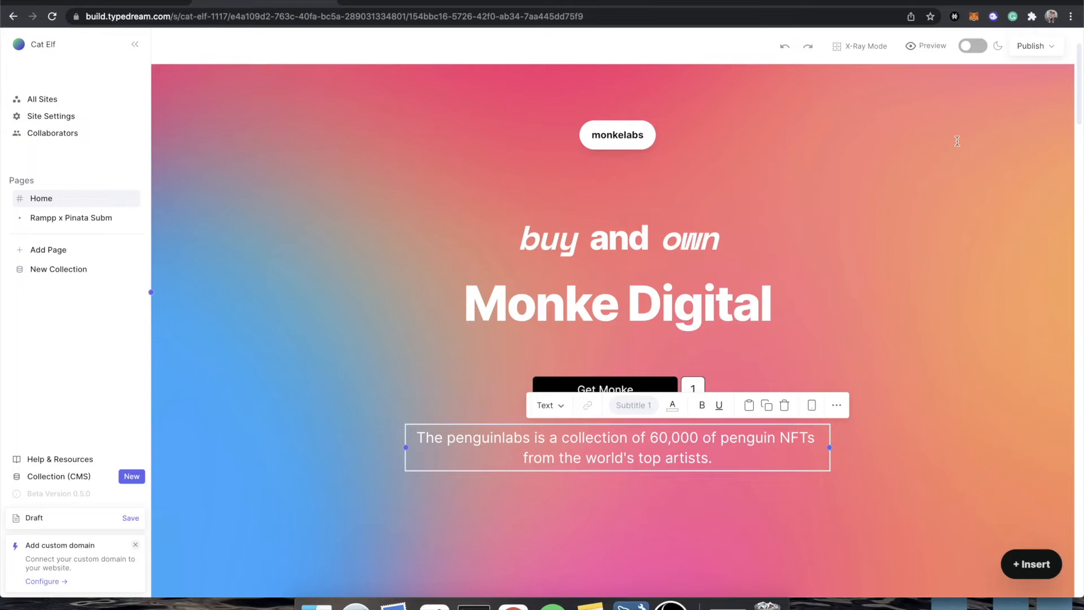
- Publish only the Home page and visit the live typedream.app site from the Congrats dialog
click(1035, 46)
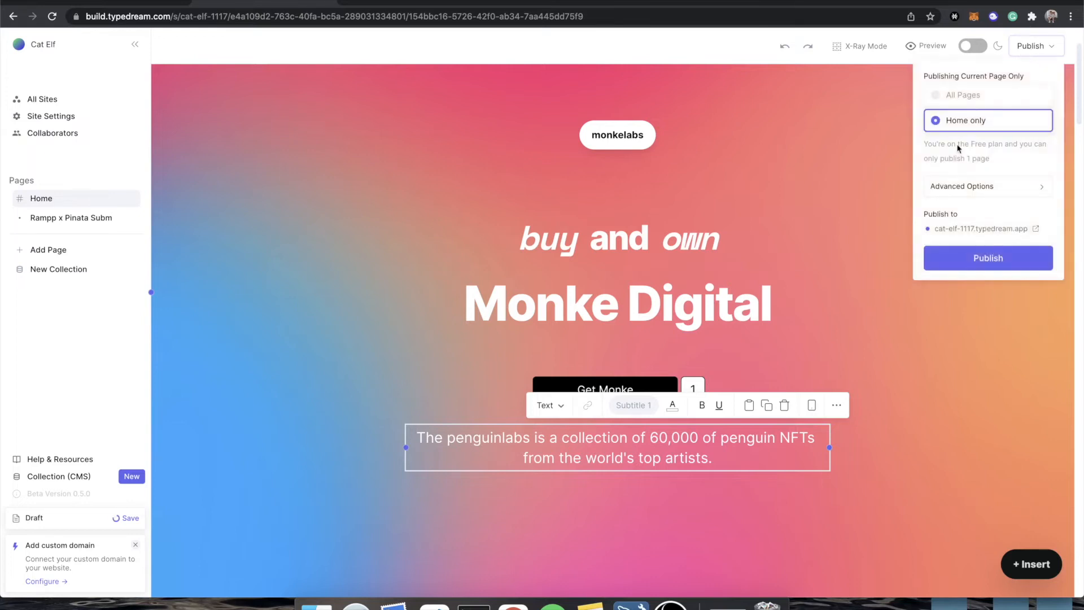
click(987, 257)
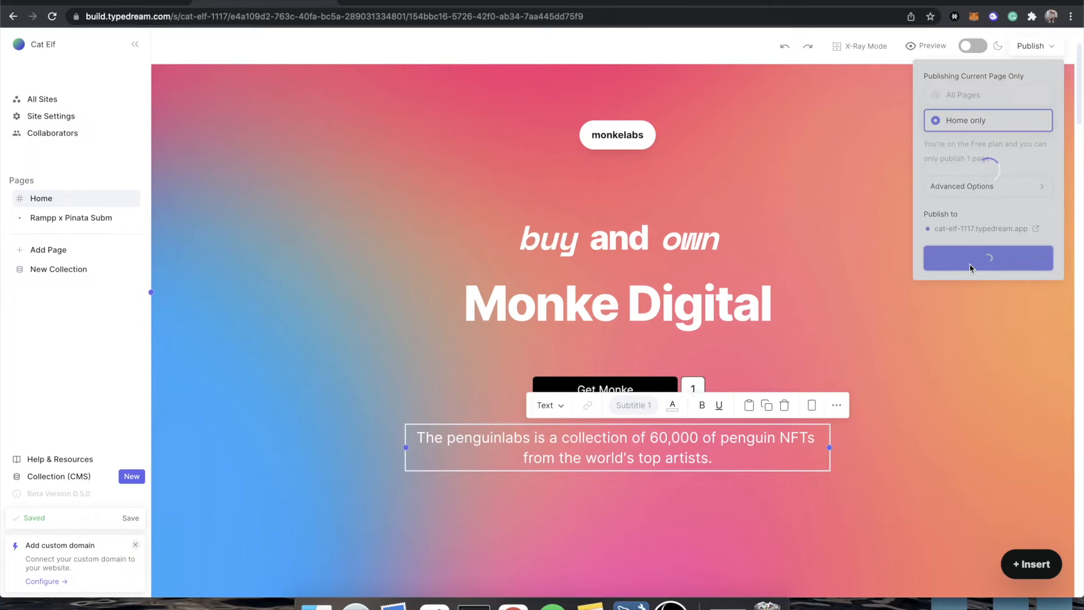
click(987, 257)
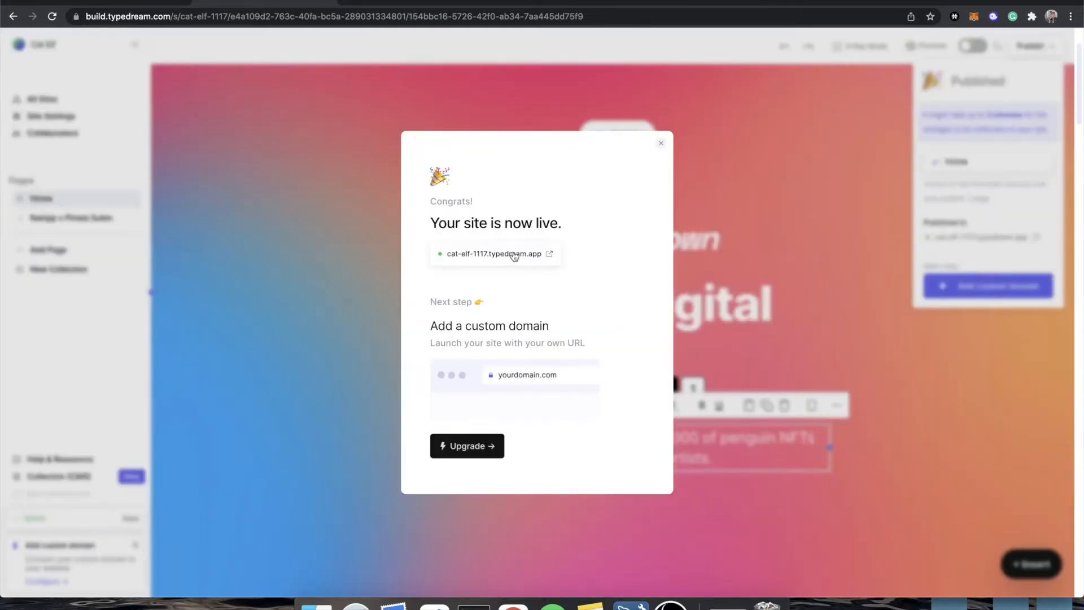
click(494, 253)
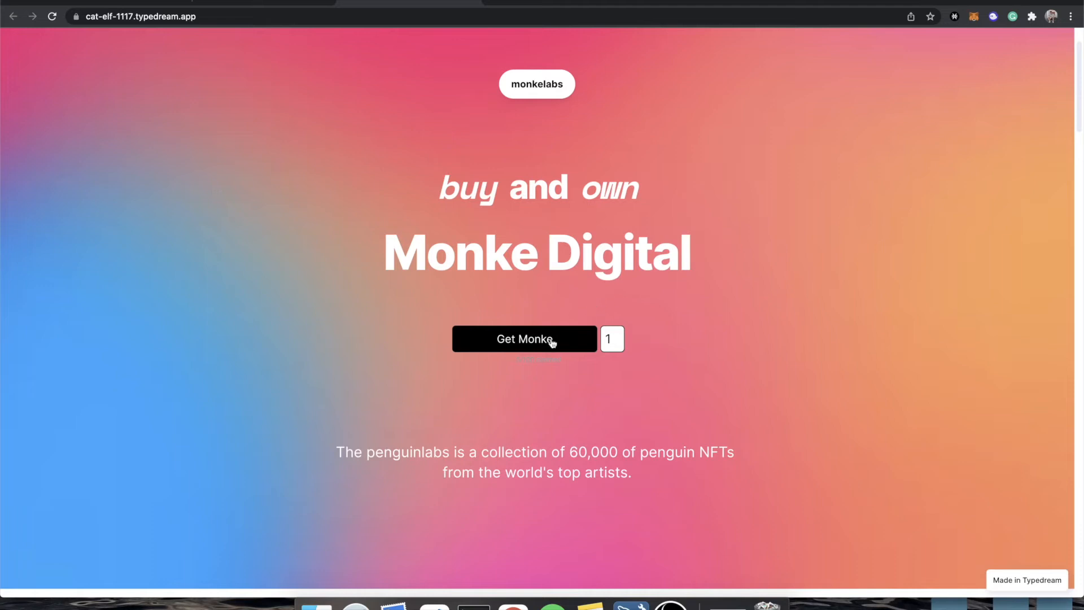
- Connect MetaMask Account 1 via Get Monke, then reject the 0.01 ETH single-token mint
click(524, 339)
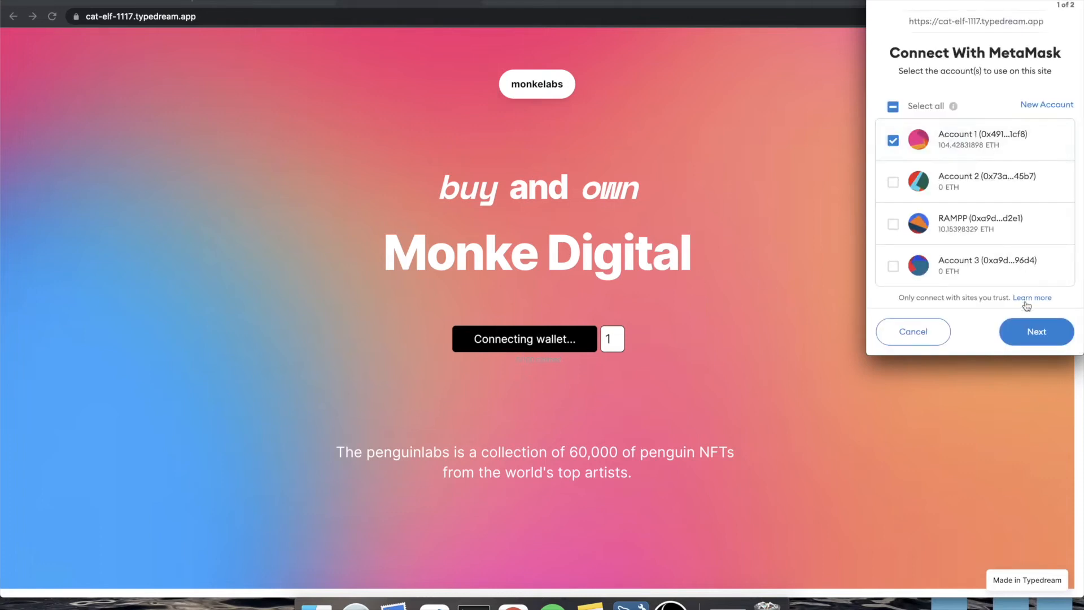
click(1035, 331)
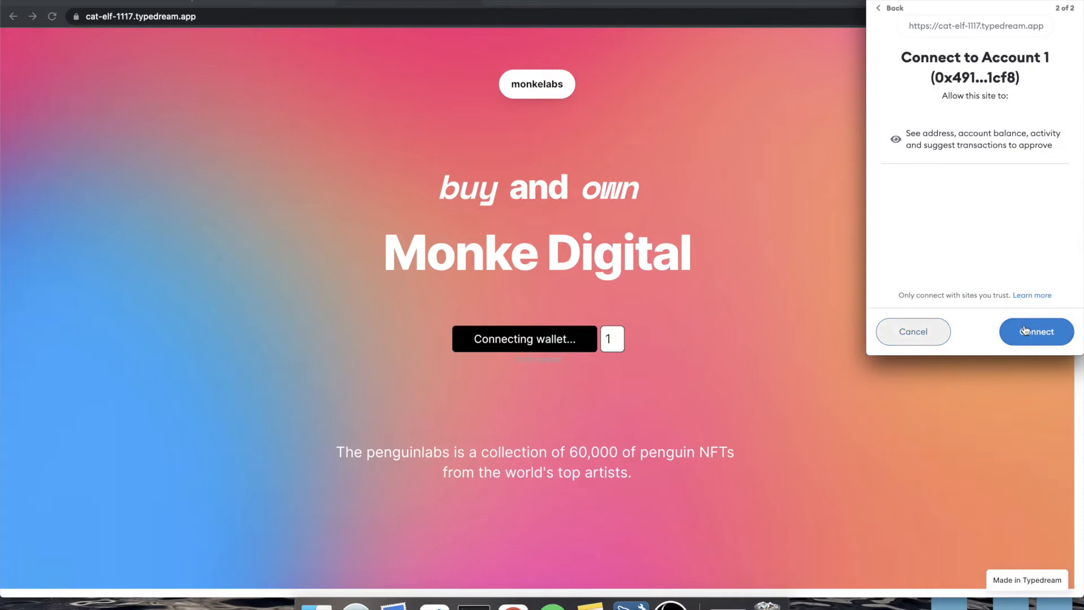
click(1036, 331)
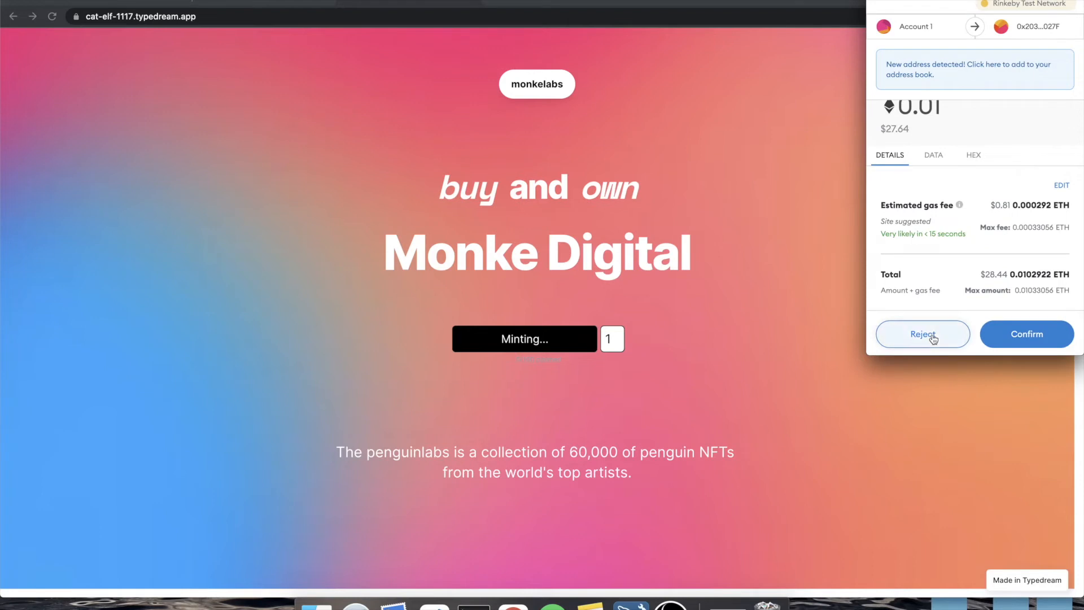
click(923, 334)
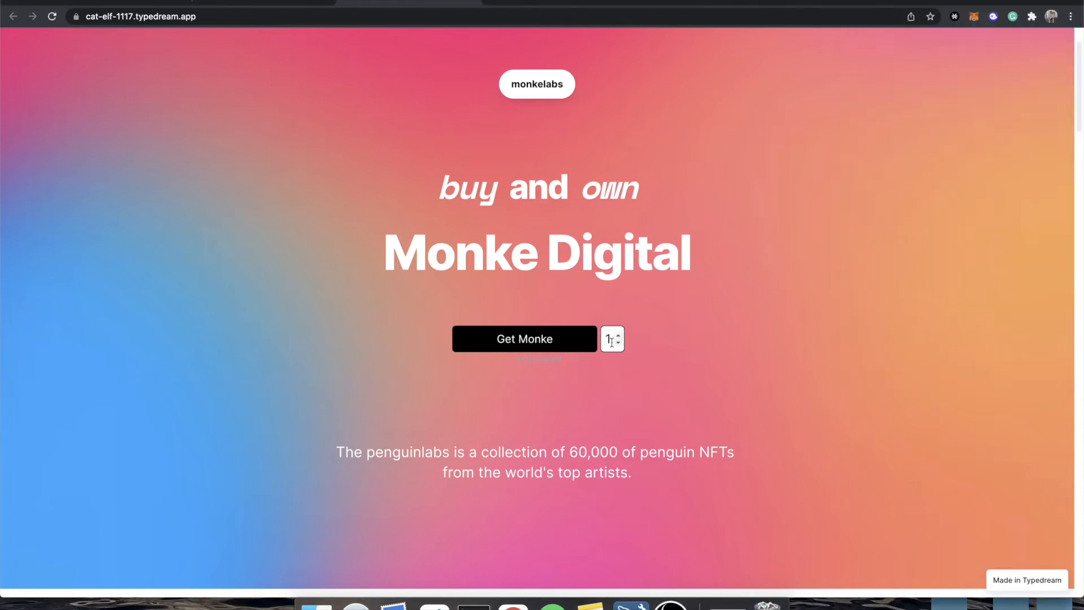
- Raise the quantity to 2 and confirm the 0.02 ETH two-token mint in MetaMask
click(609, 338)
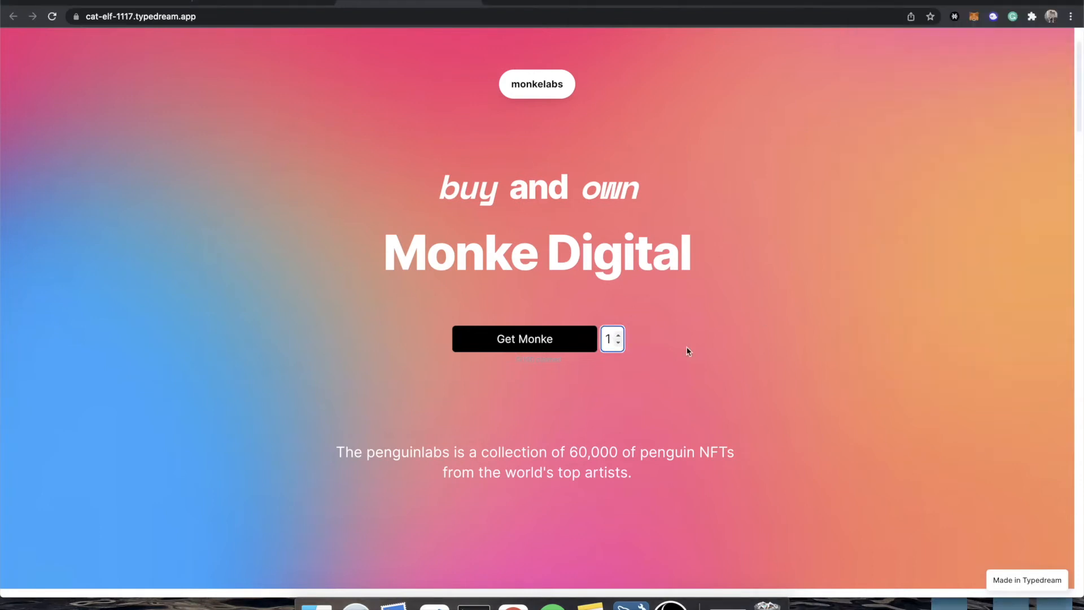
click(617, 334)
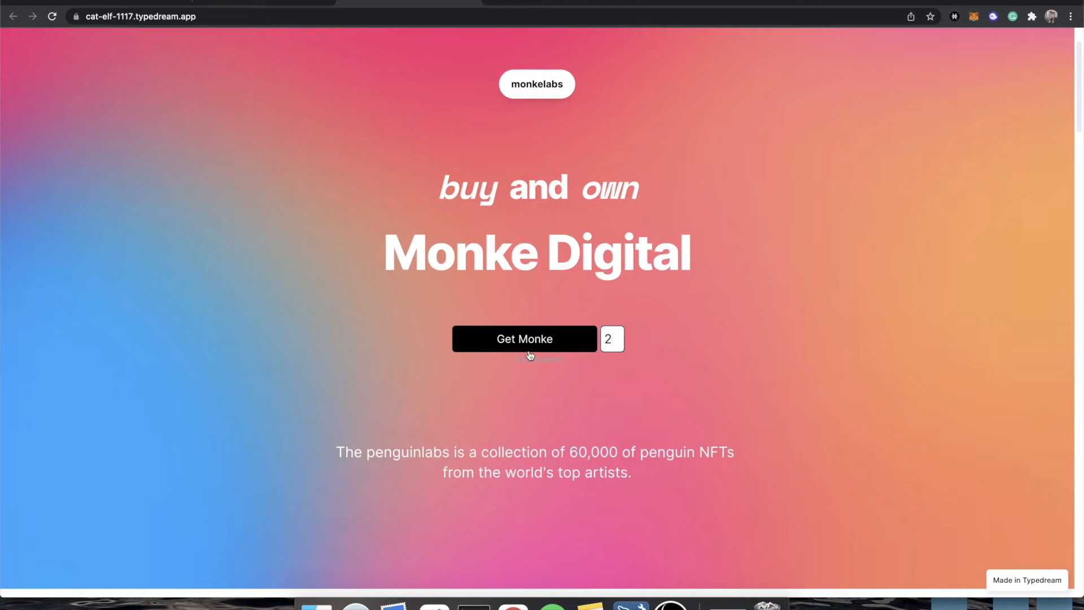
click(524, 339)
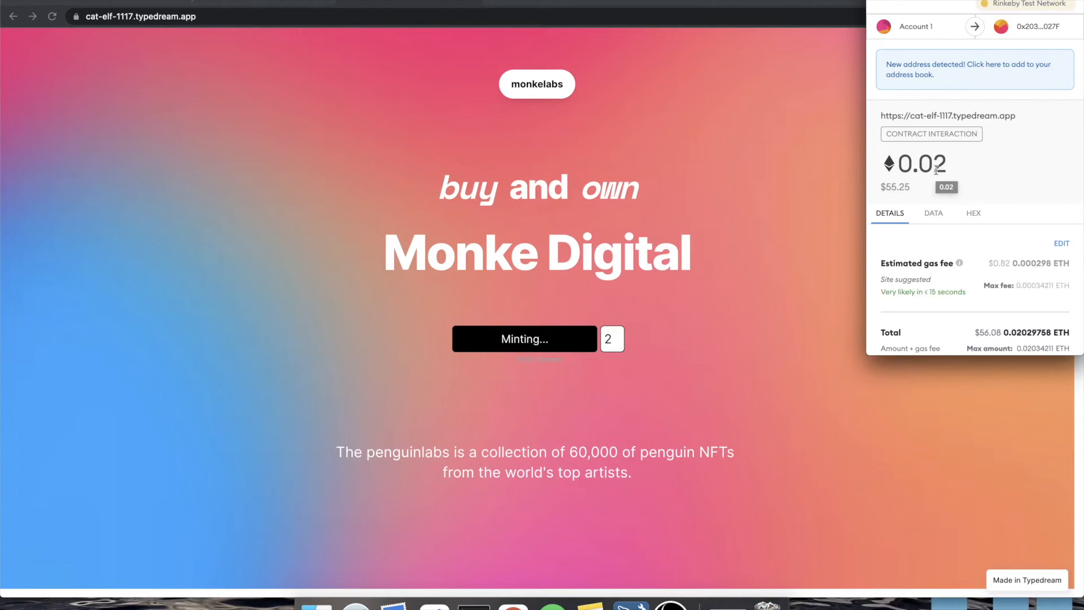
mouse_move(986, 250)
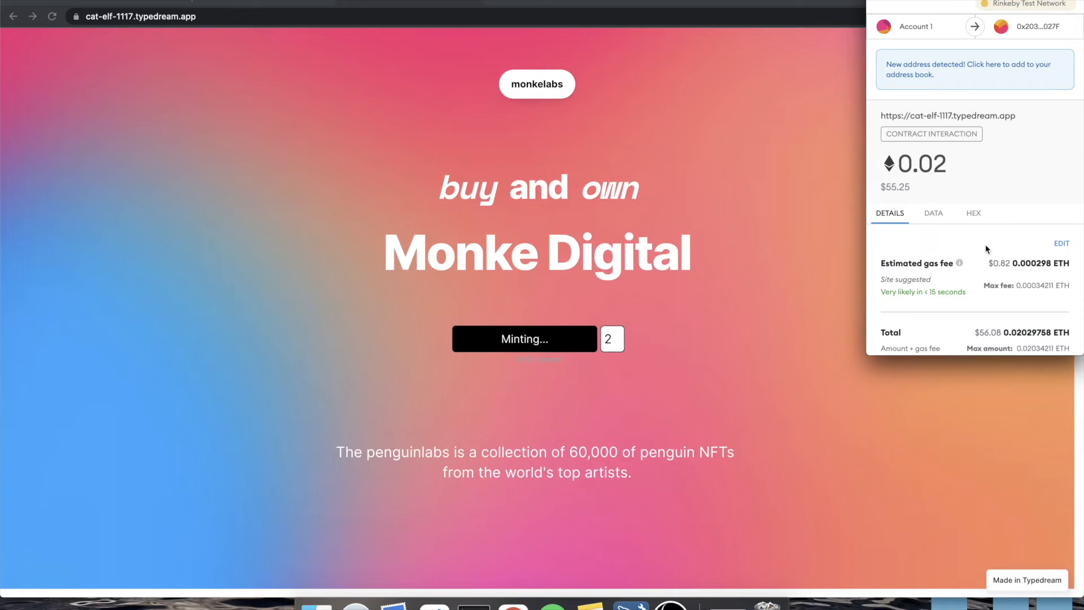
scroll(down, 3)
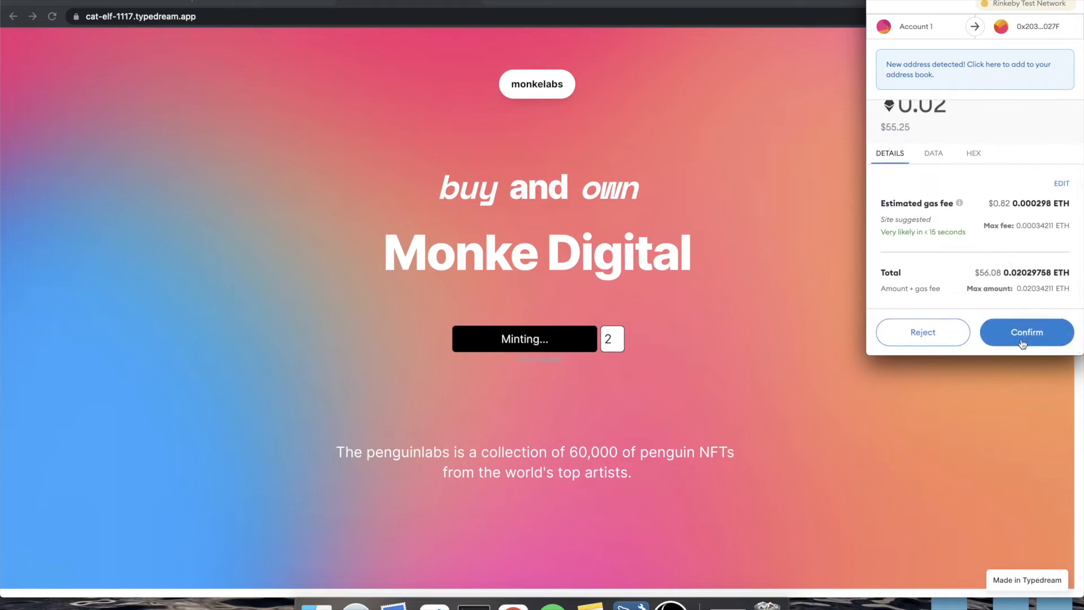
click(1027, 332)
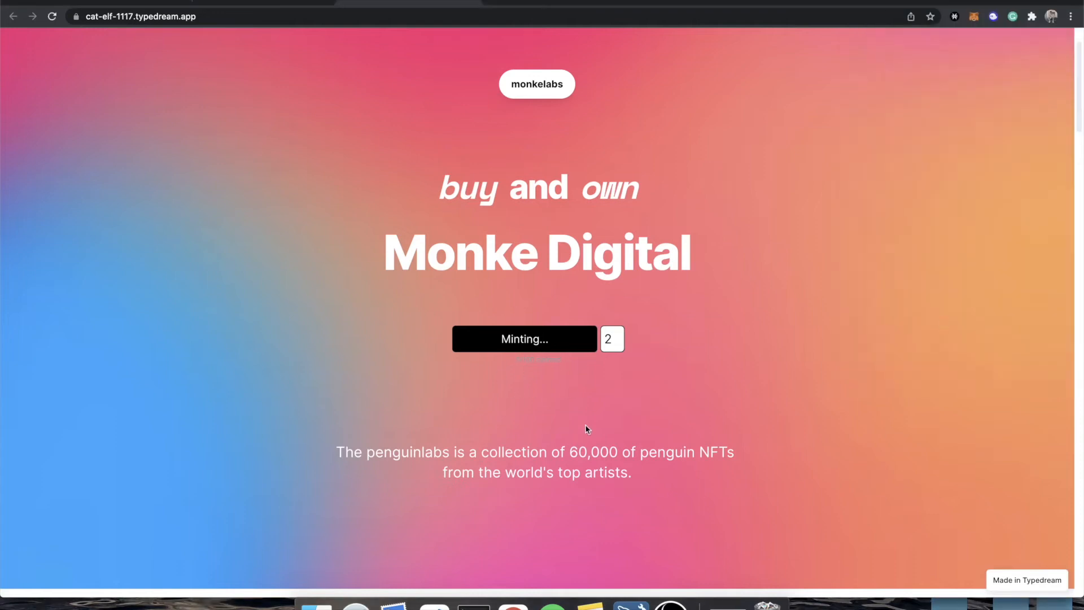
mouse_move(561, 366)
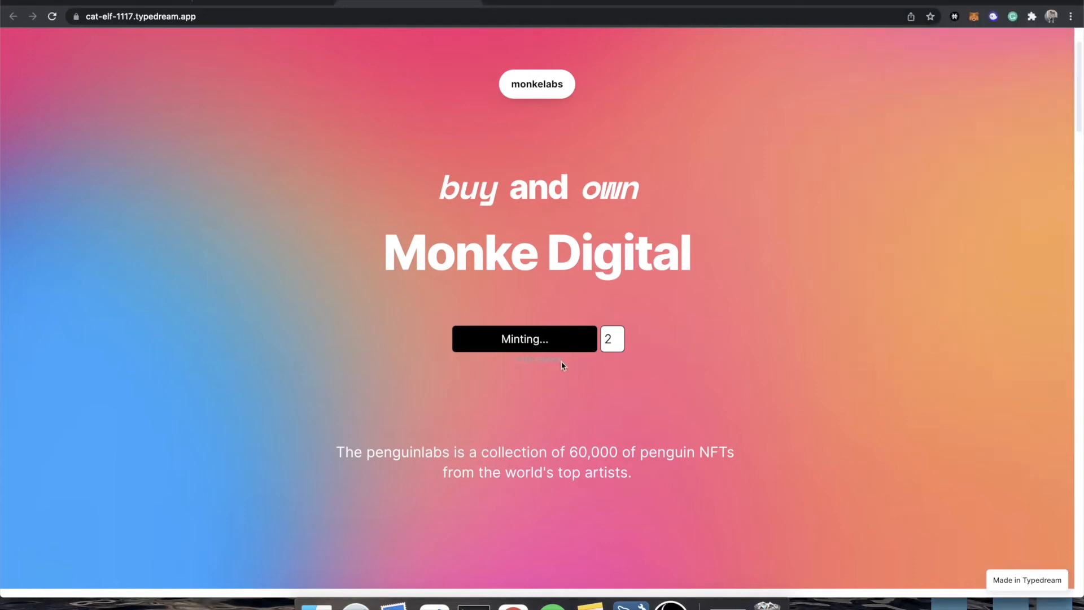
mouse_move(518, 367)
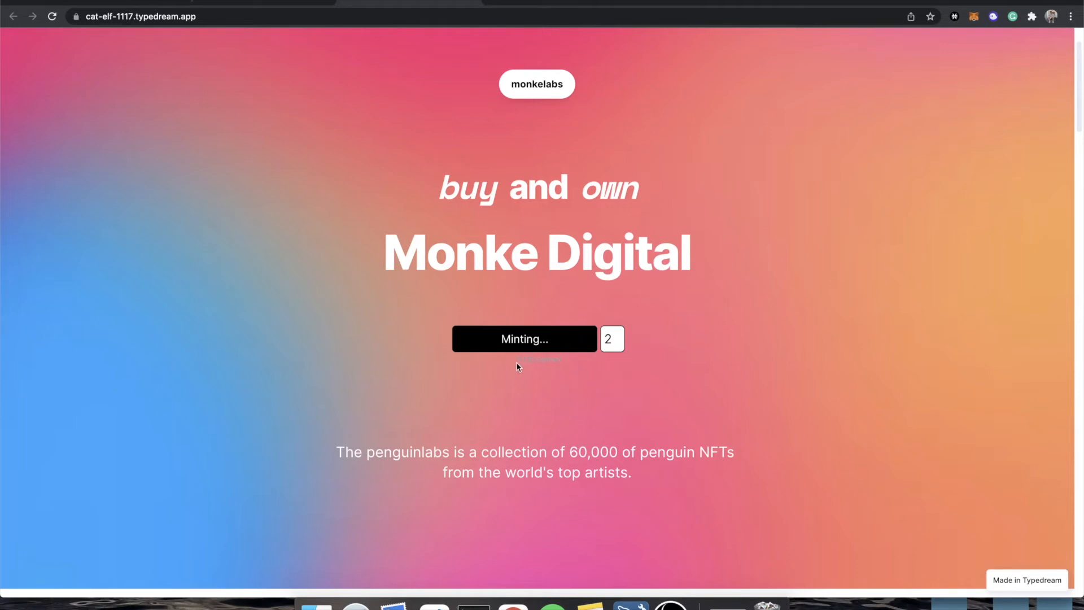
mouse_move(573, 365)
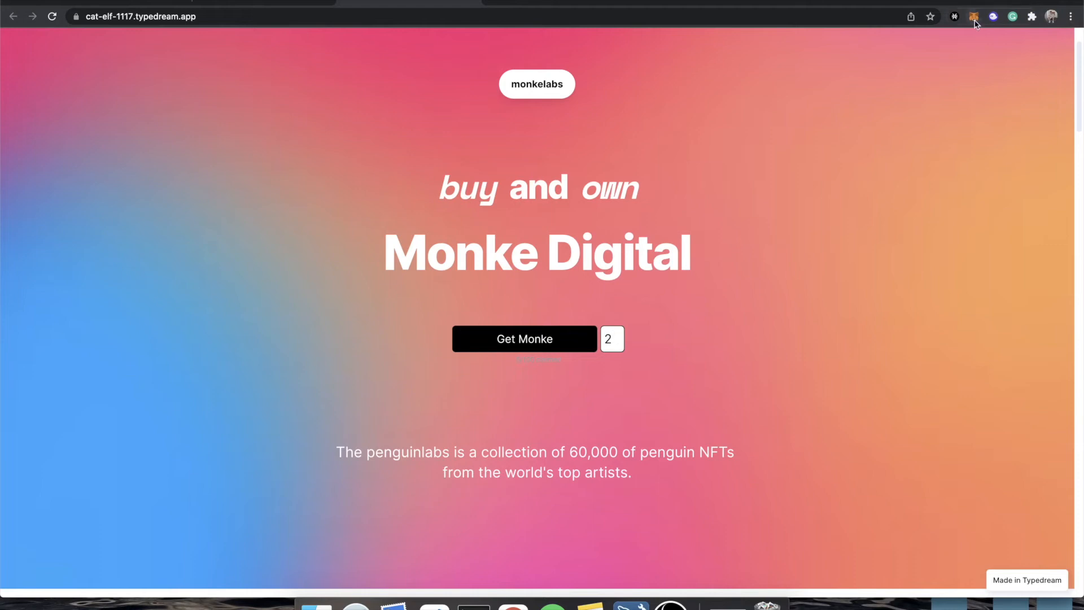
click(973, 16)
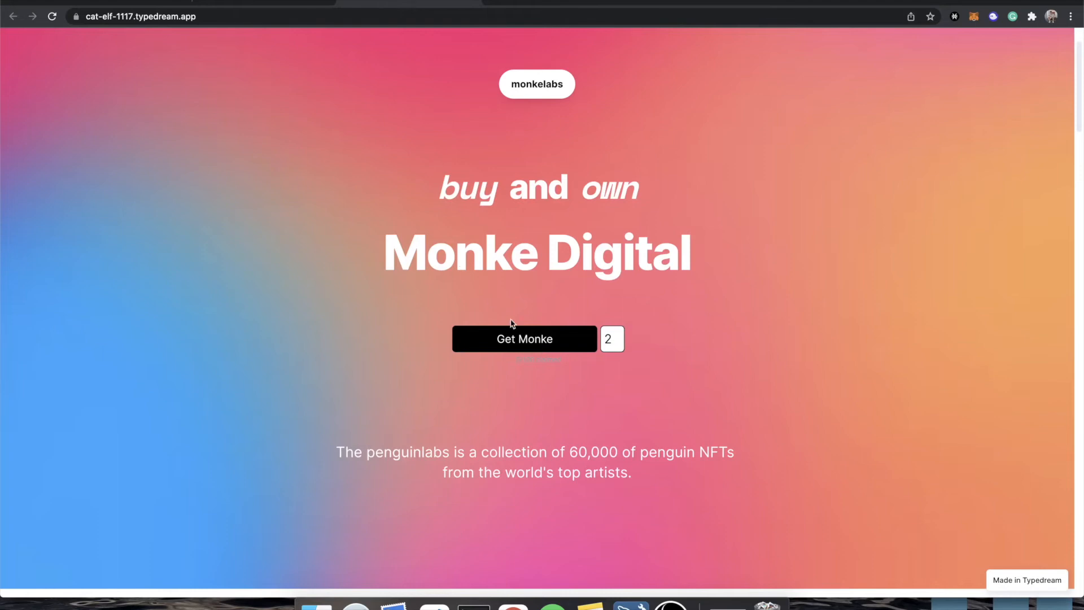
mouse_move(521, 339)
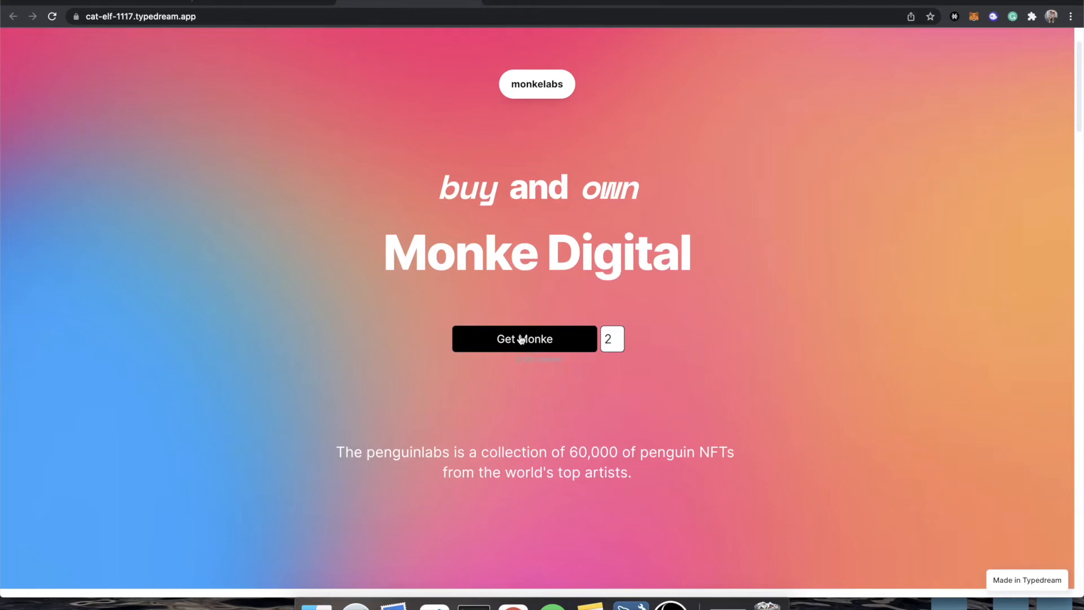
mouse_move(418, 106)
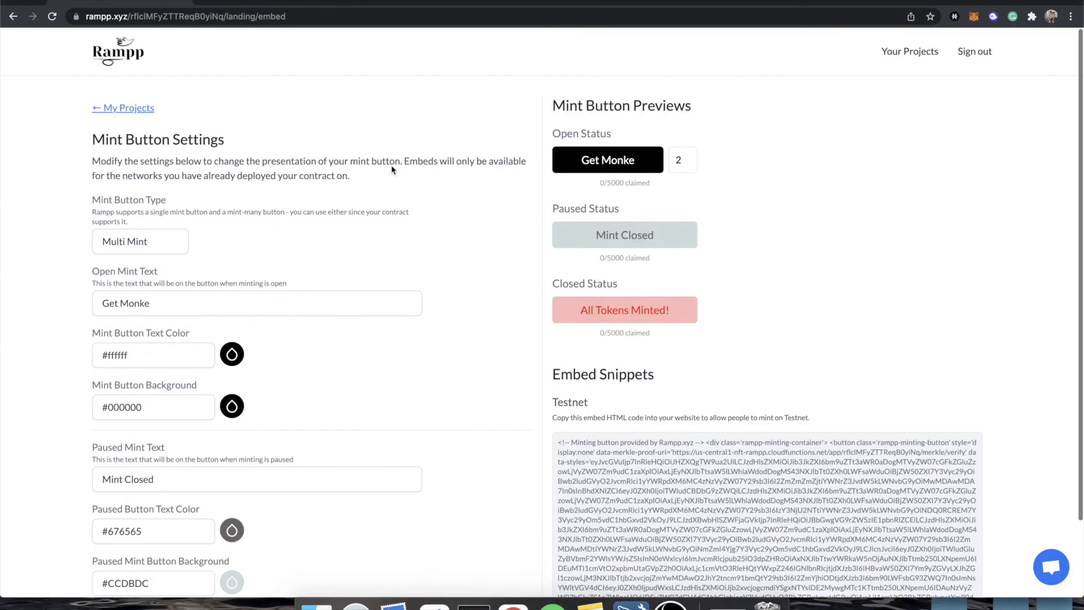
- From My Projects, enter the Rampp Monkeys deployed Rinkeby contract configuration
click(122, 109)
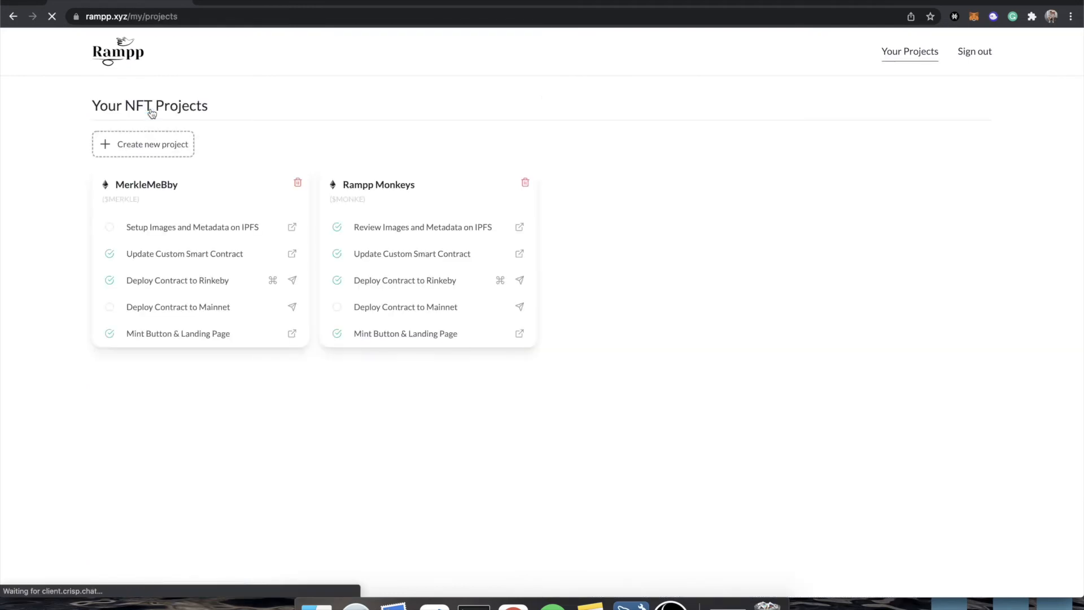
mouse_move(500, 280)
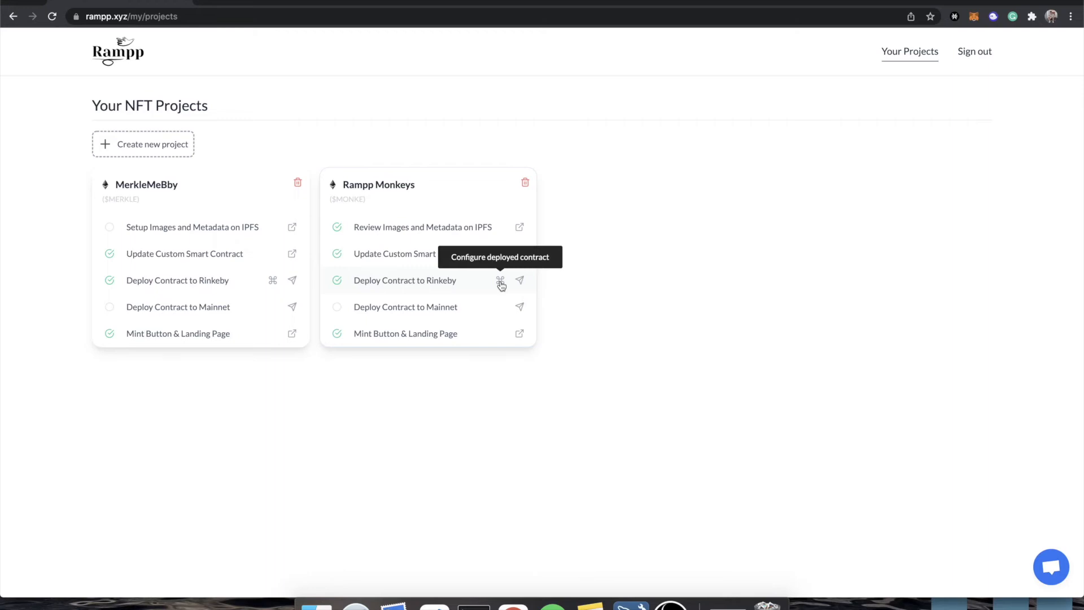
click(500, 280)
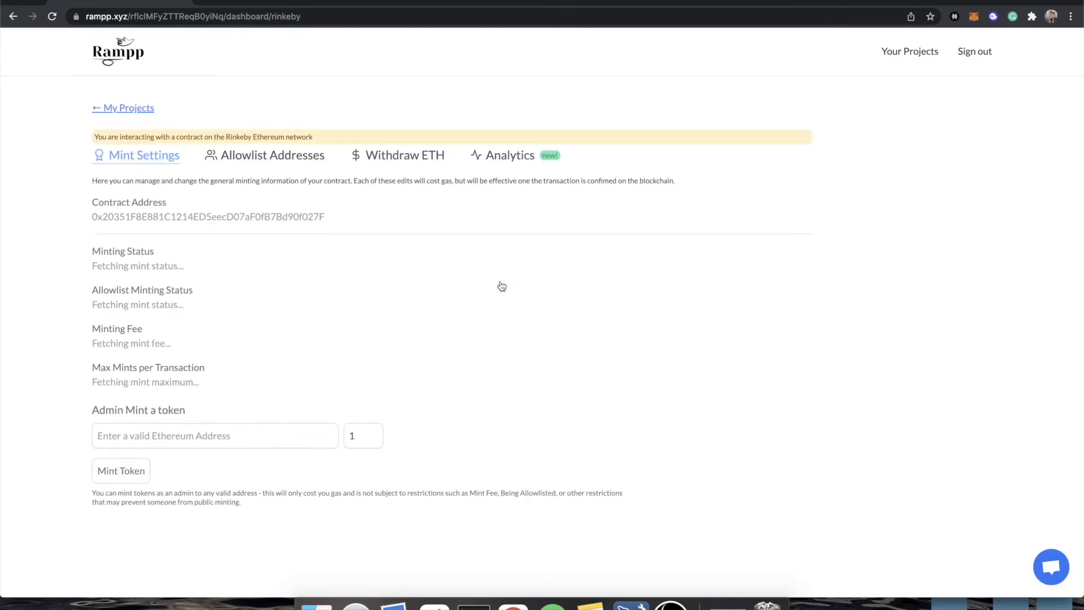
- View the Withdraw ETH balance of 0.02 ETH split 0.001/0.019 and request Withdraw Funds
click(404, 154)
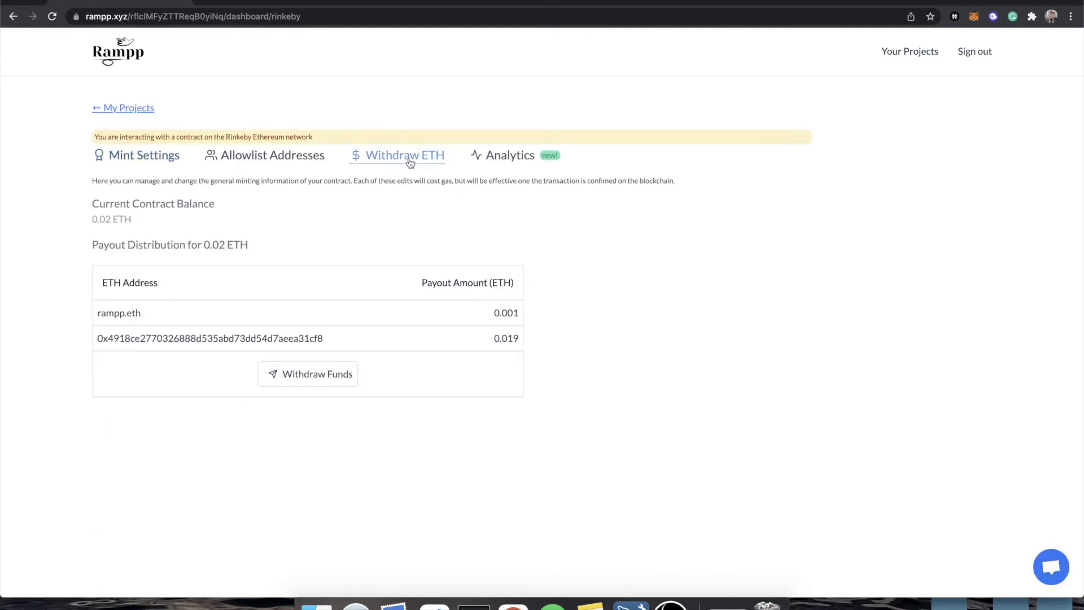
mouse_move(140, 215)
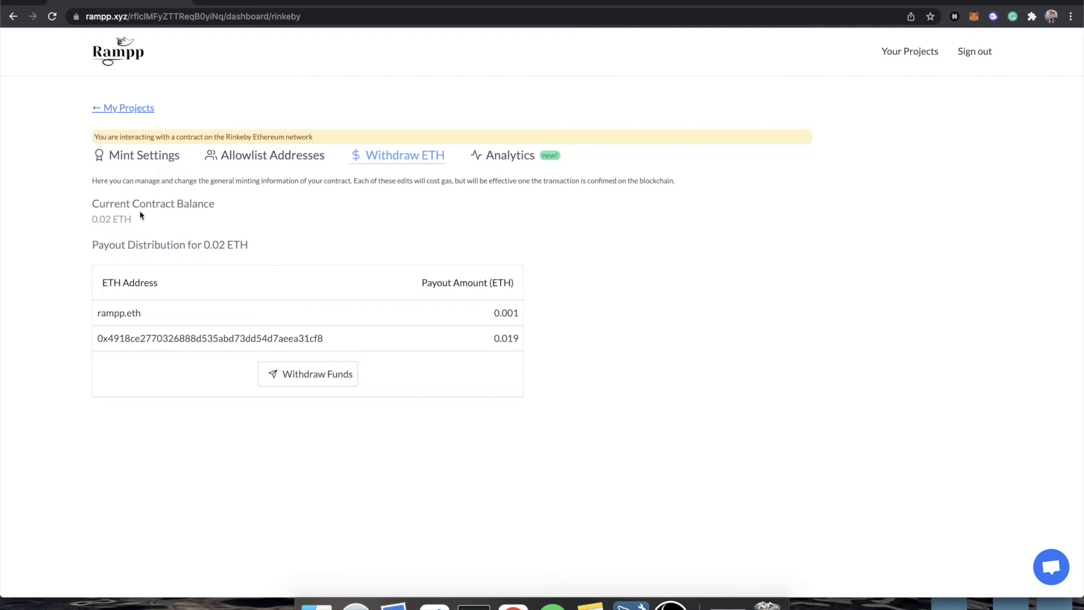
mouse_move(133, 222)
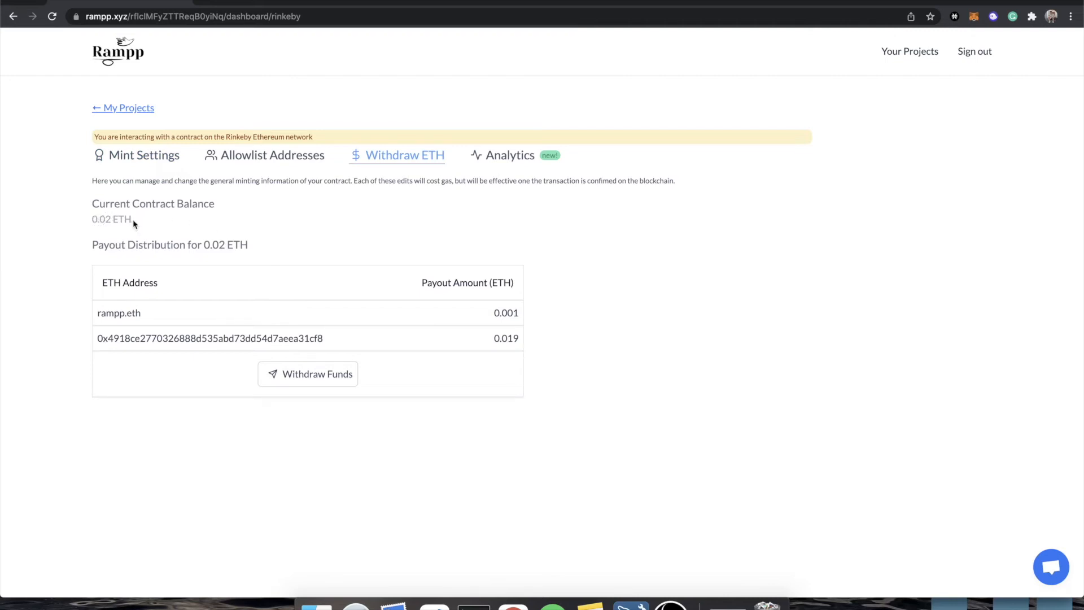
mouse_move(465, 310)
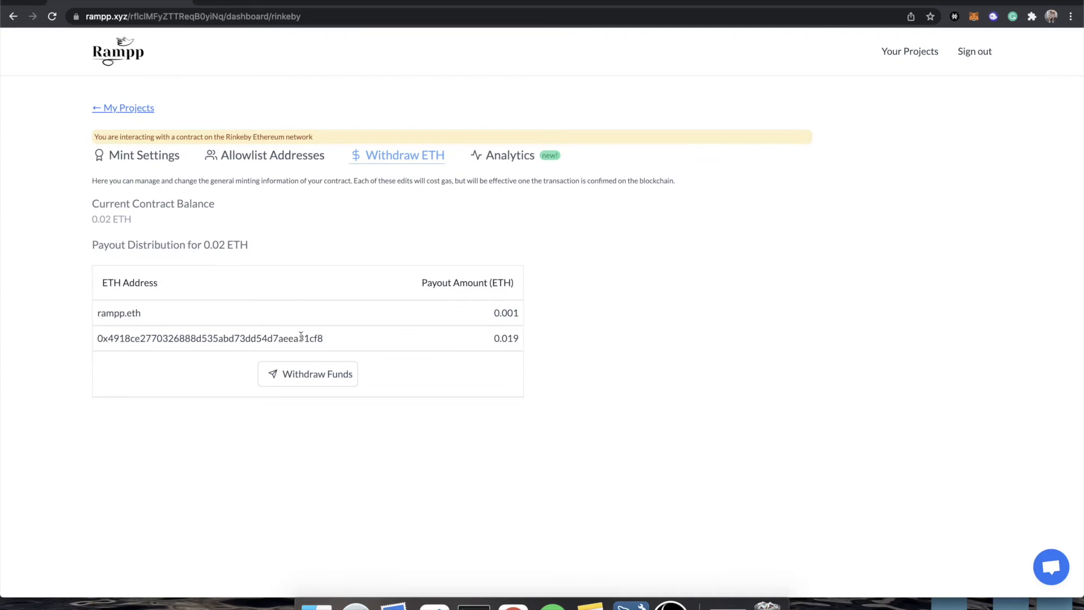
mouse_move(317, 374)
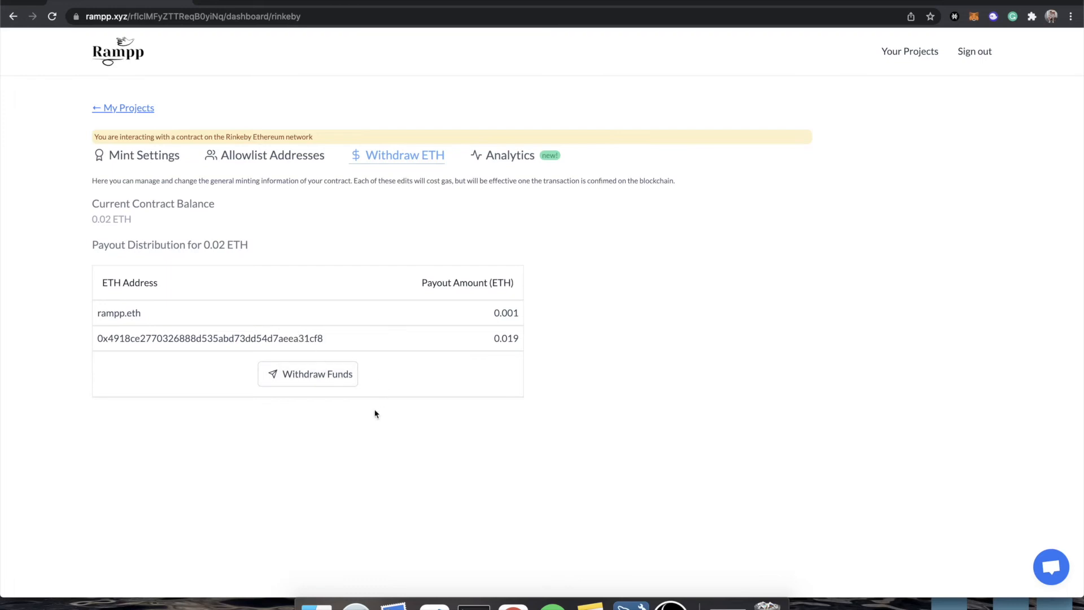
click(307, 374)
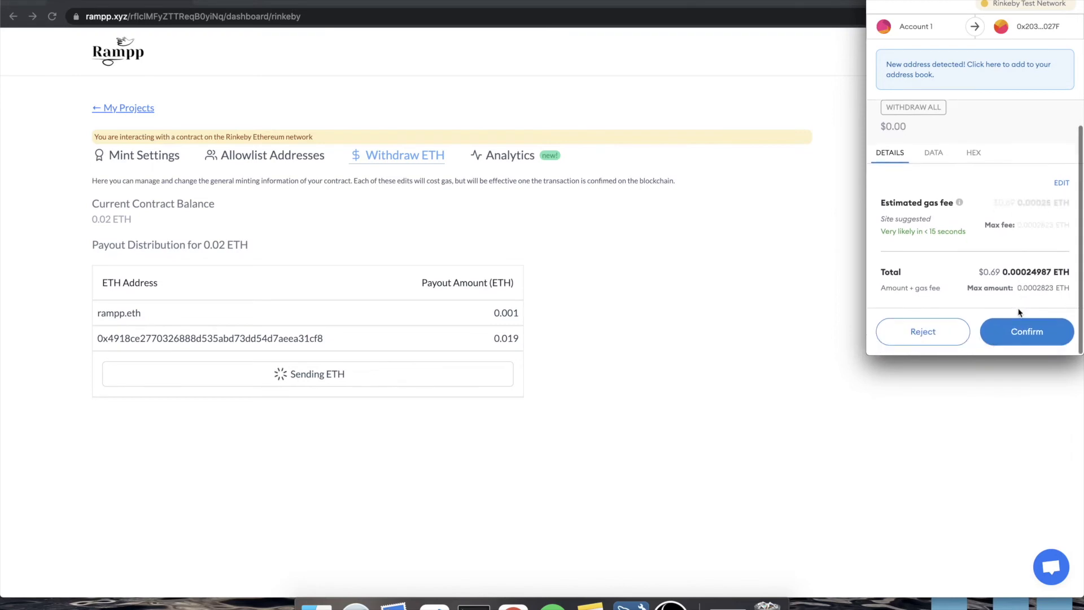
- Confirm the withdrawal in MetaMask so the balance reads 0 ETH, then return to My Projects
click(1027, 331)
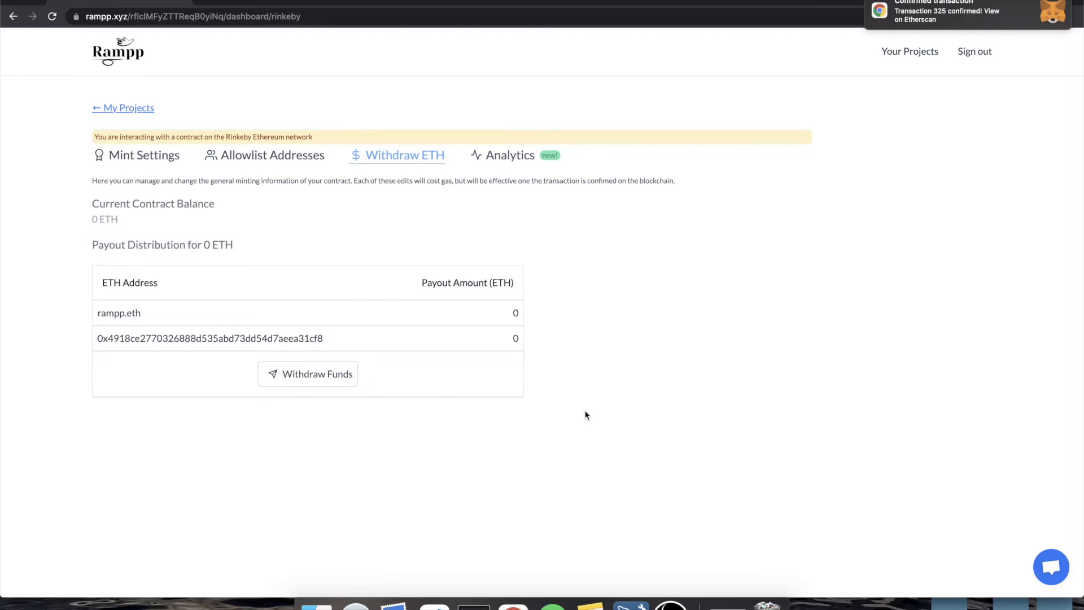
mouse_move(711, 149)
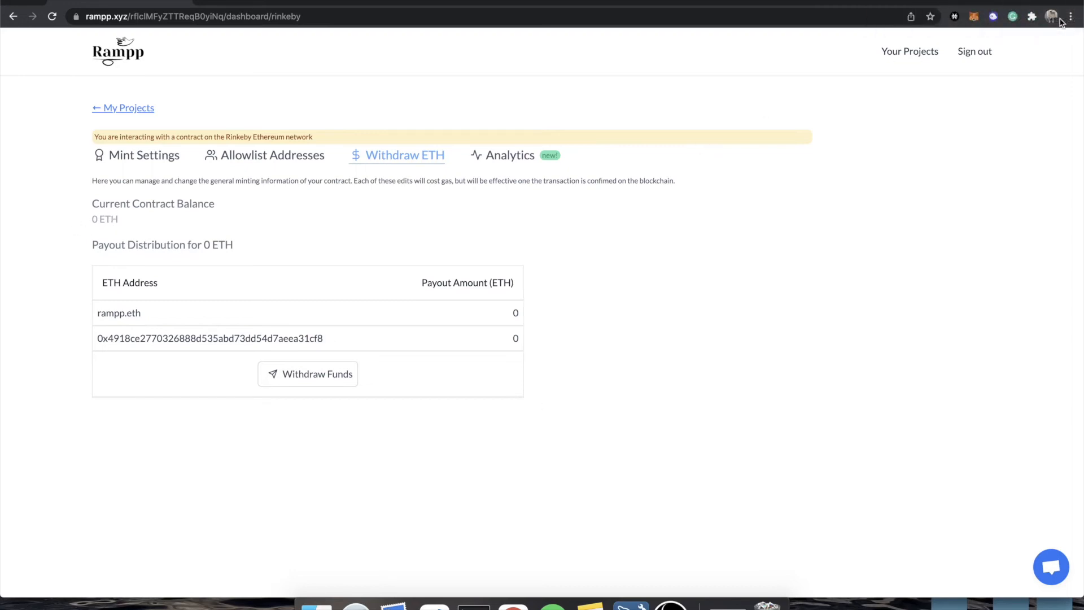
mouse_move(128, 110)
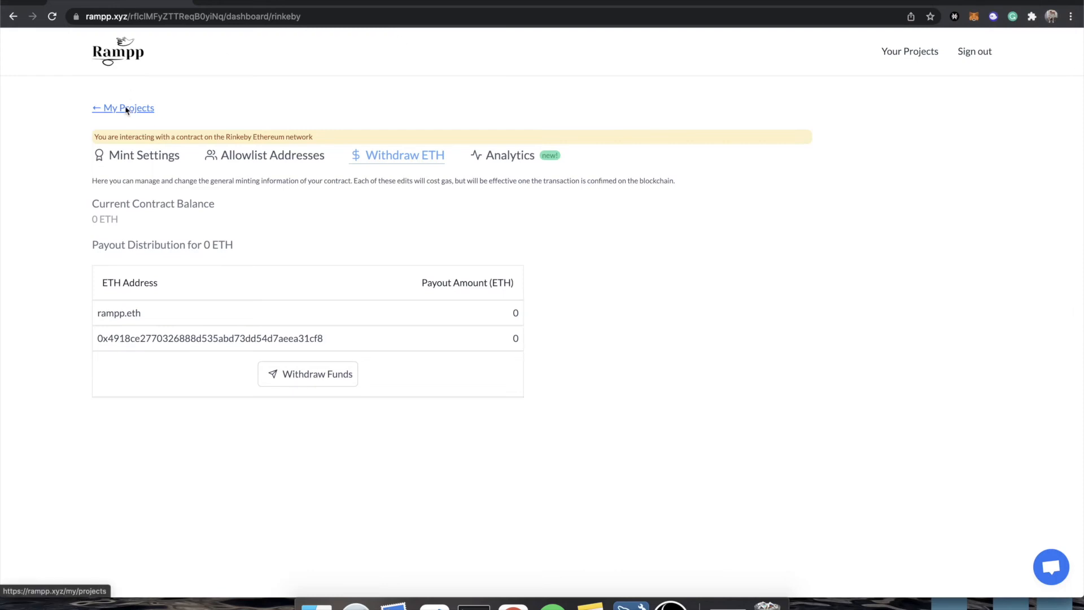
mouse_move(146, 109)
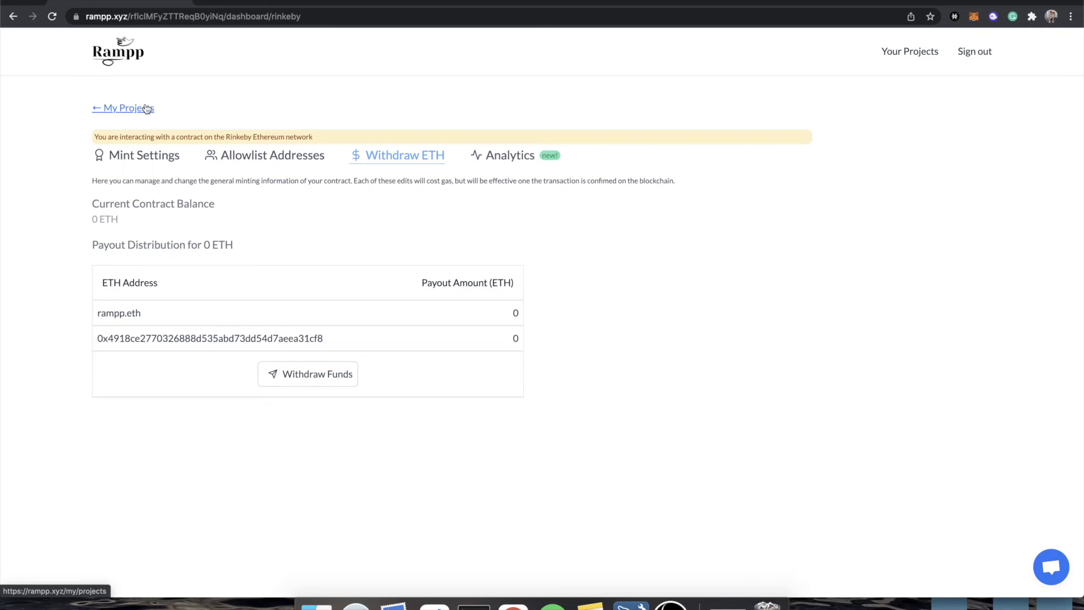
click(123, 109)
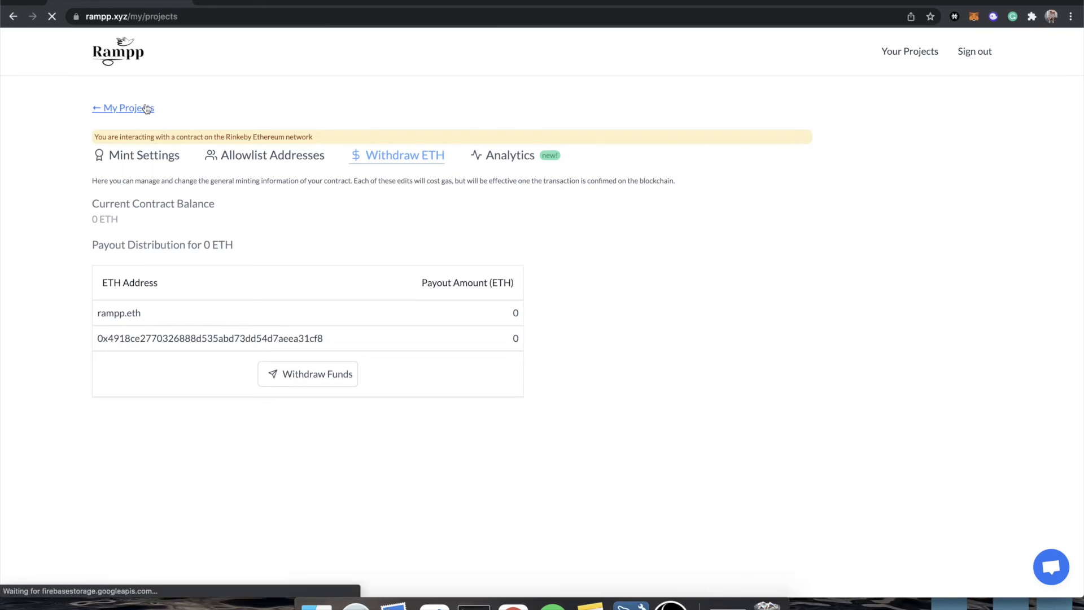
- Start Deploy on Mainnet from the Rampp Monkeys project card
click(123, 109)
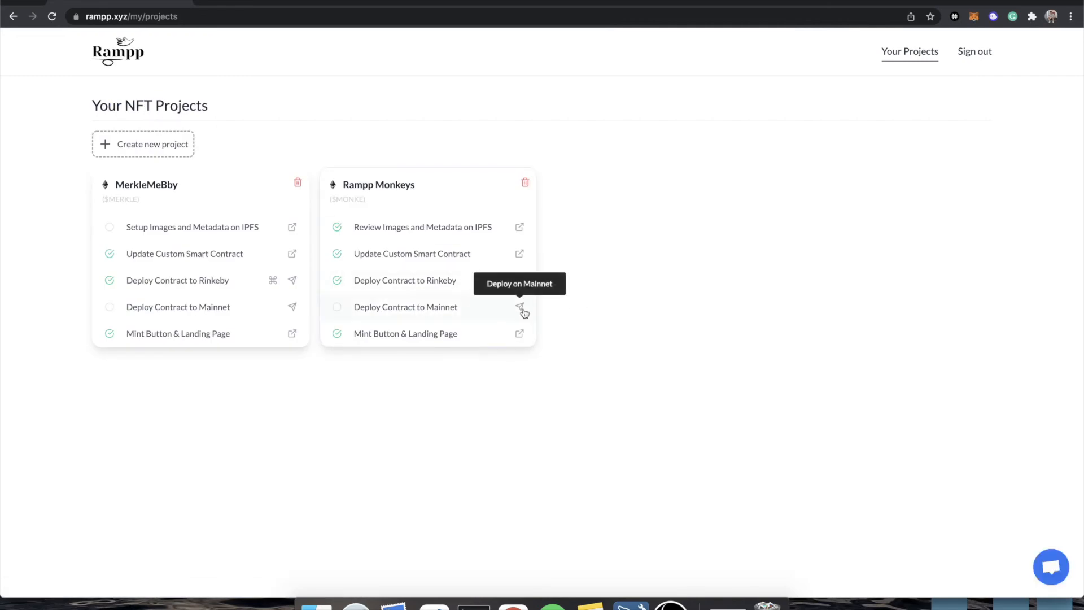
mouse_move(587, 319)
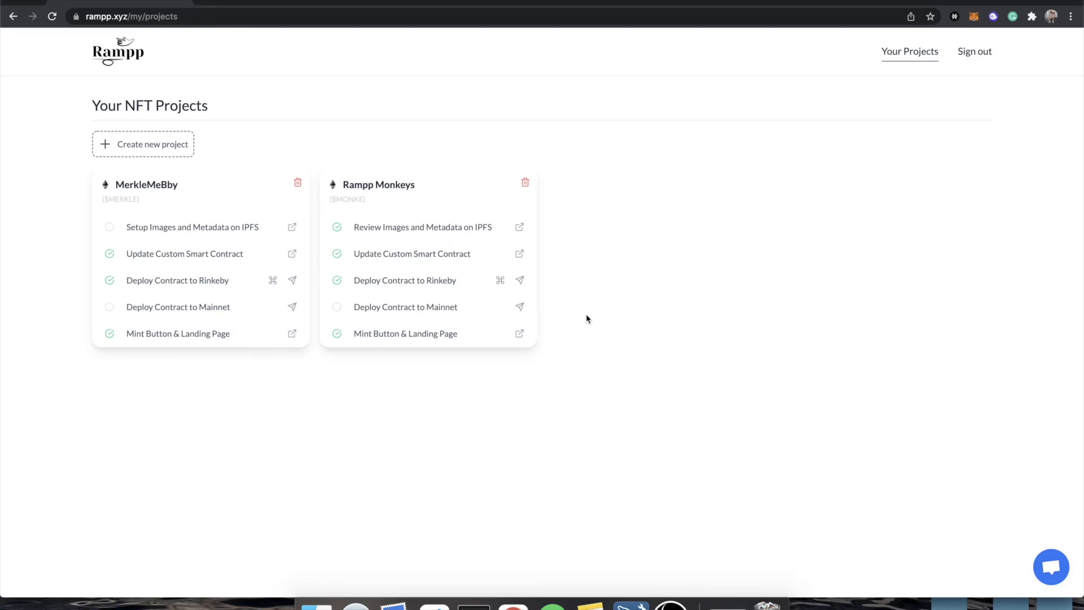
mouse_move(520, 307)
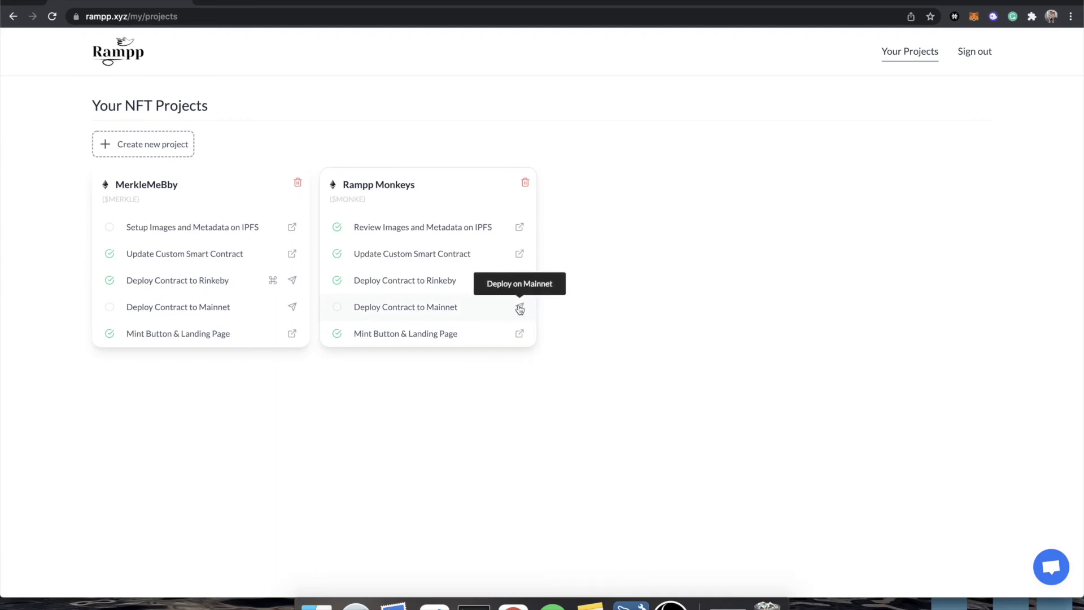
click(520, 307)
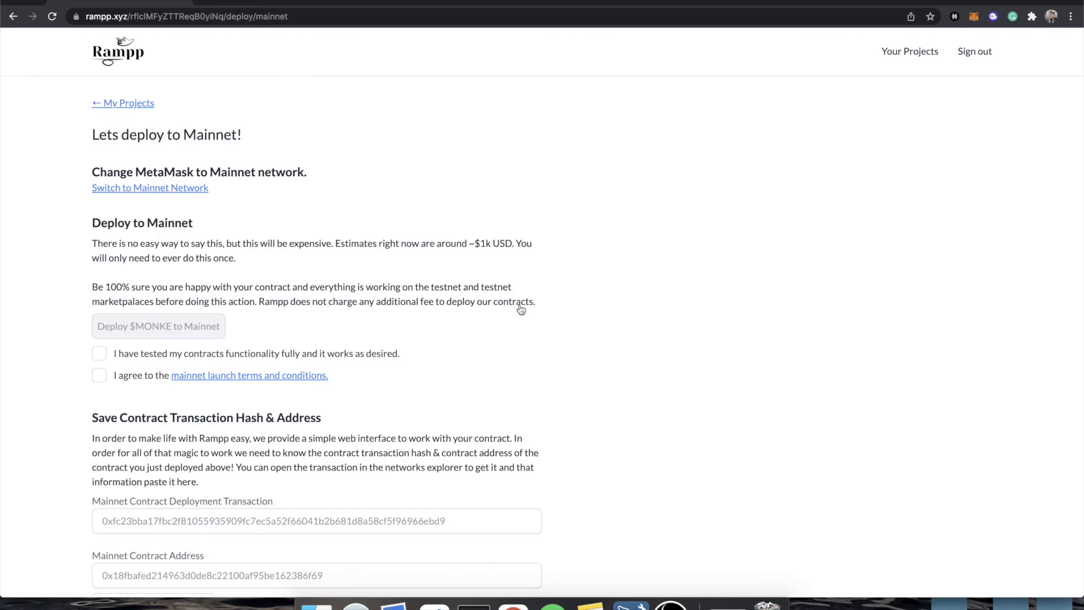
- Switch the MetaMask wallet onto Ethereum Mainnet
click(149, 187)
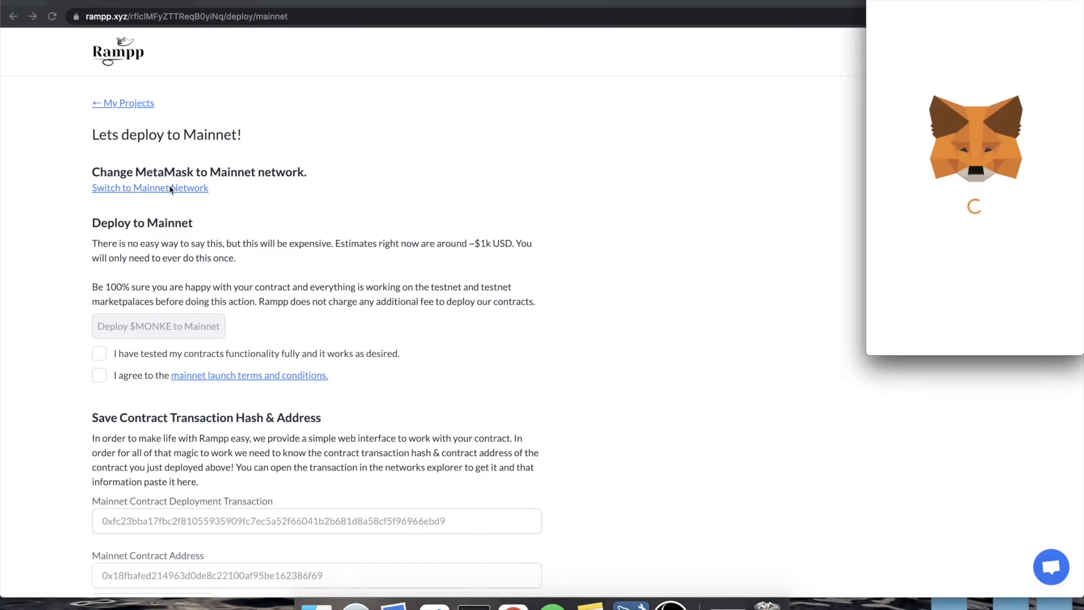
click(149, 188)
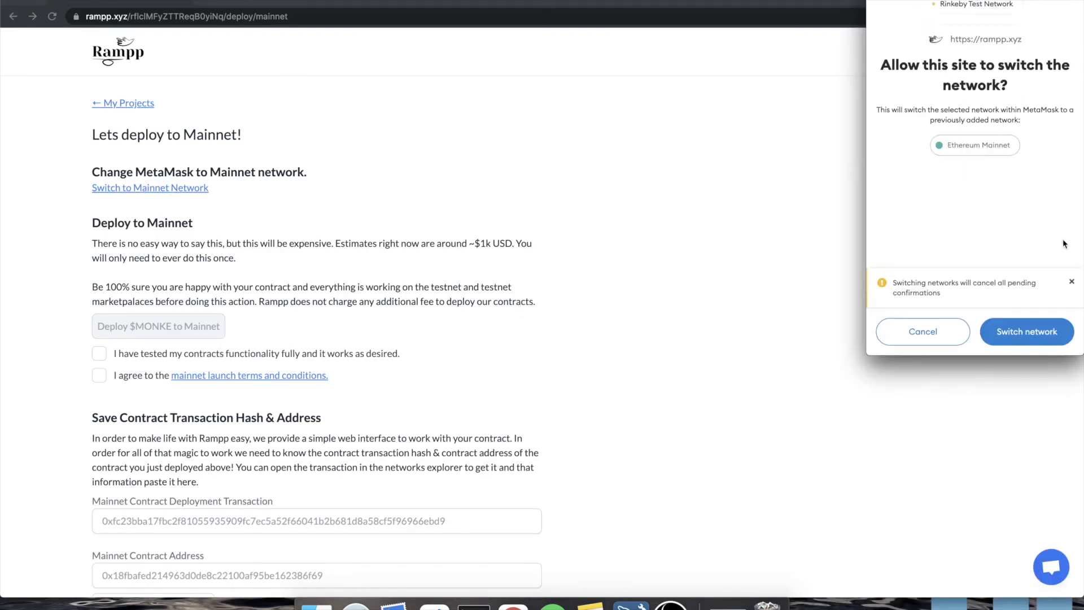
click(1027, 330)
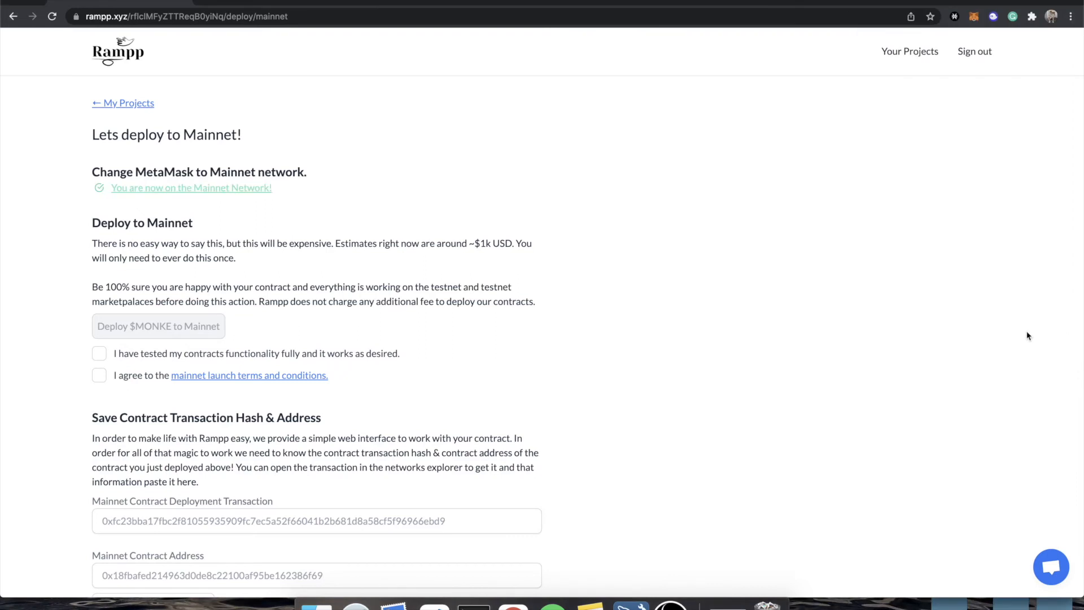
mouse_move(113, 356)
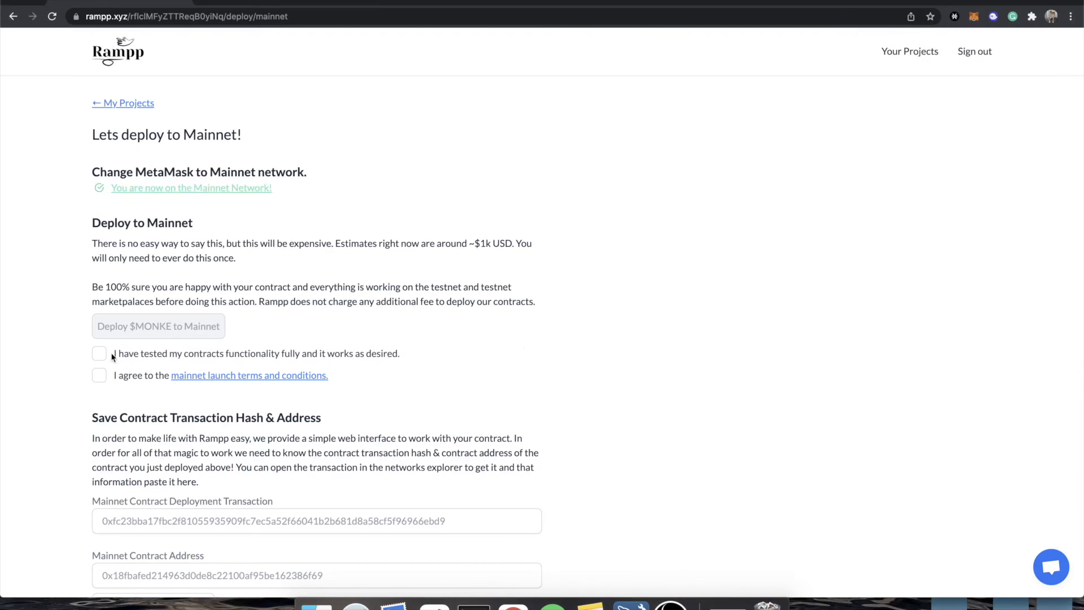
- Accept the fully-tested and launch-terms checkboxes and request $MONKE deployment to Mainnet (~$689 gas)
click(100, 353)
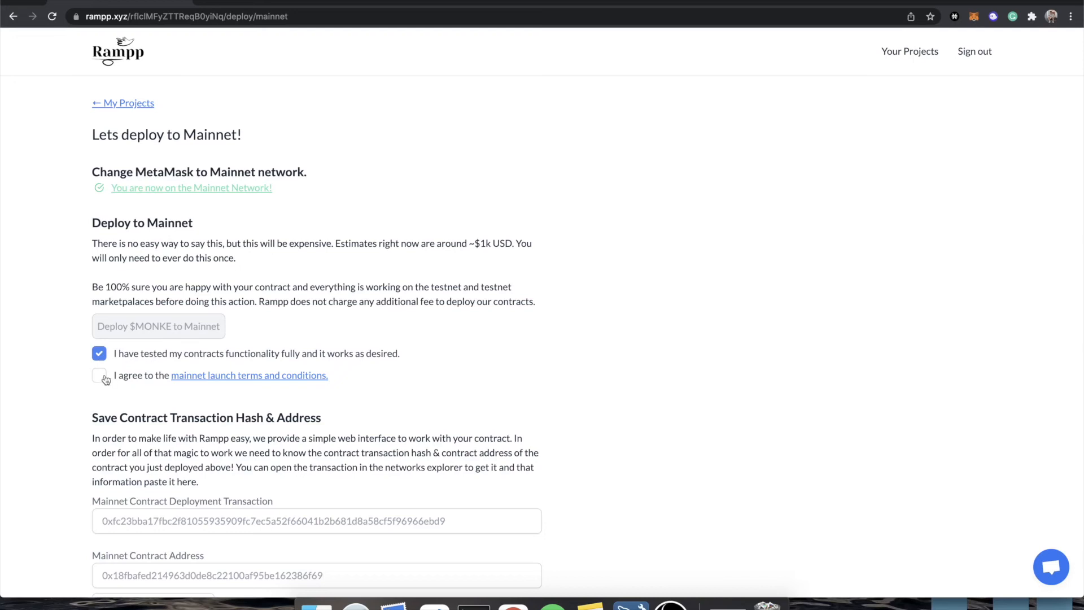
click(100, 375)
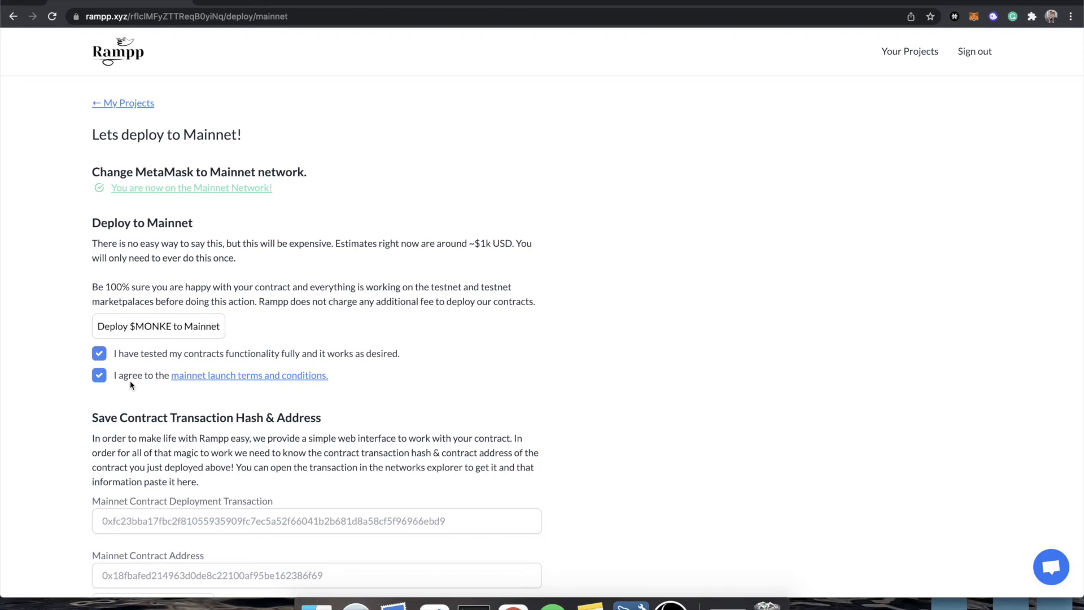
mouse_move(184, 331)
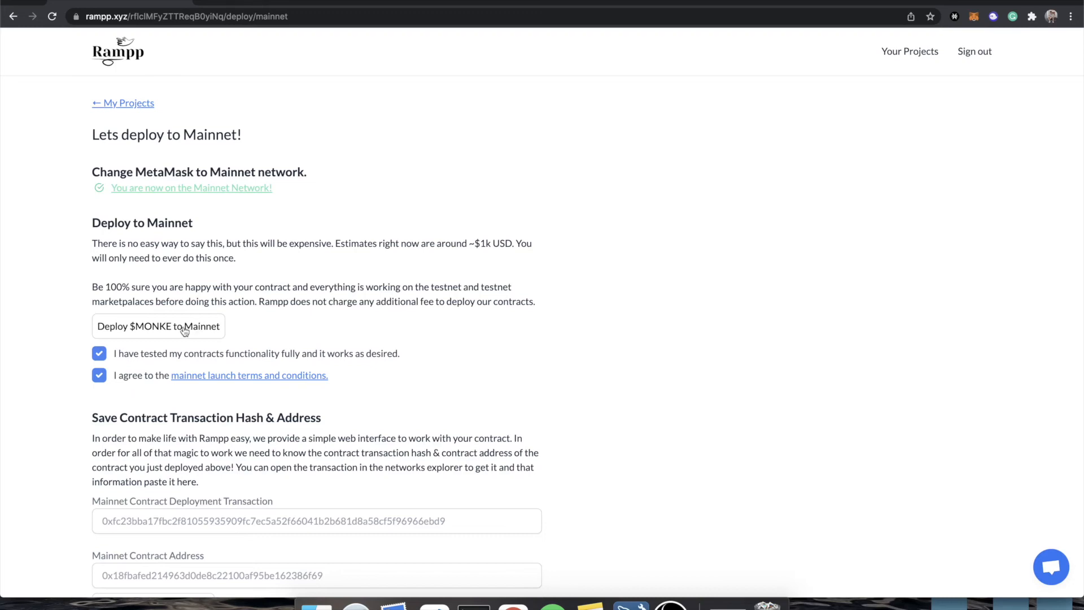
mouse_move(151, 330)
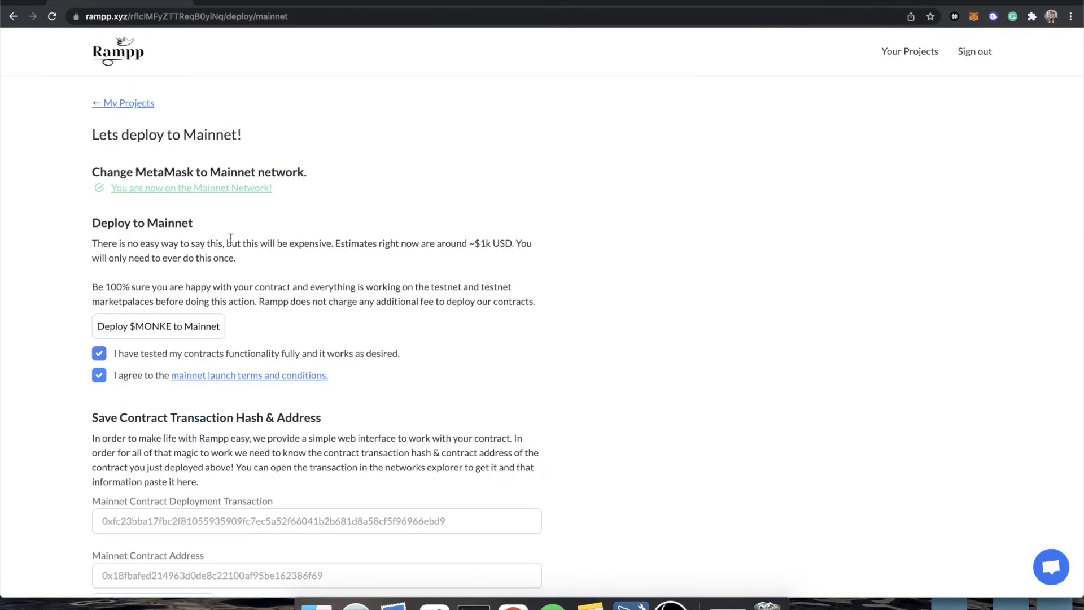
click(158, 325)
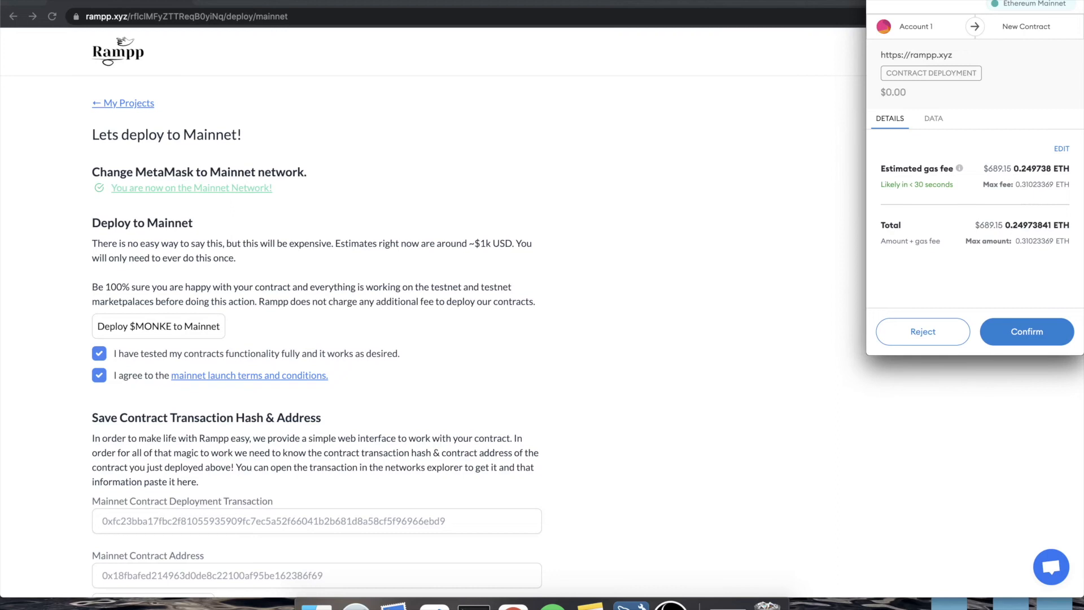
click(1026, 331)
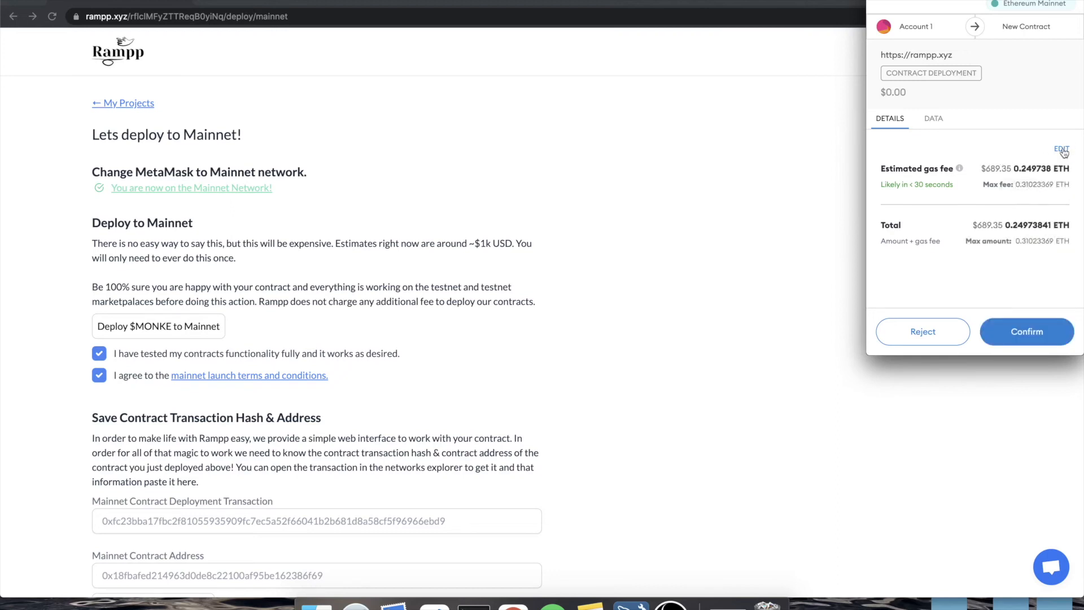
mouse_move(970, 278)
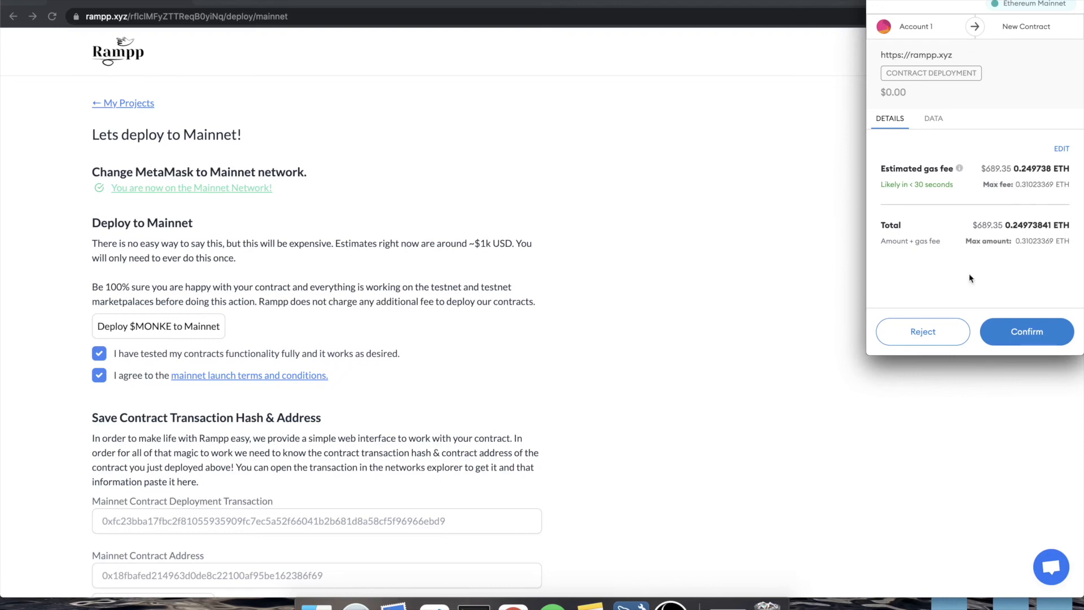
mouse_move(923, 330)
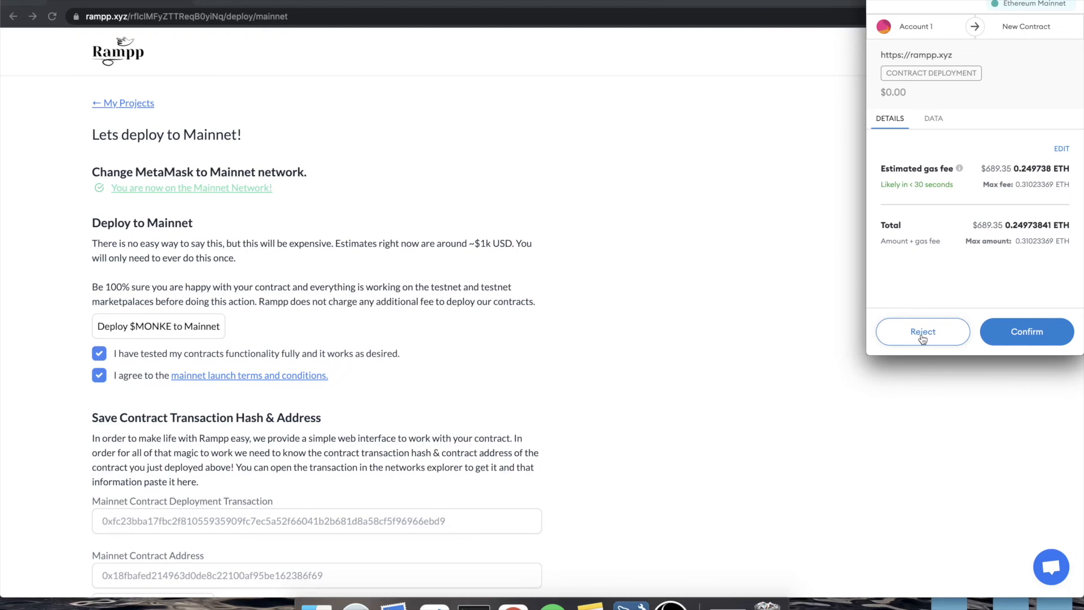
click(1026, 330)
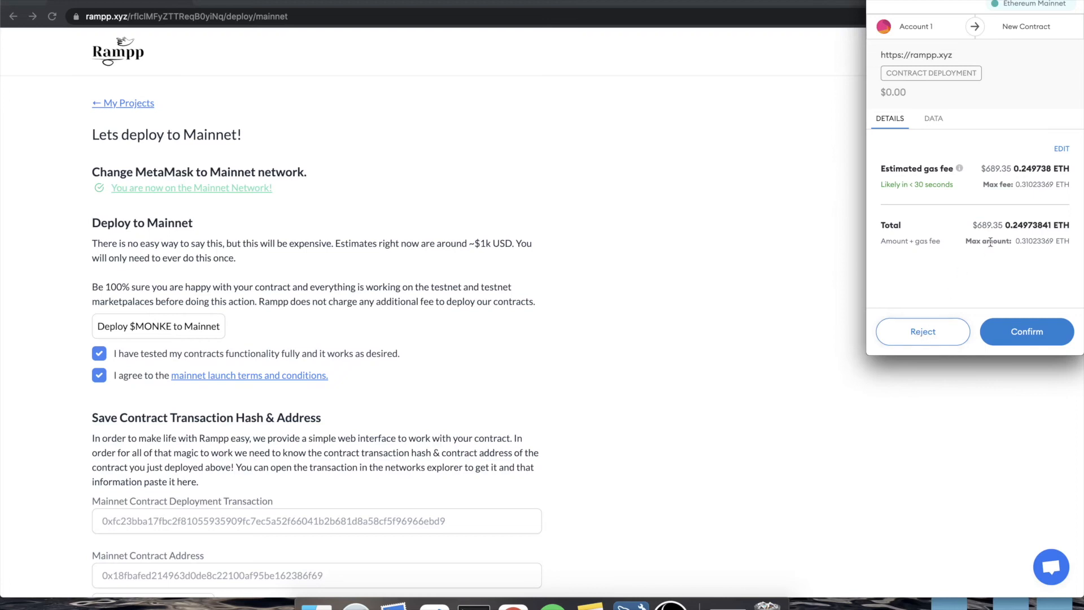
mouse_move(931, 330)
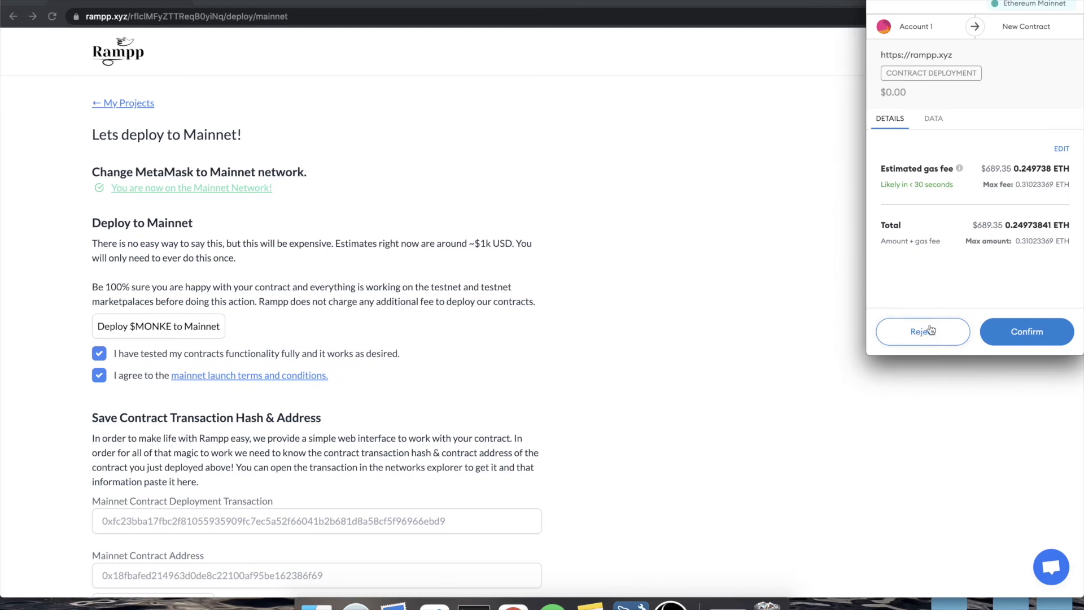
click(1026, 330)
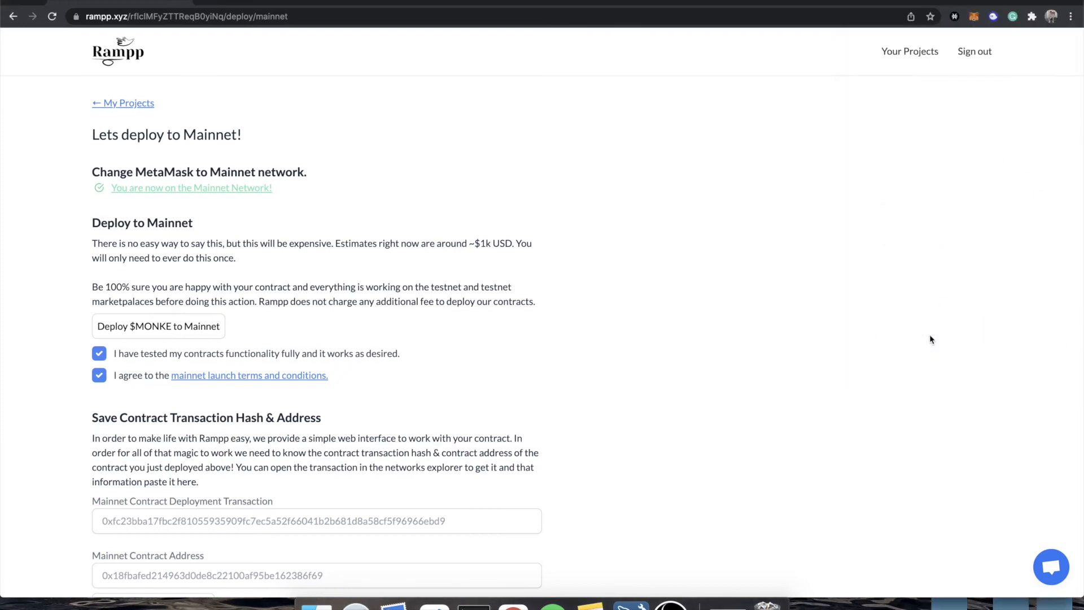
mouse_move(687, 272)
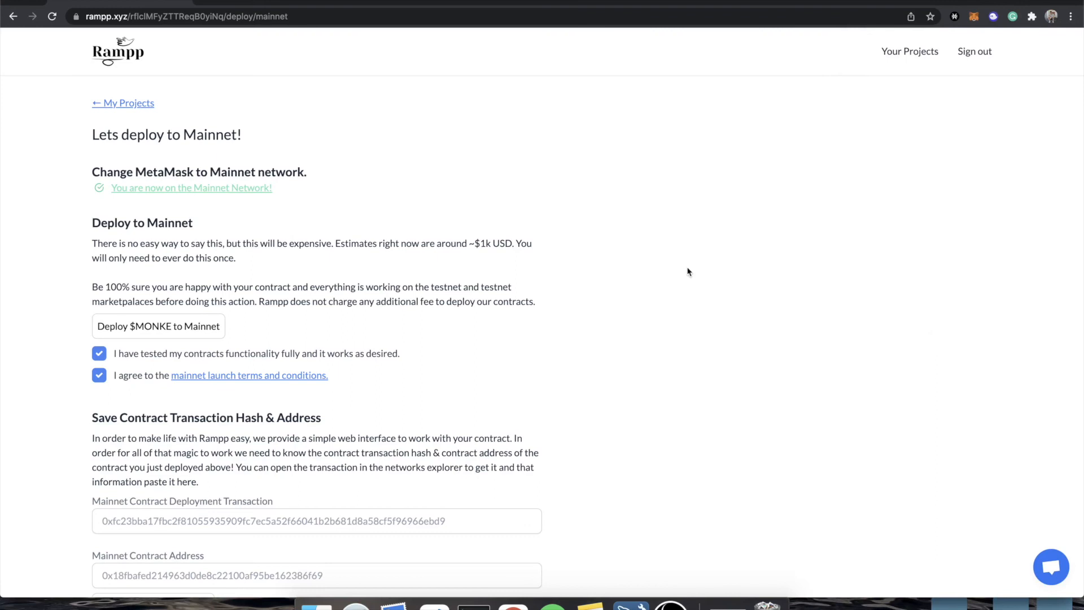
scroll(down, 3)
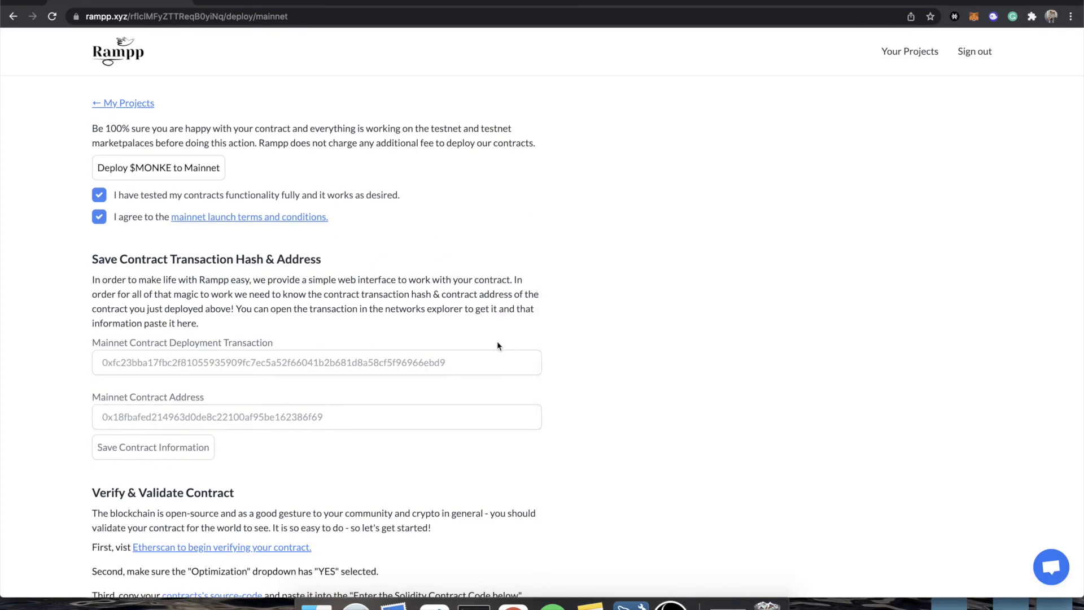
mouse_move(808, 209)
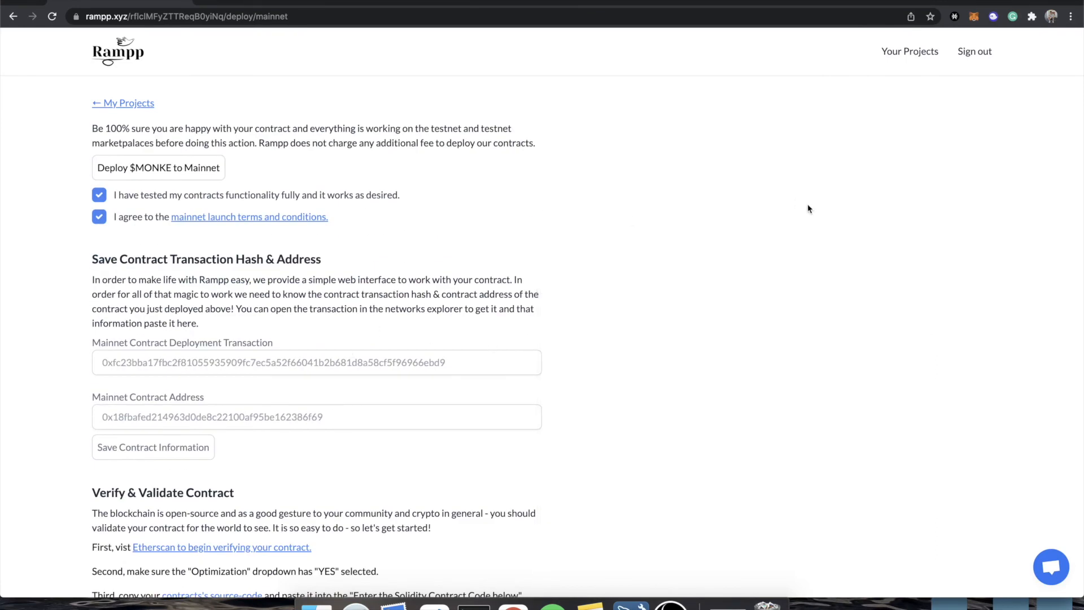
mouse_move(686, 246)
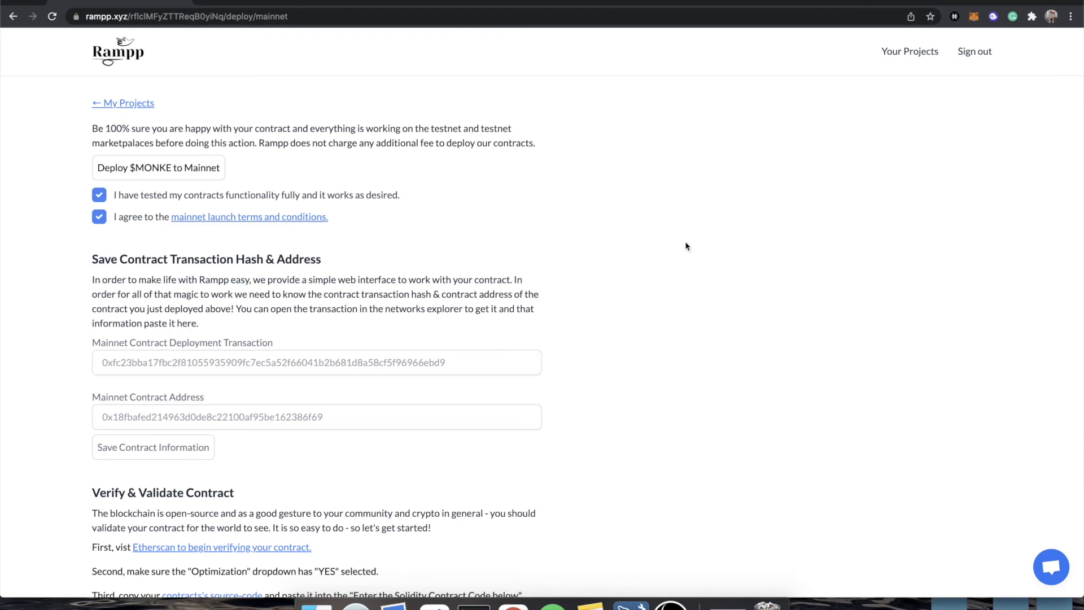
click(316, 362)
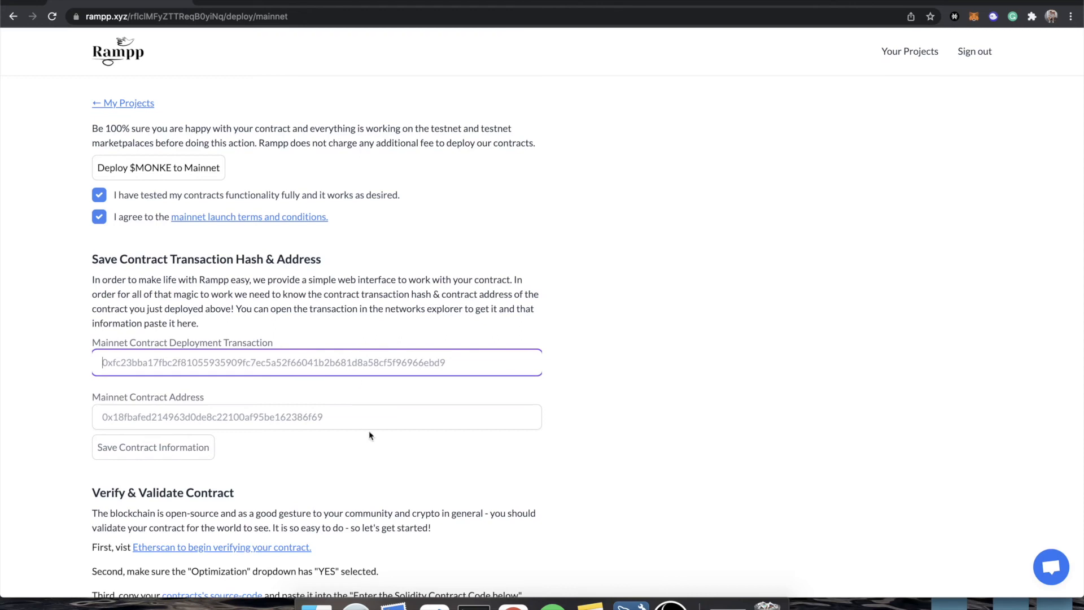
click(316, 417)
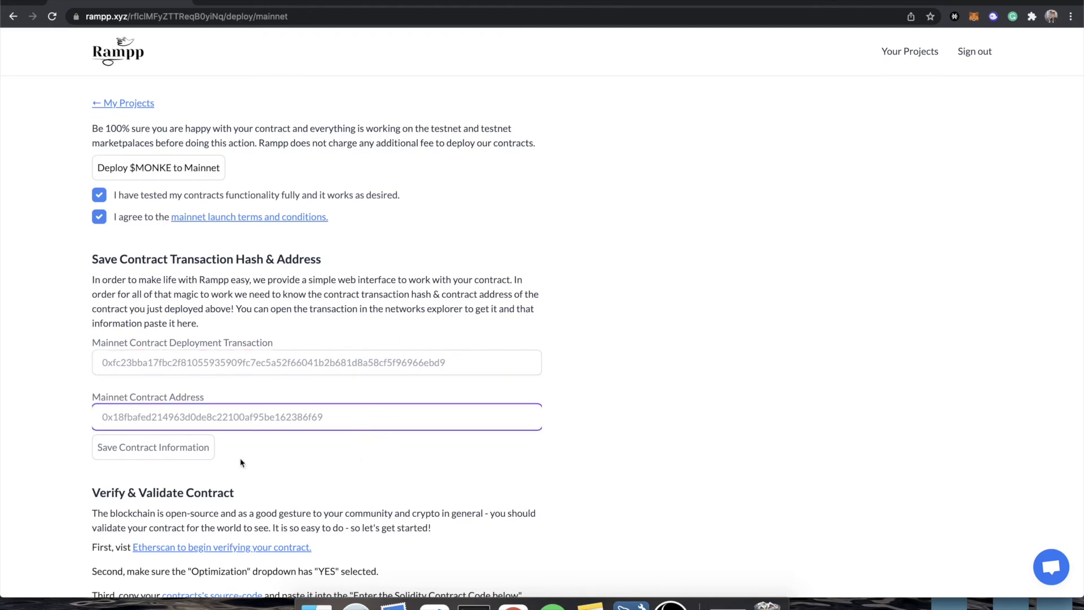
scroll(down, 3)
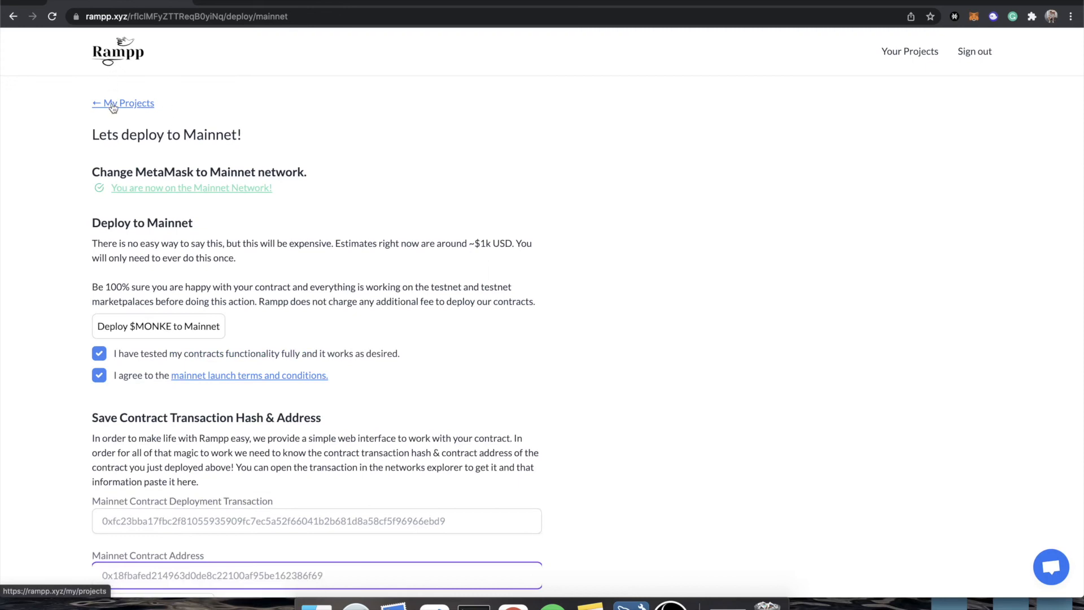
- Return to My Projects and review the Rampp Monkeys Rinkeby dashboard settings
click(128, 103)
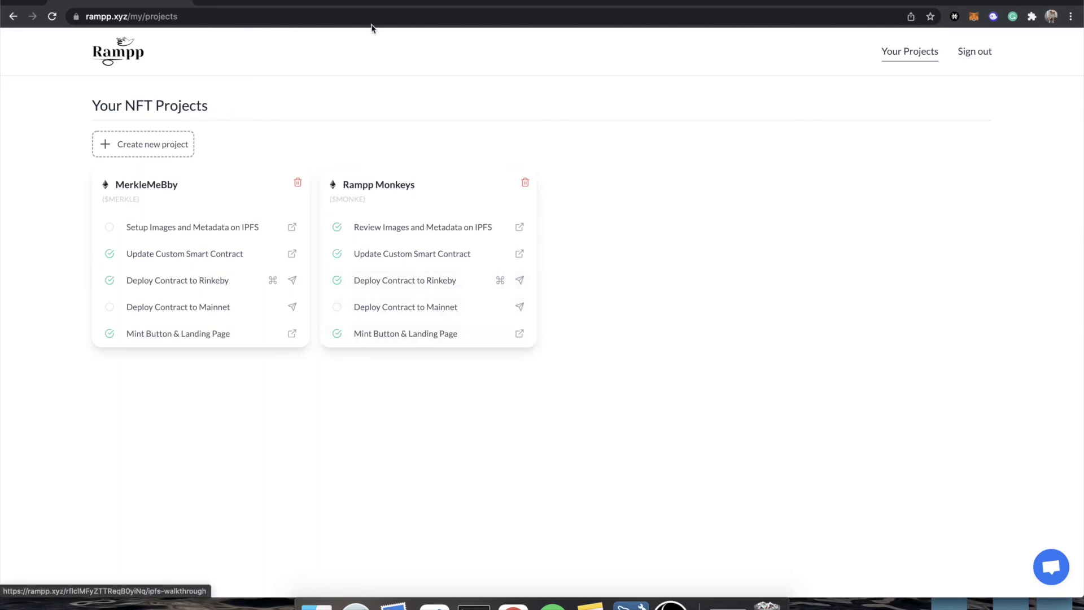
mouse_move(497, 290)
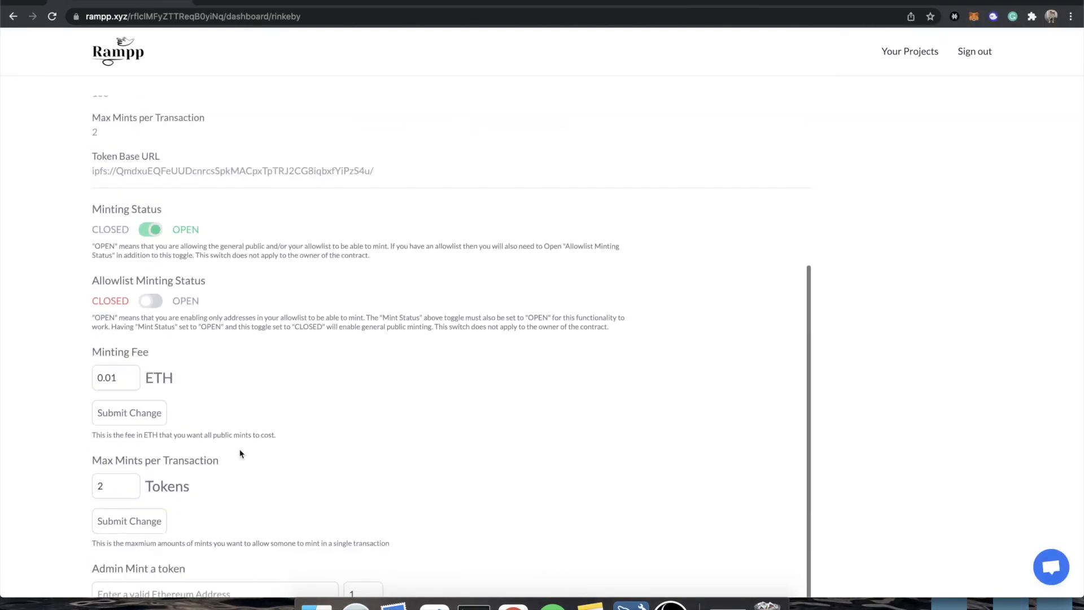
scroll(down, 3)
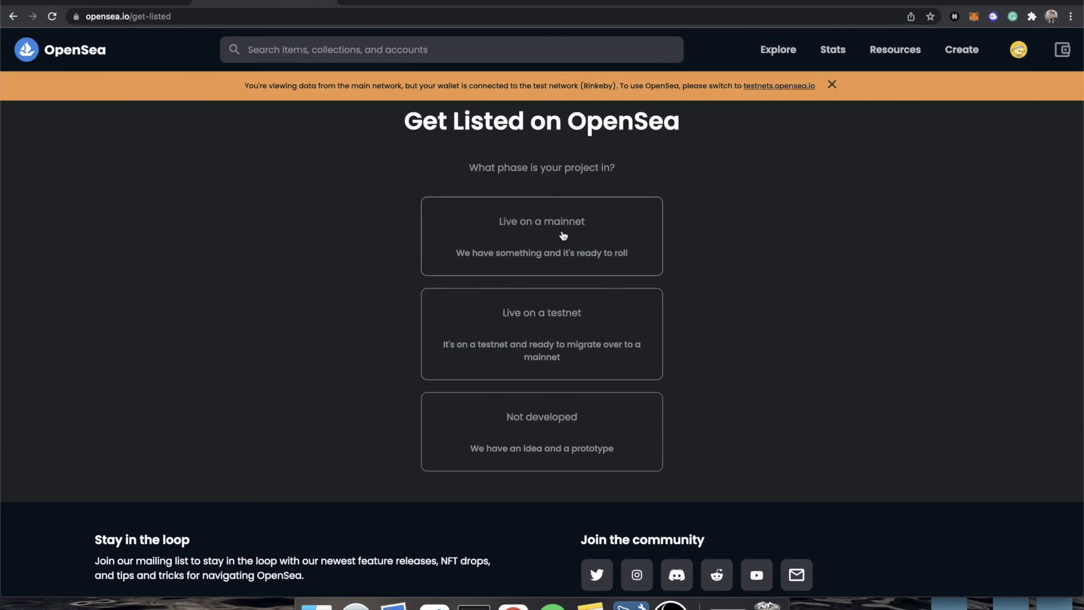
- Choose the 'Live on a mainnet' project phase on OpenSea's Get Listed page
click(541, 235)
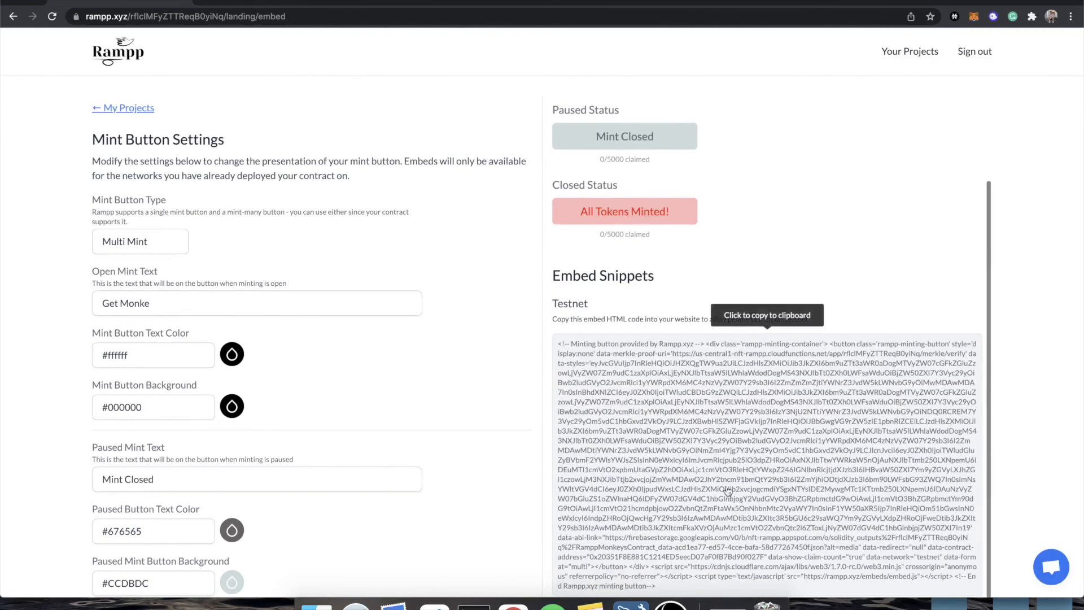
- Review the 'Get Monke' Multi Mint button previews and the Embed Snippets section
scroll(down, 3)
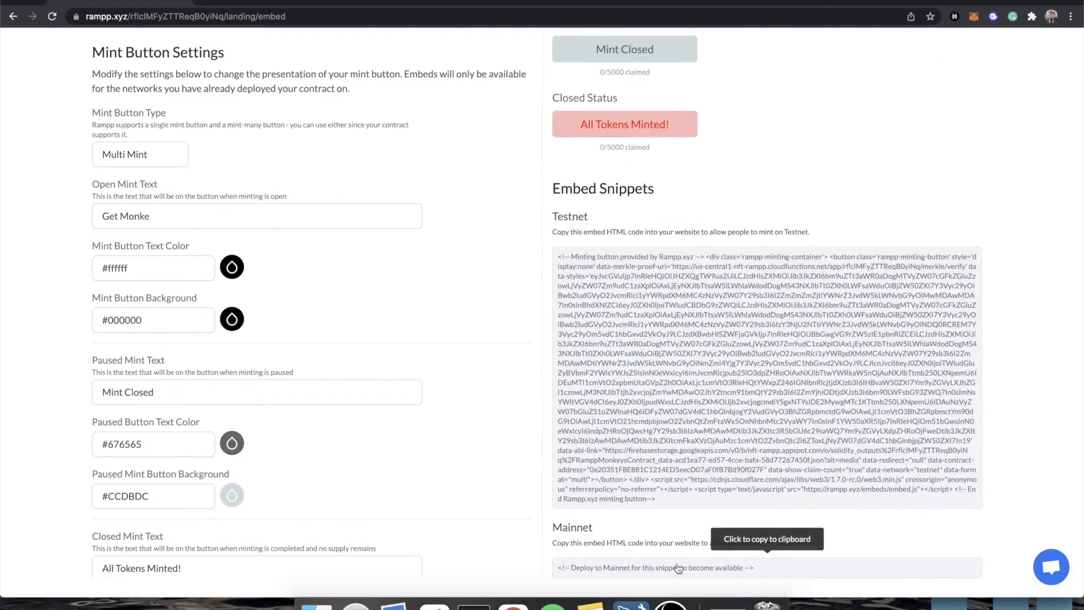
mouse_move(550, 239)
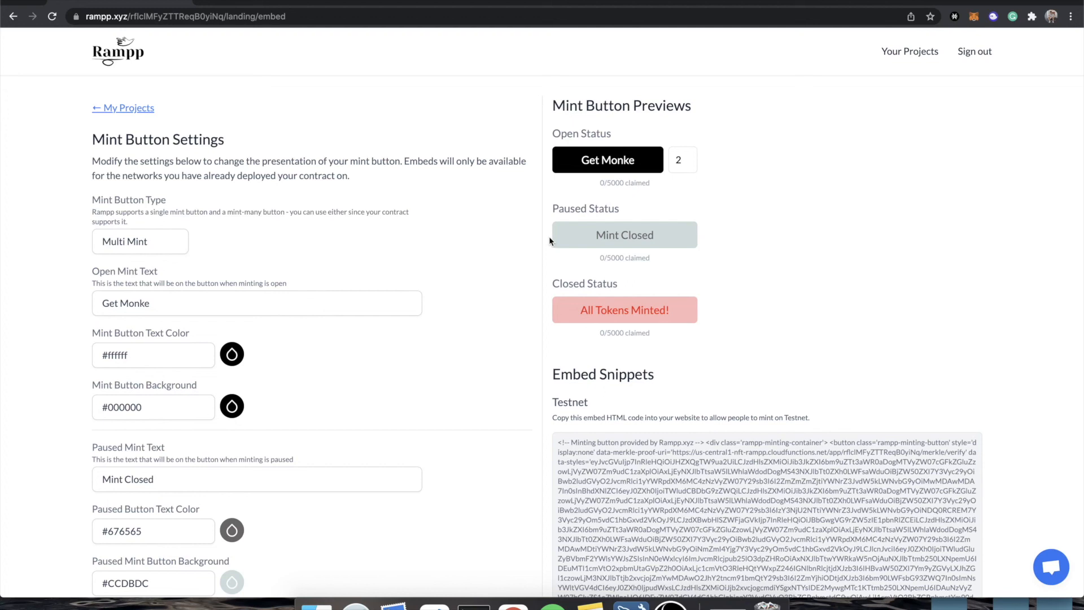
mouse_move(1051, 567)
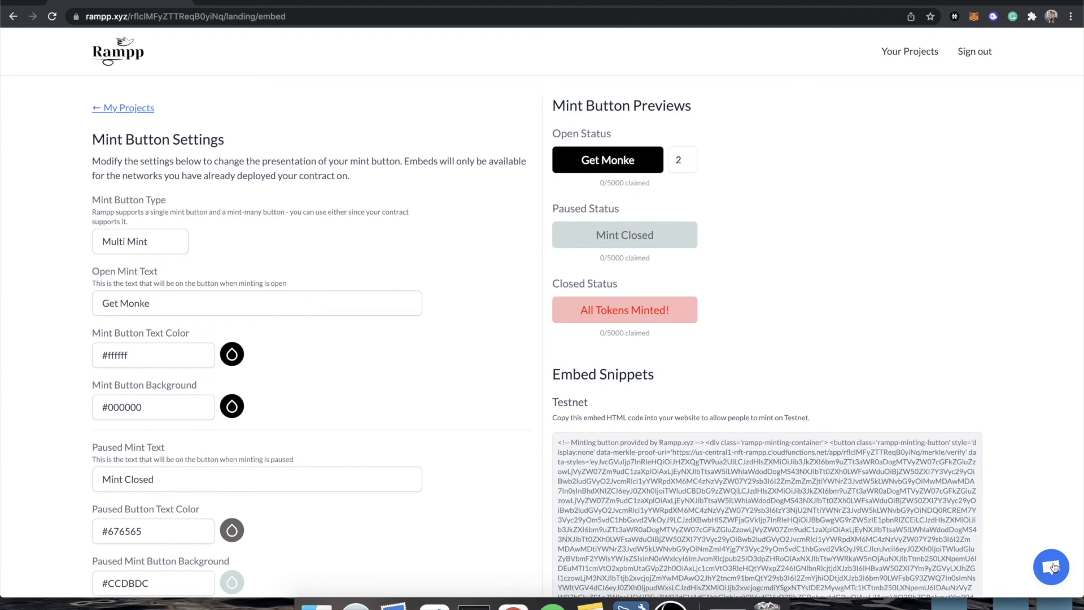